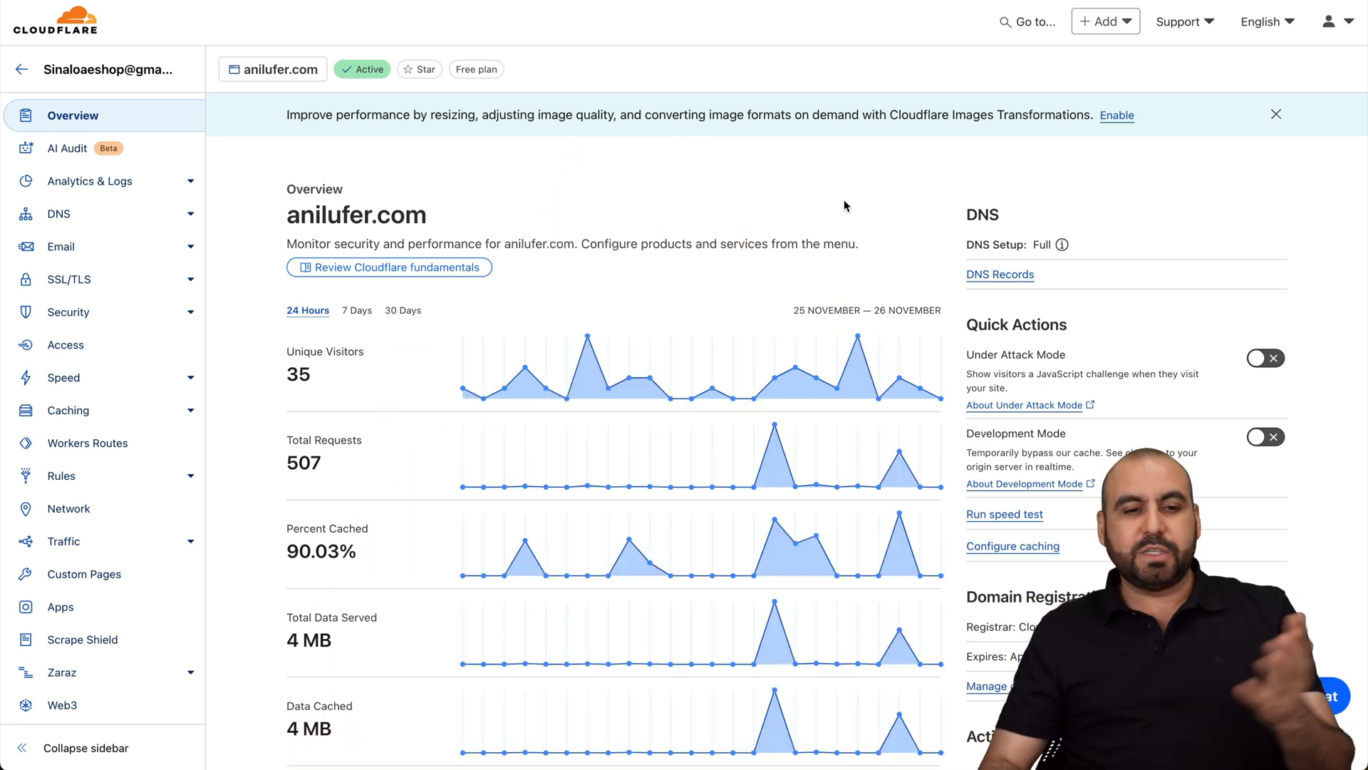
{"action": "mouse_move", "coordinate": [633, 229]}
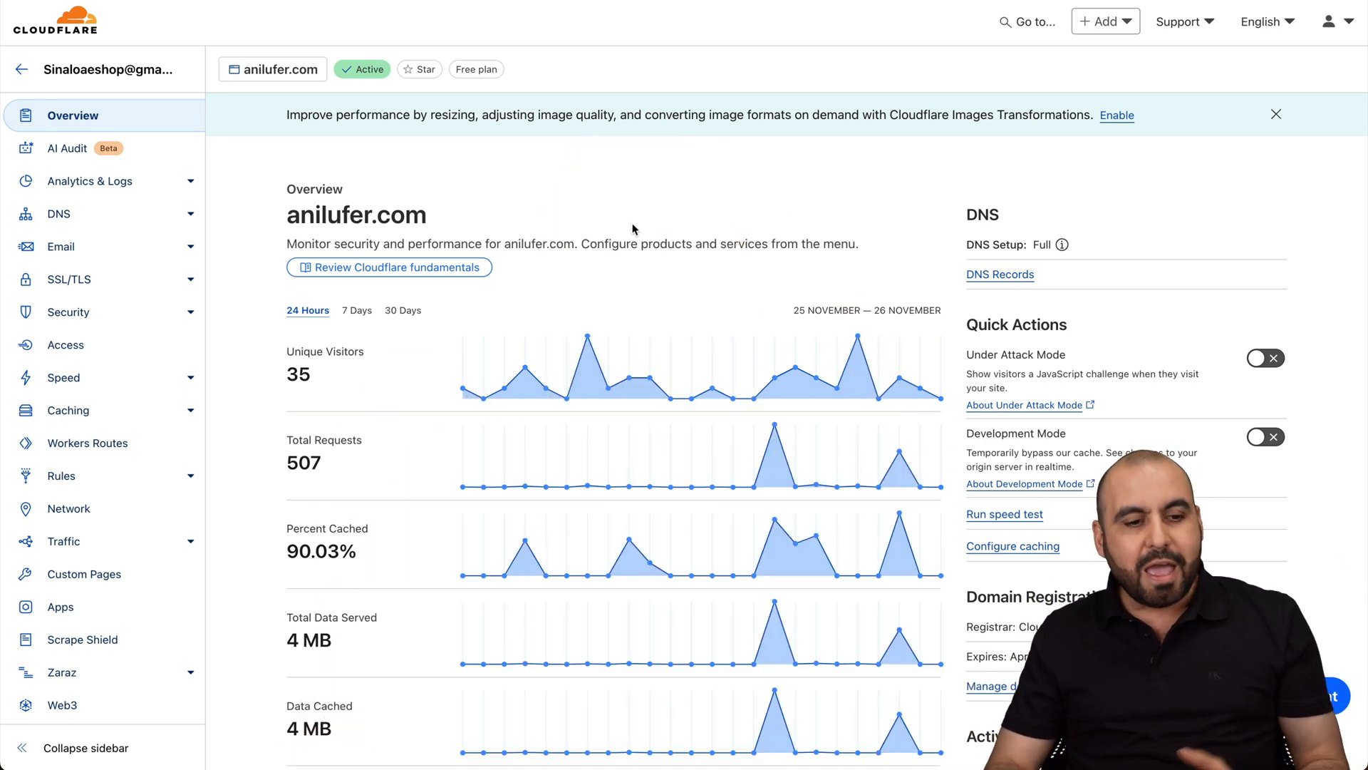
{"action": "mouse_move", "coordinate": [60, 476]}
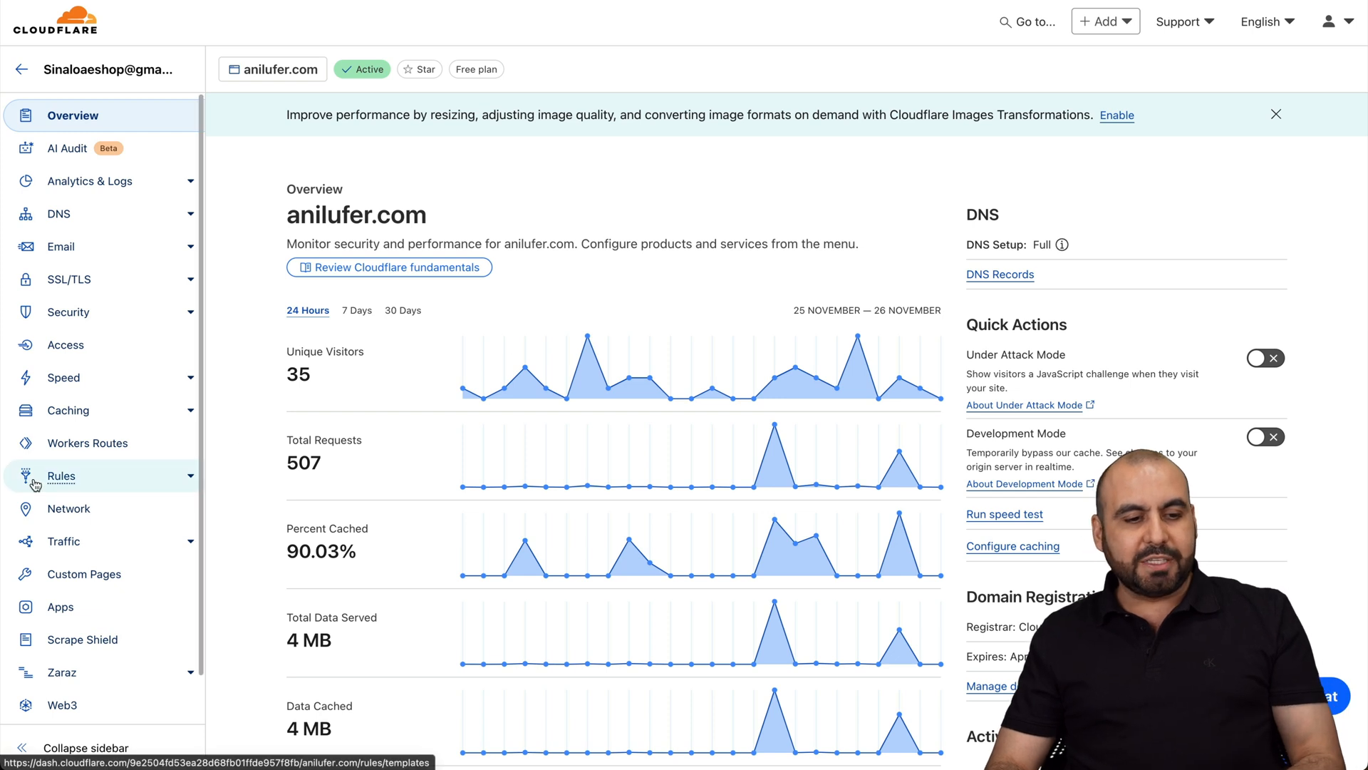
Step: Go to the Rules templates page for anilufer.com from the left sidebar
{"action": "left_click", "coordinate": [60, 476]}
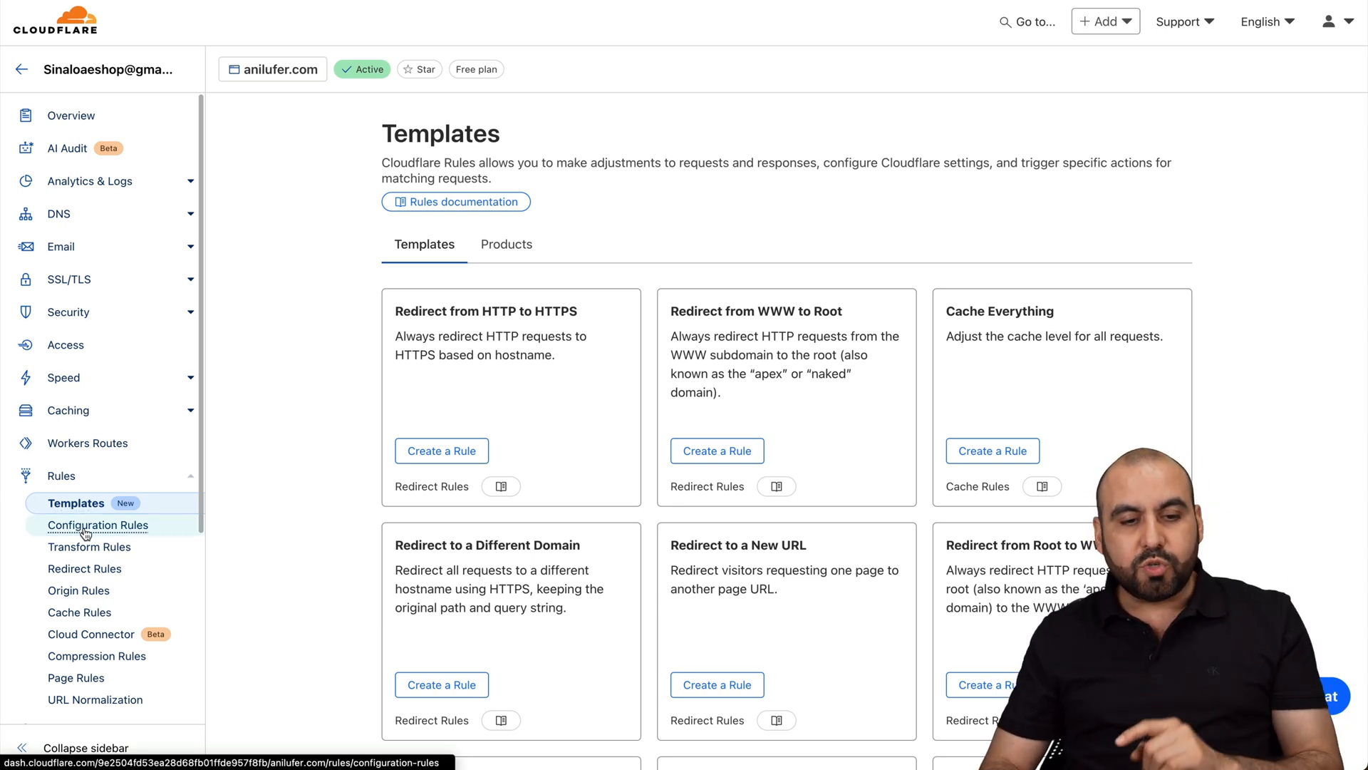
{"action": "left_click", "coordinate": [98, 524]}
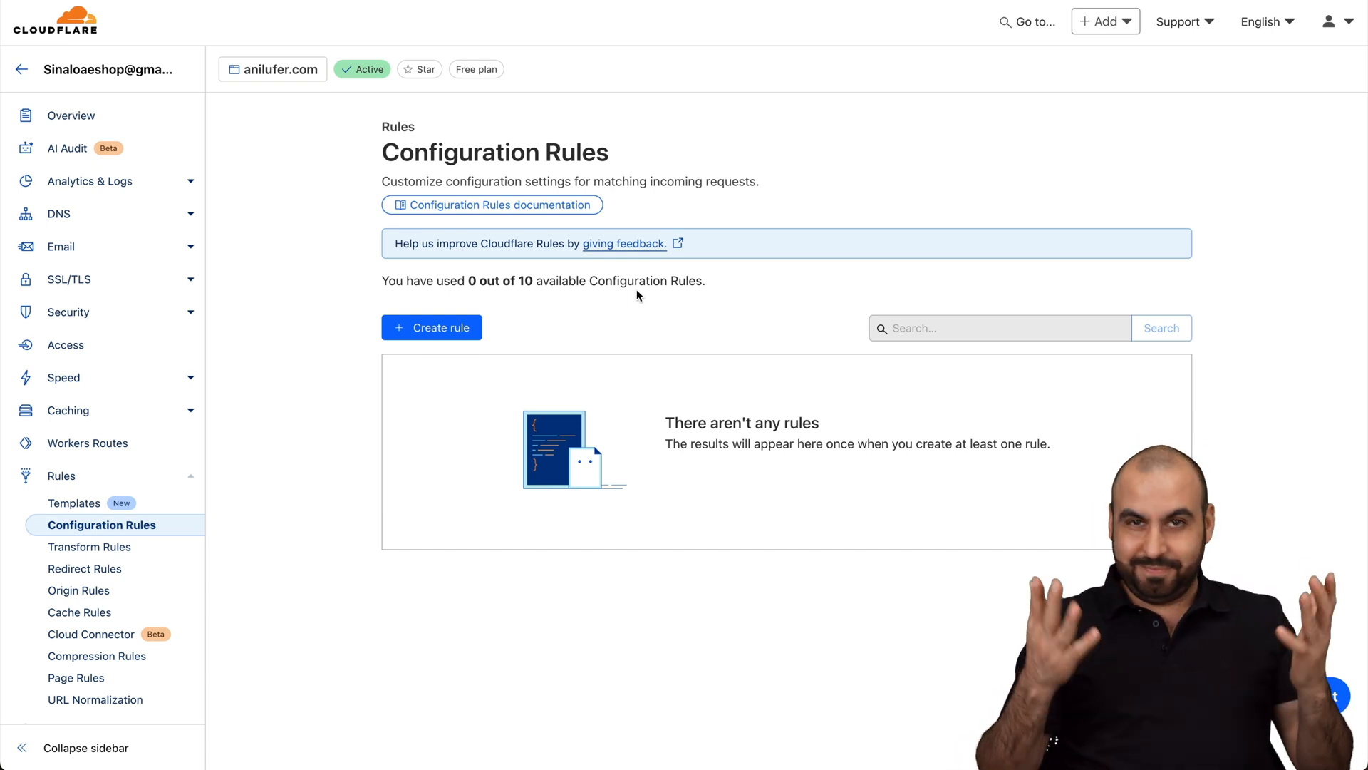
{"action": "mouse_move", "coordinate": [74, 502]}
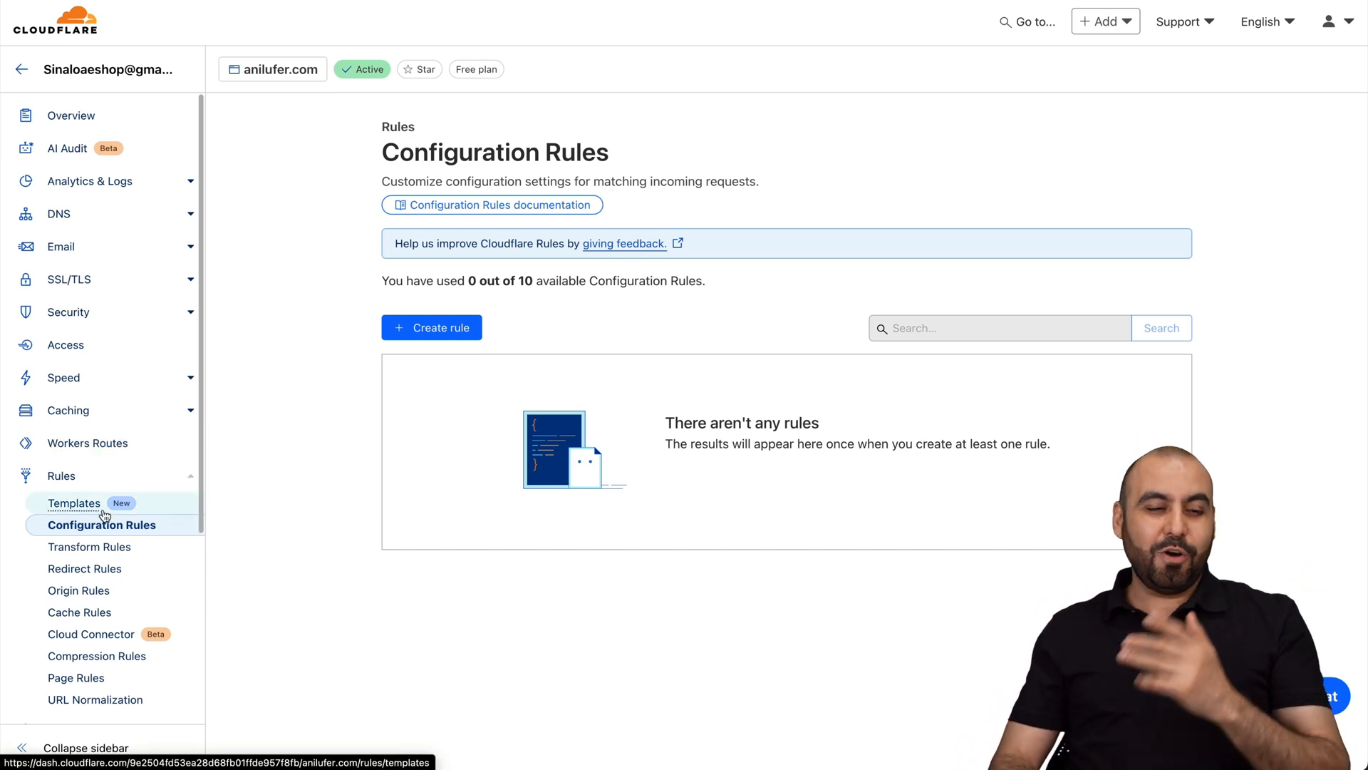
{"action": "left_click", "coordinate": [74, 502]}
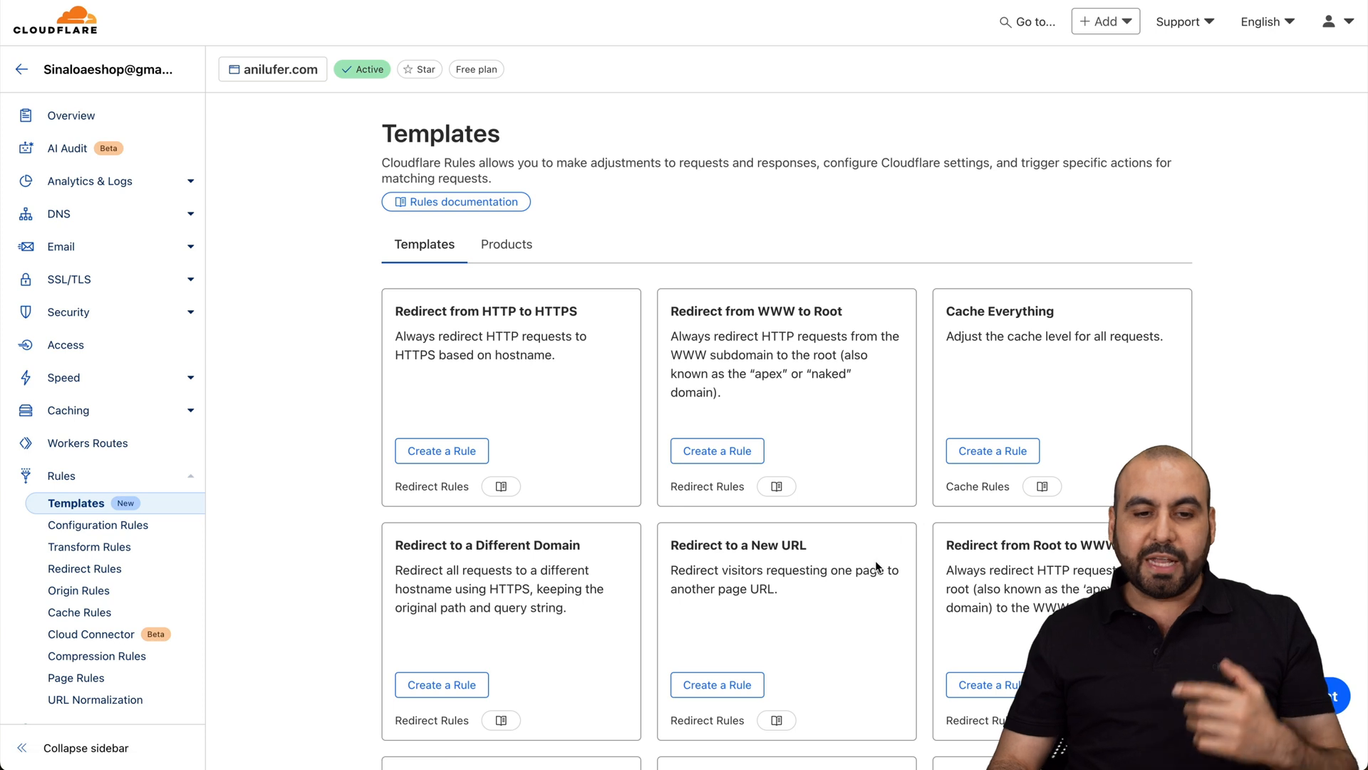
{"action": "scroll", "scroll_direction": "down", "scroll_amount": 3}
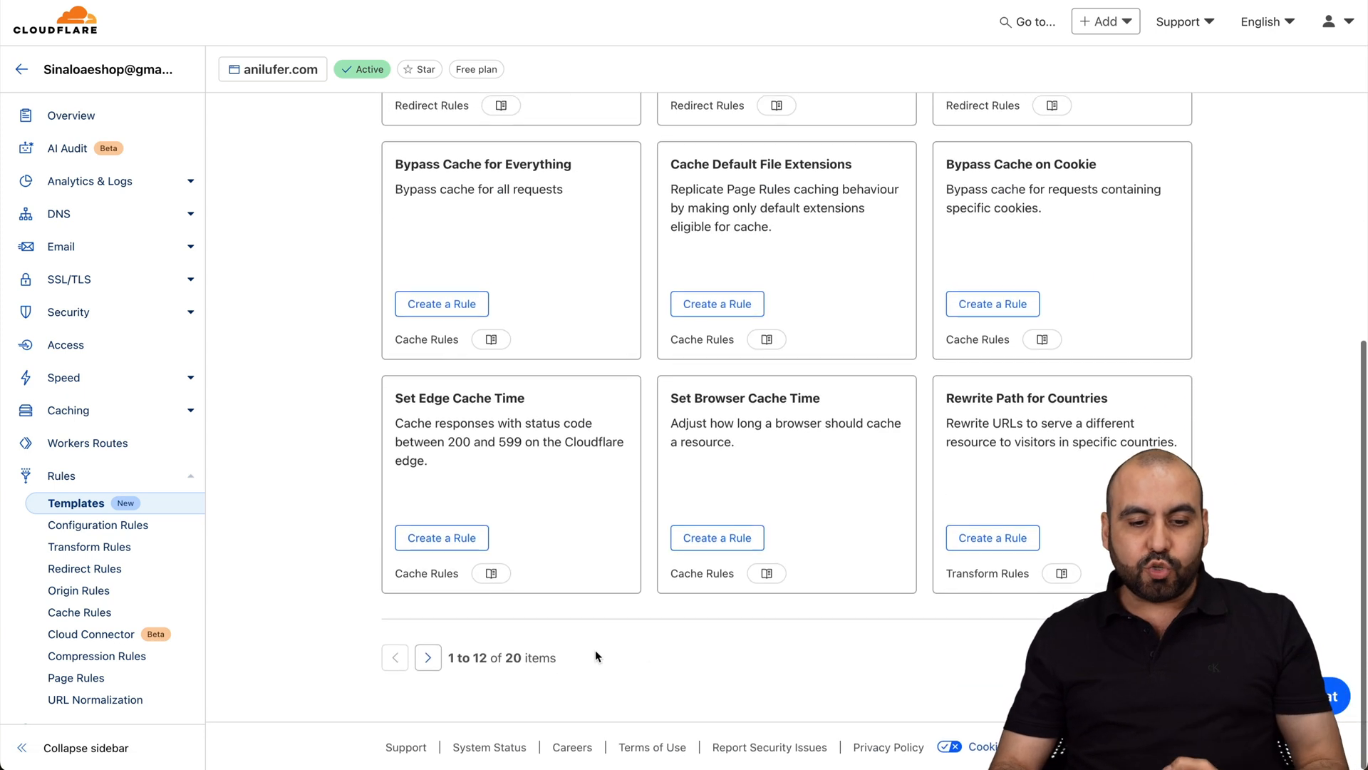
{"action": "scroll", "scroll_direction": "up", "scroll_amount": 3}
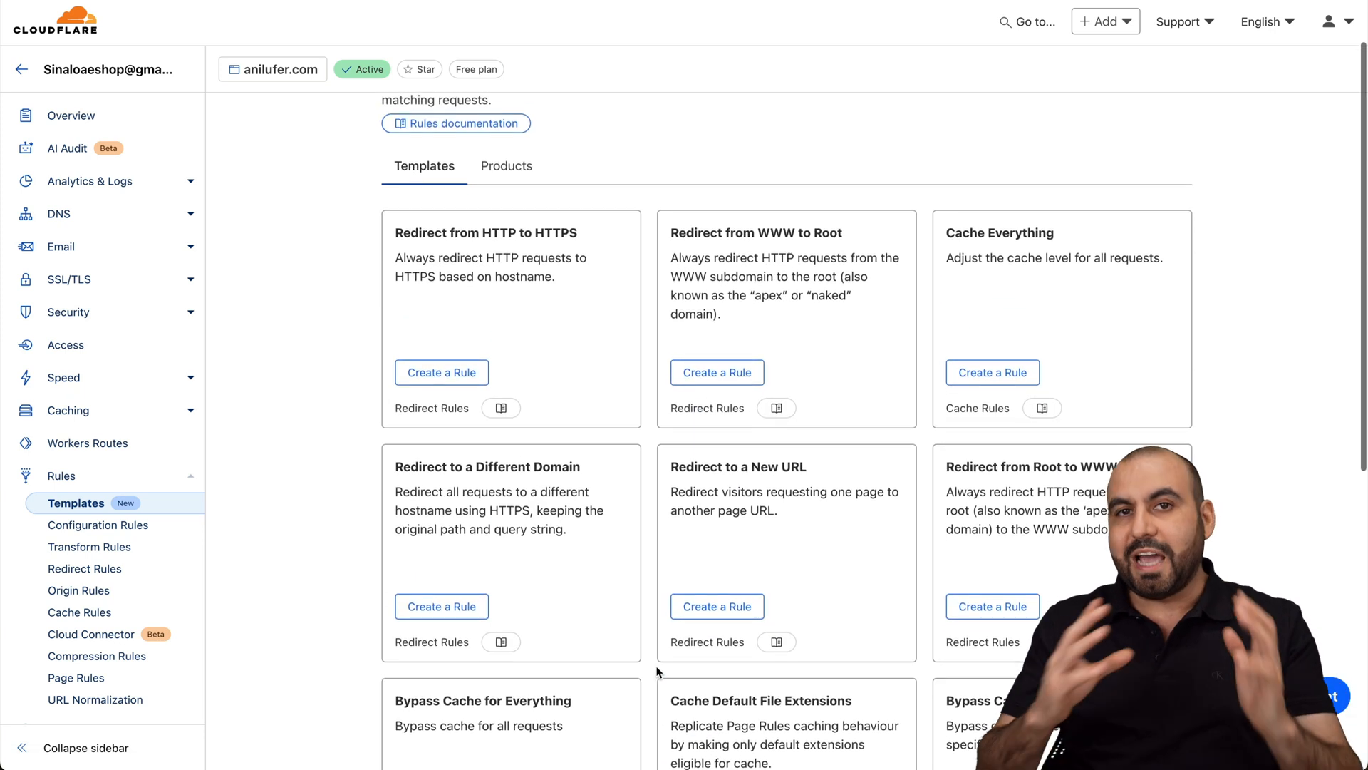
{"action": "scroll", "scroll_direction": "up", "scroll_amount": 3}
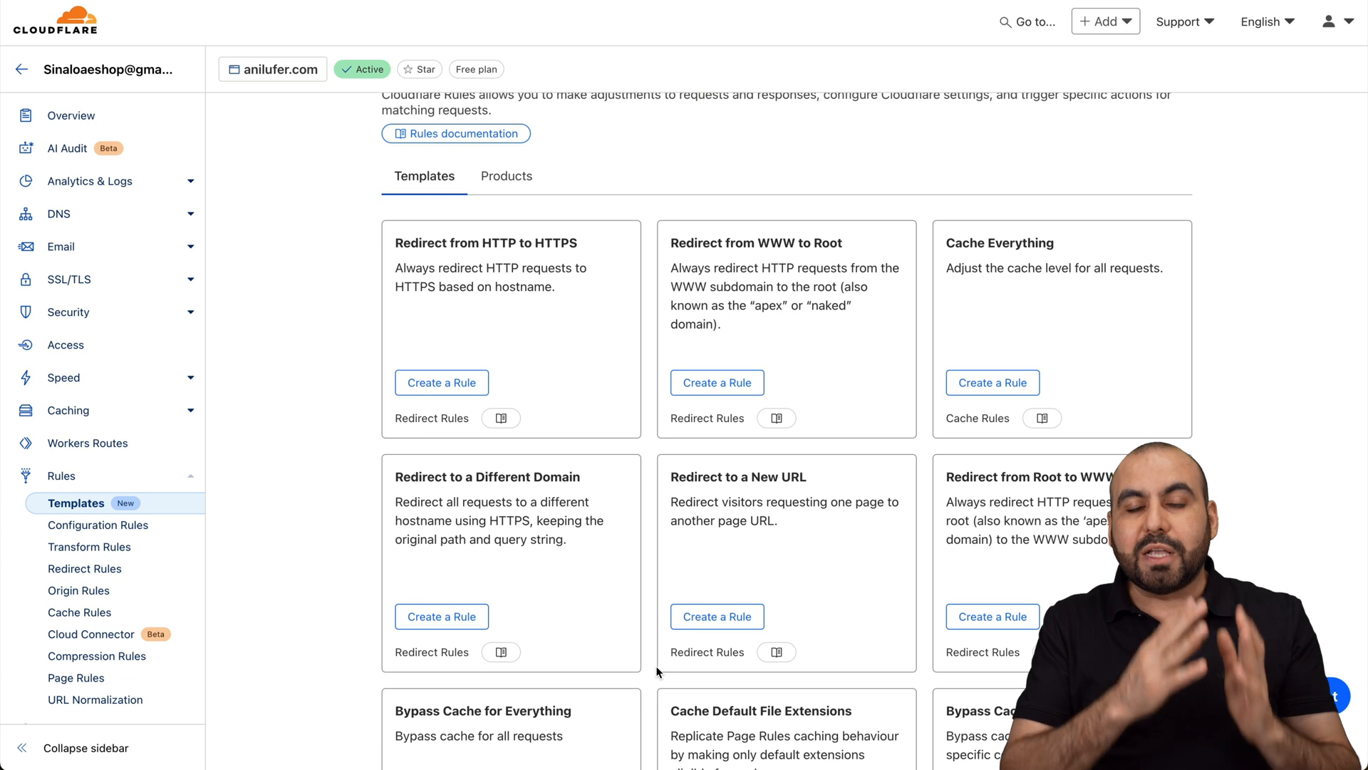
{"action": "mouse_move", "coordinate": [707, 652]}
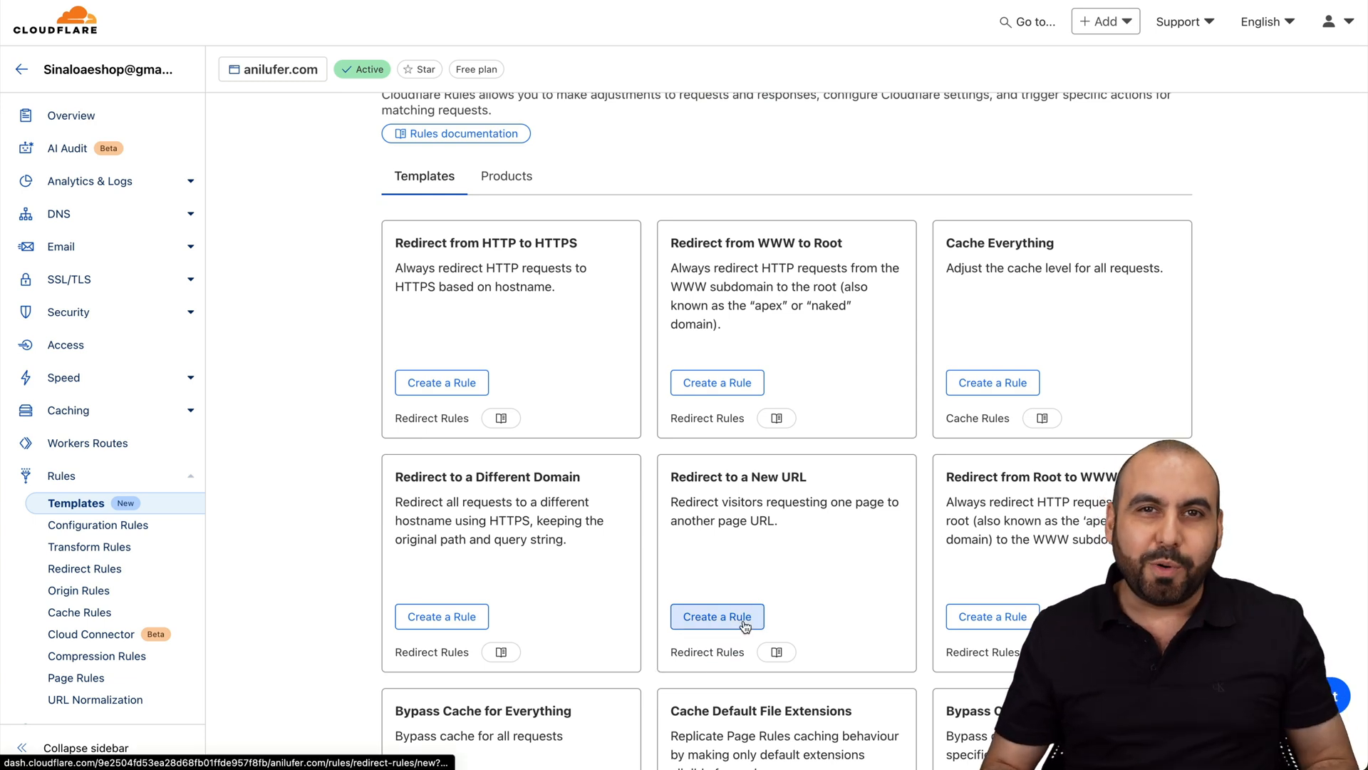
{"action": "left_click", "coordinate": [744, 615]}
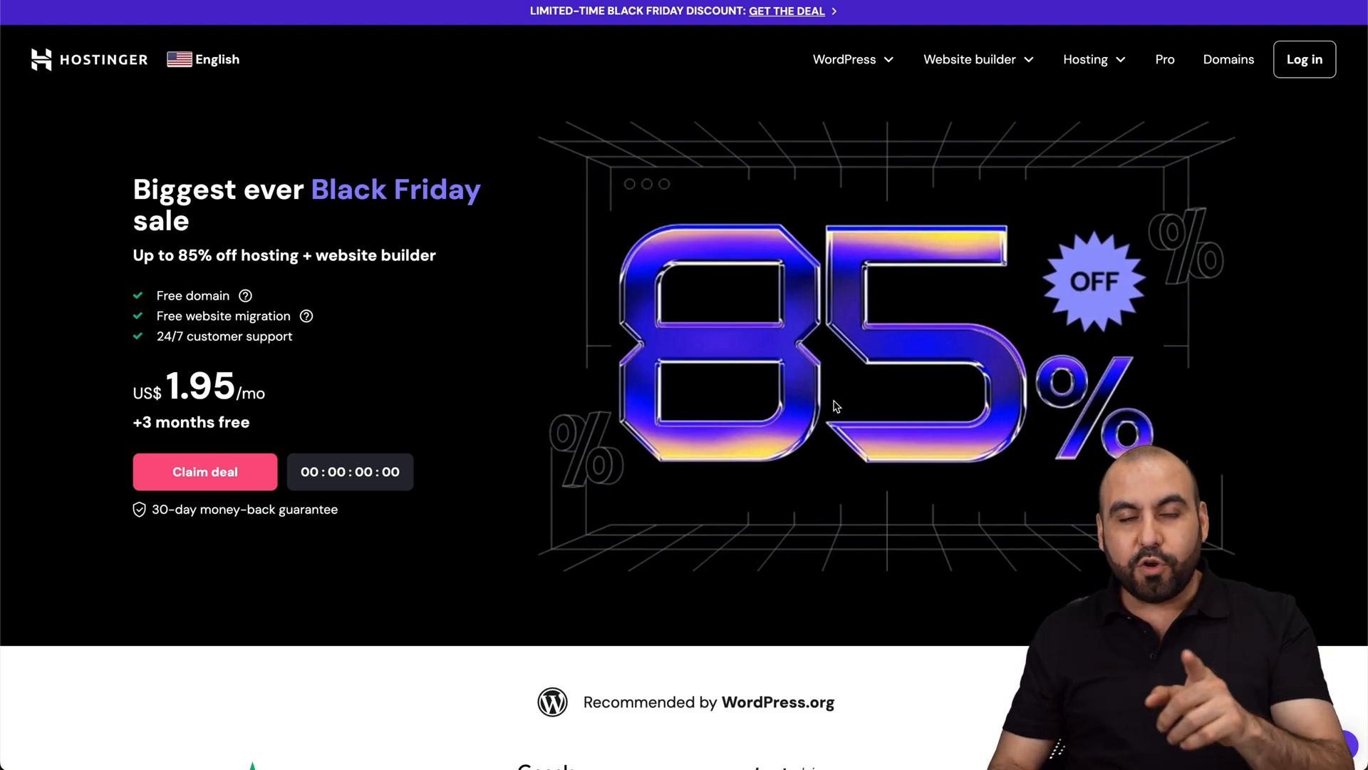
Step: Scroll to the Premium, Business and Cloud Startup plan cards with their Black Friday prices
{"action": "scroll", "scroll_direction": "down", "scroll_amount": 3}
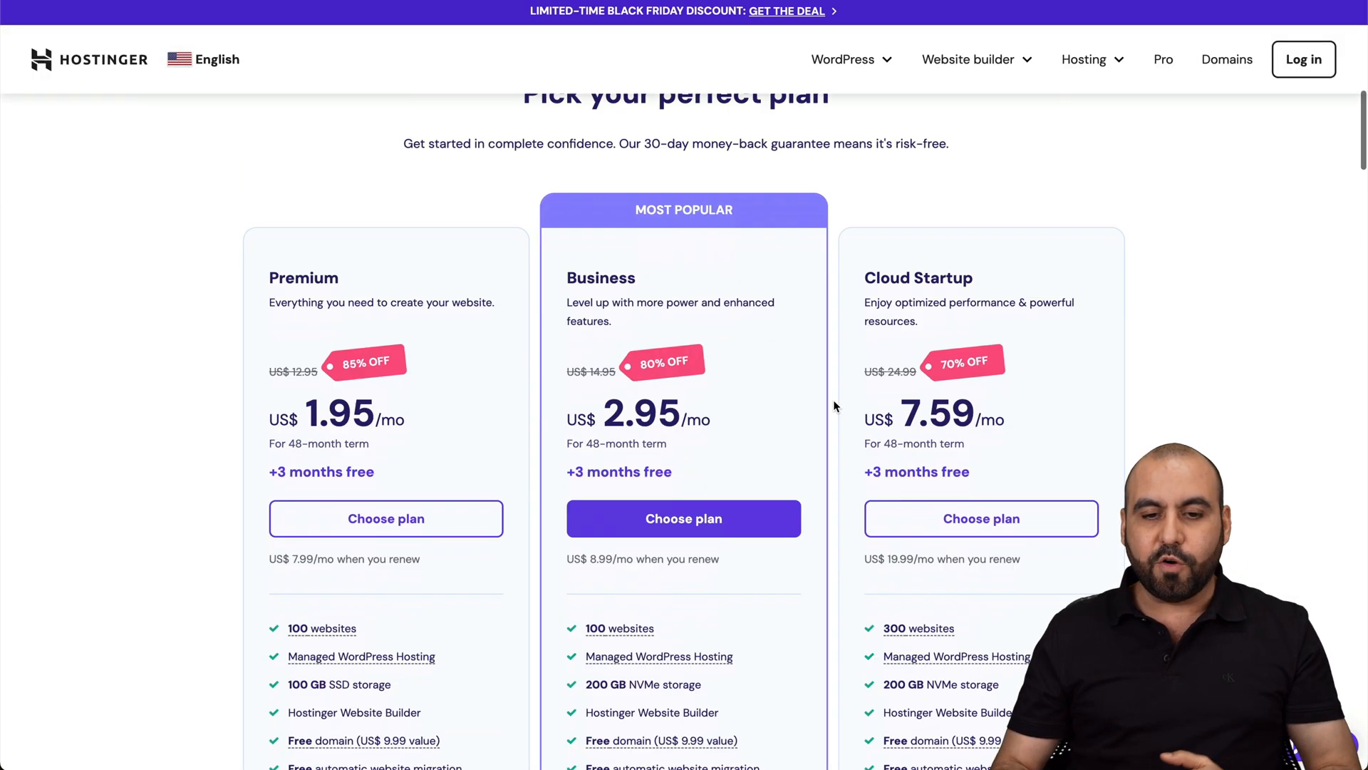
{"action": "scroll", "scroll_direction": "down", "scroll_amount": 3}
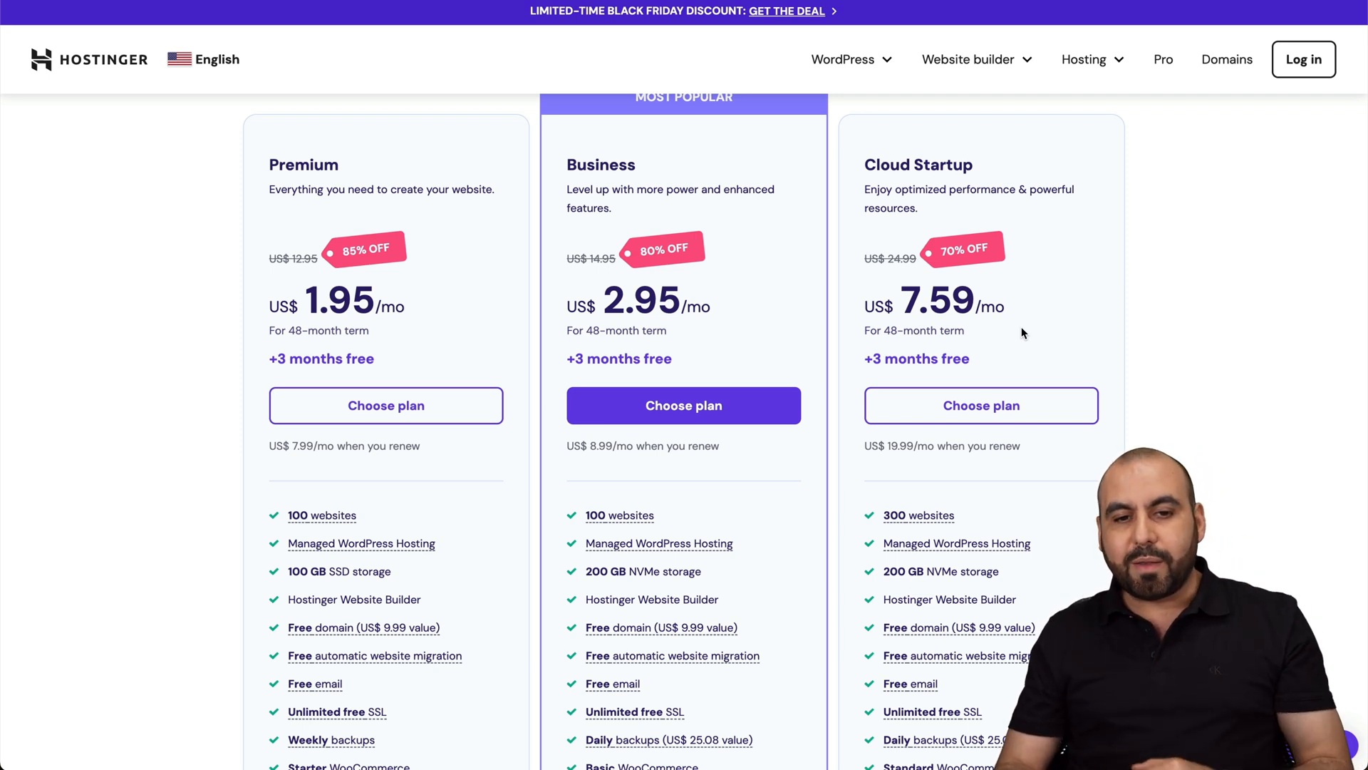
{"action": "mouse_move", "coordinate": [675, 228]}
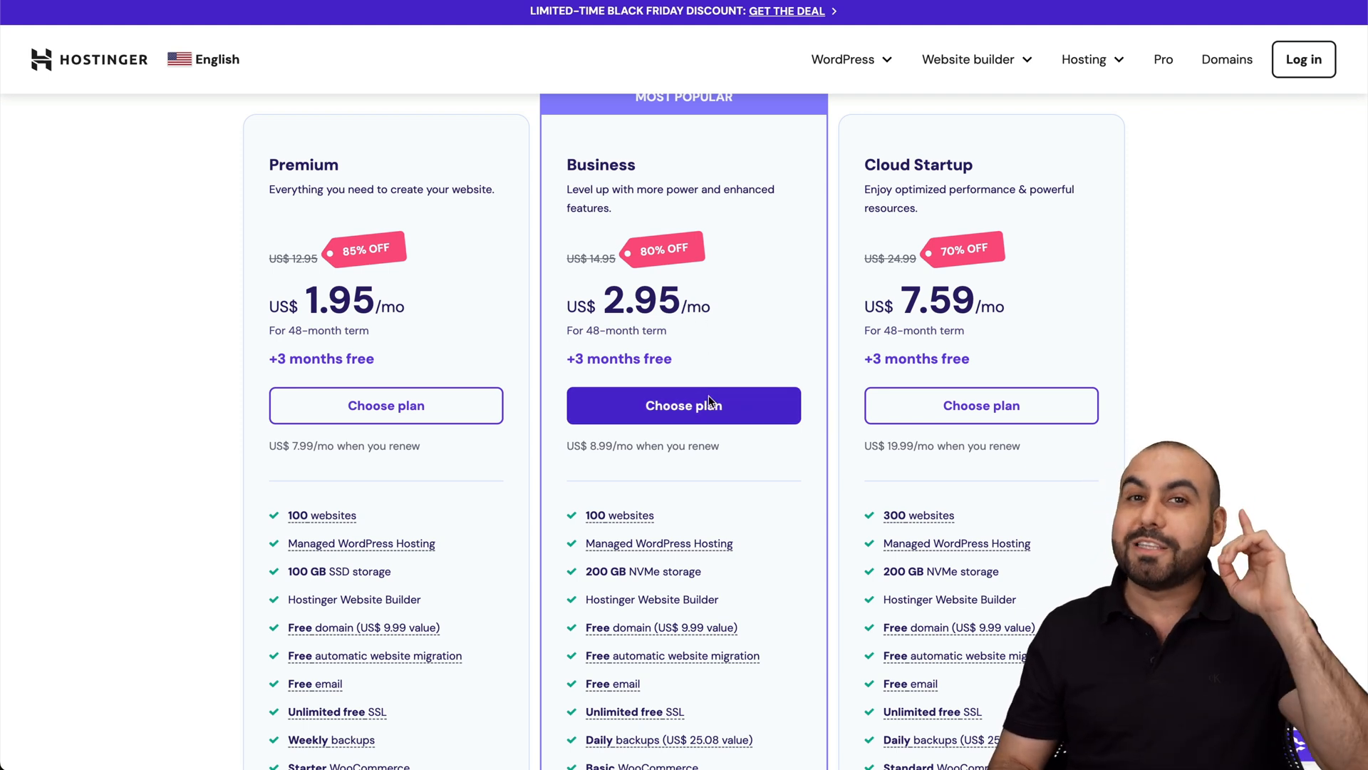
Step: Add Business Web Hosting for 48 months to the cart and apply coupon SAASMASTER
{"action": "left_click", "coordinate": [683, 404]}
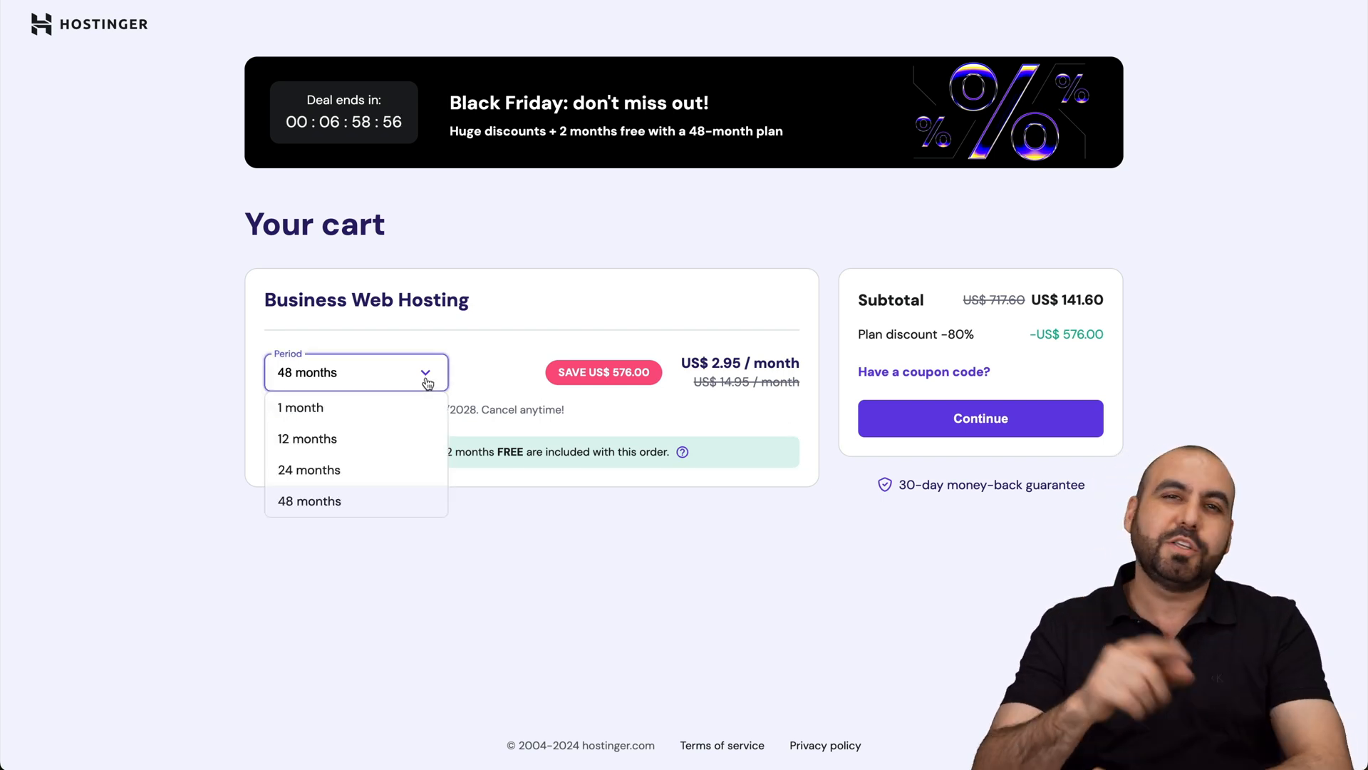
{"action": "mouse_move", "coordinate": [331, 514]}
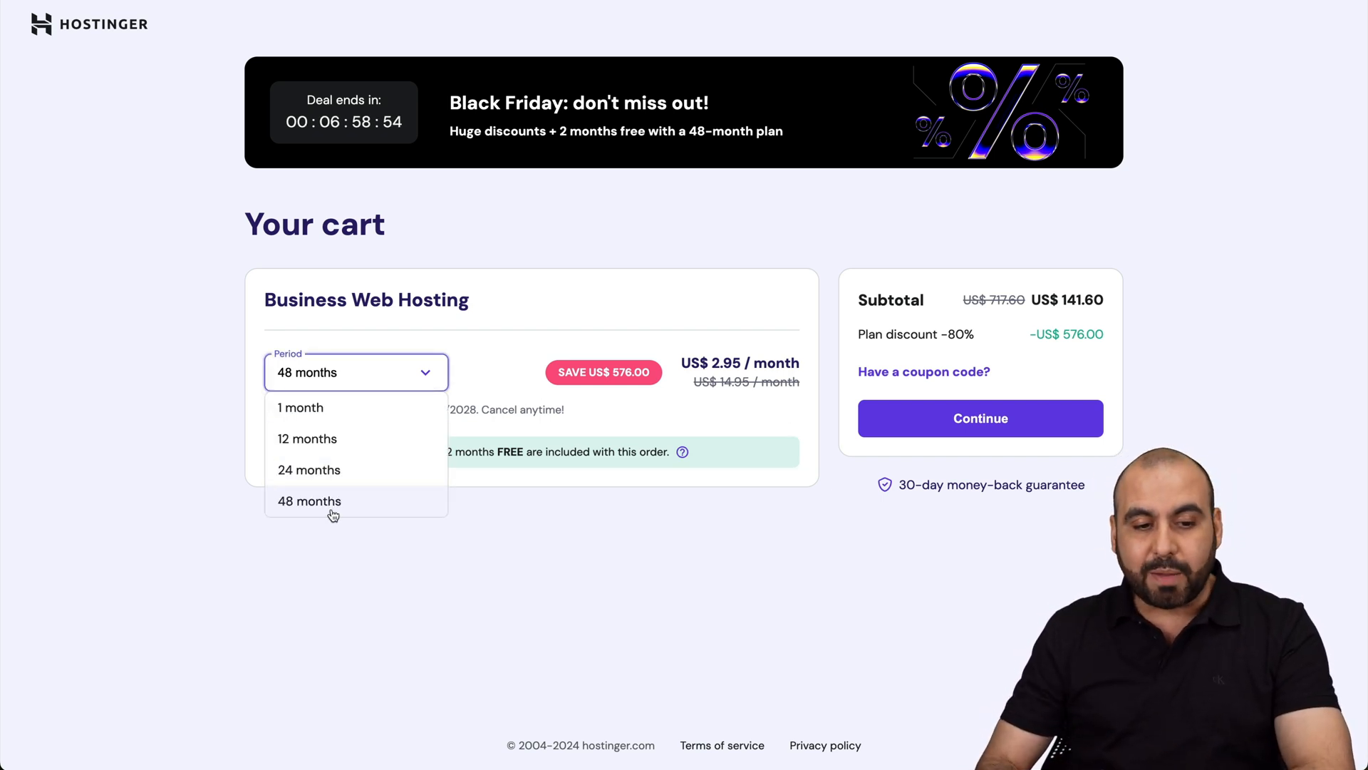
{"action": "left_click", "coordinate": [309, 500]}
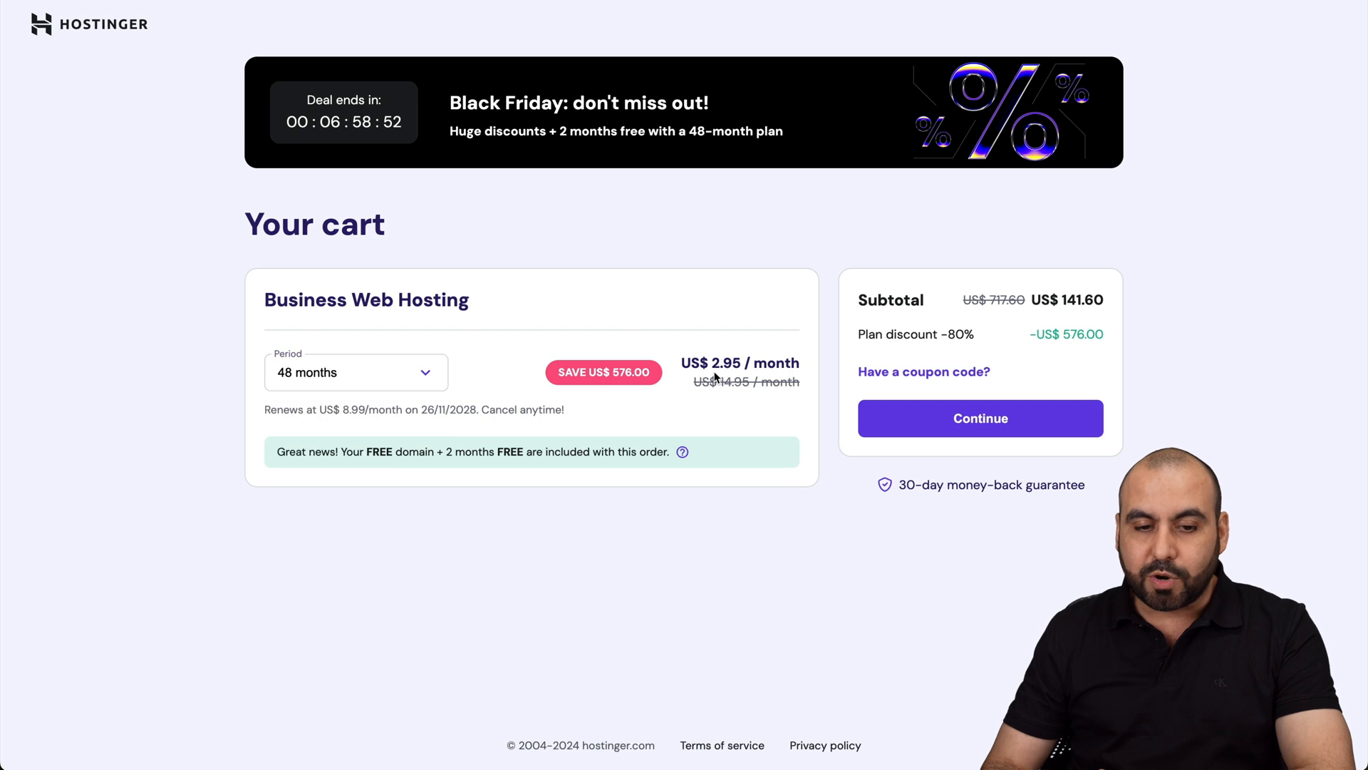
{"action": "mouse_move", "coordinate": [343, 421]}
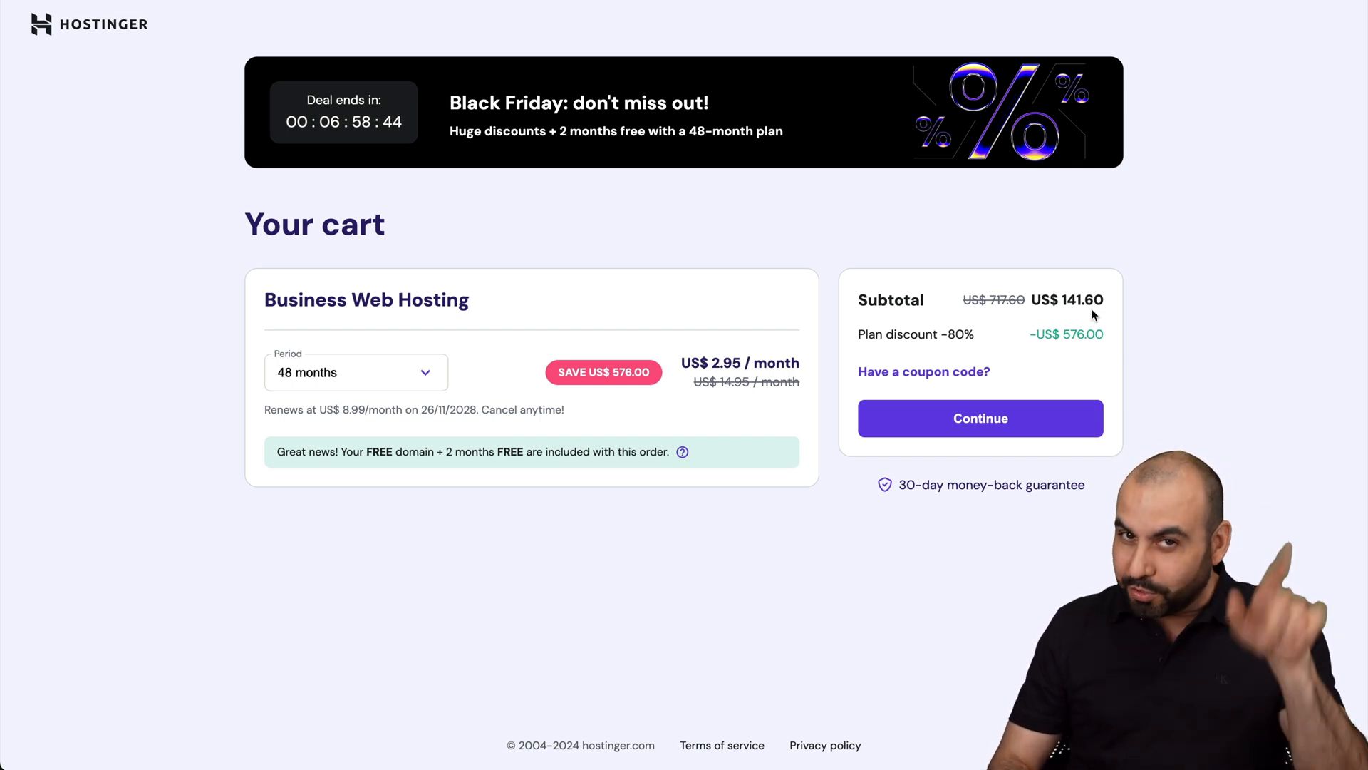
{"action": "left_click", "coordinate": [923, 370]}
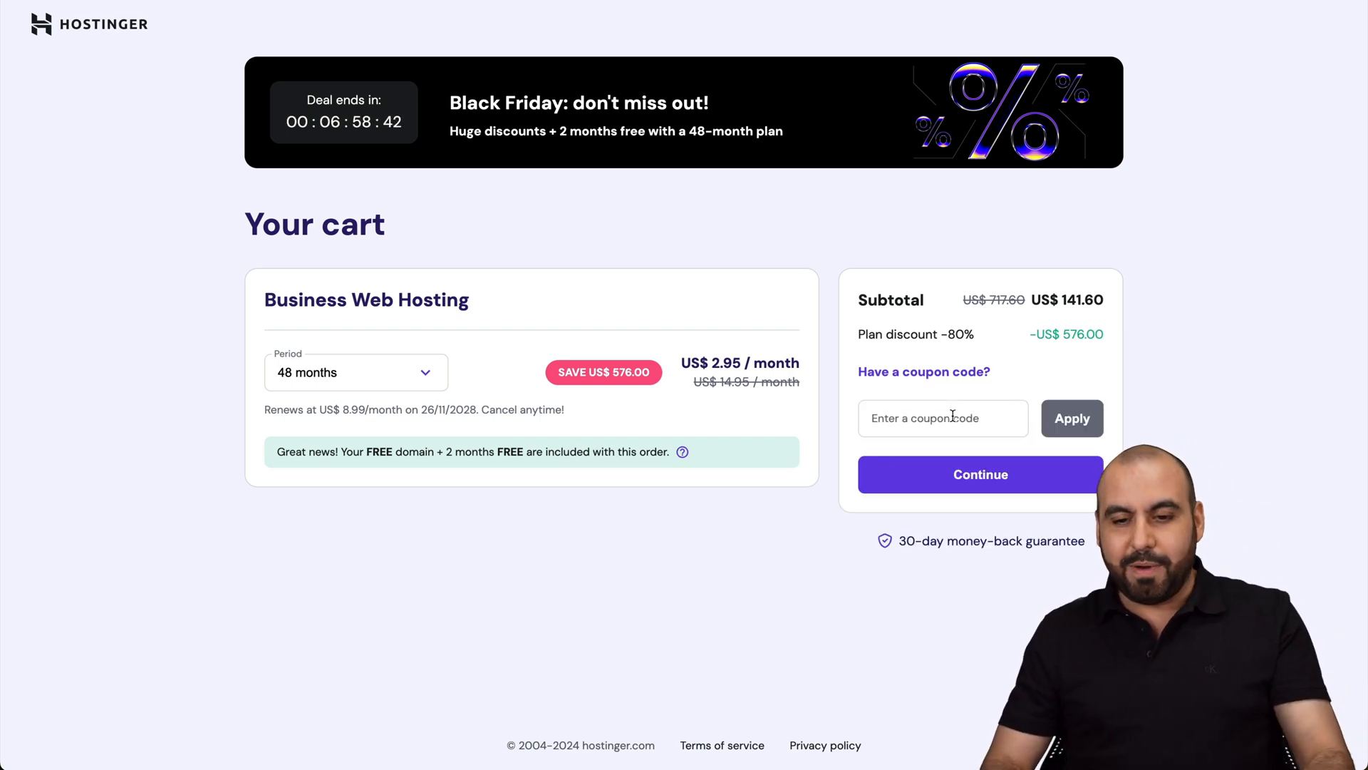
{"action": "type", "text": "SAASMASTER"}
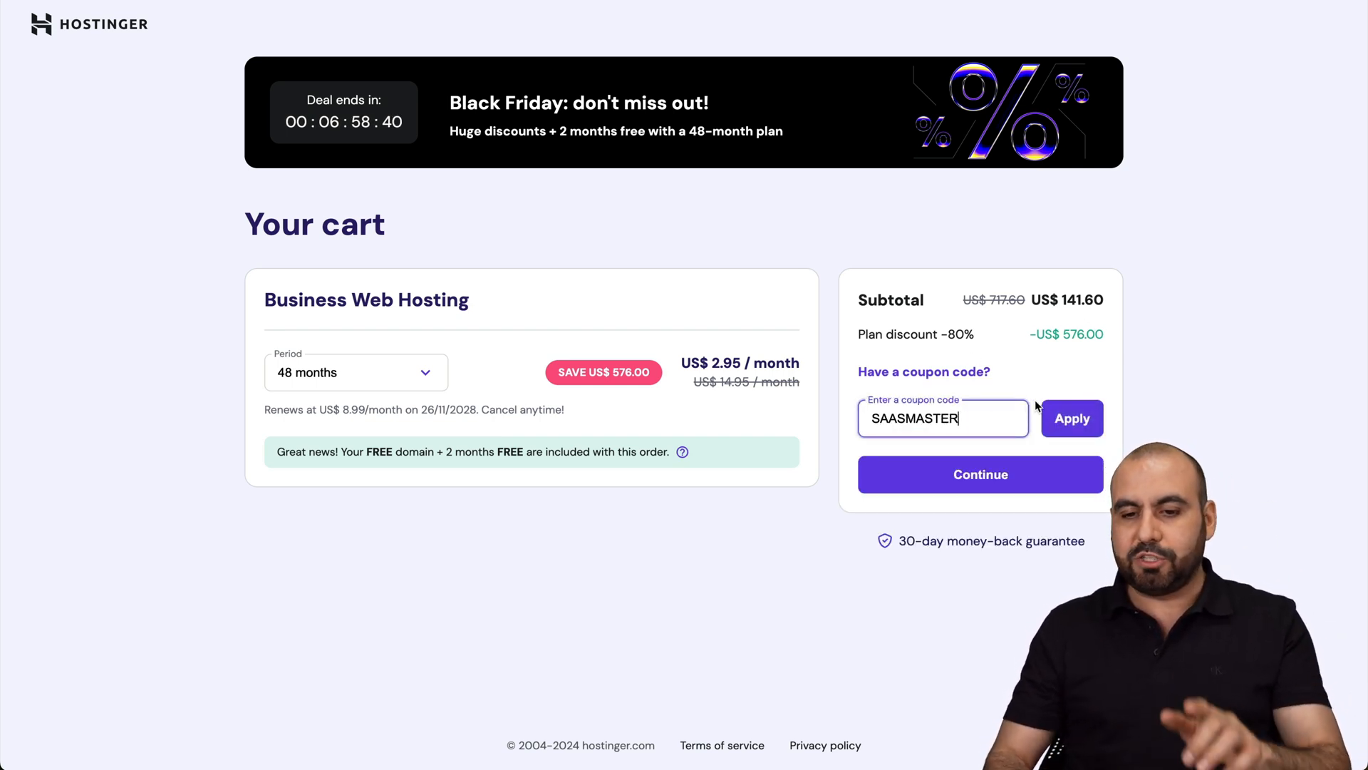
{"action": "left_click", "coordinate": [1071, 418]}
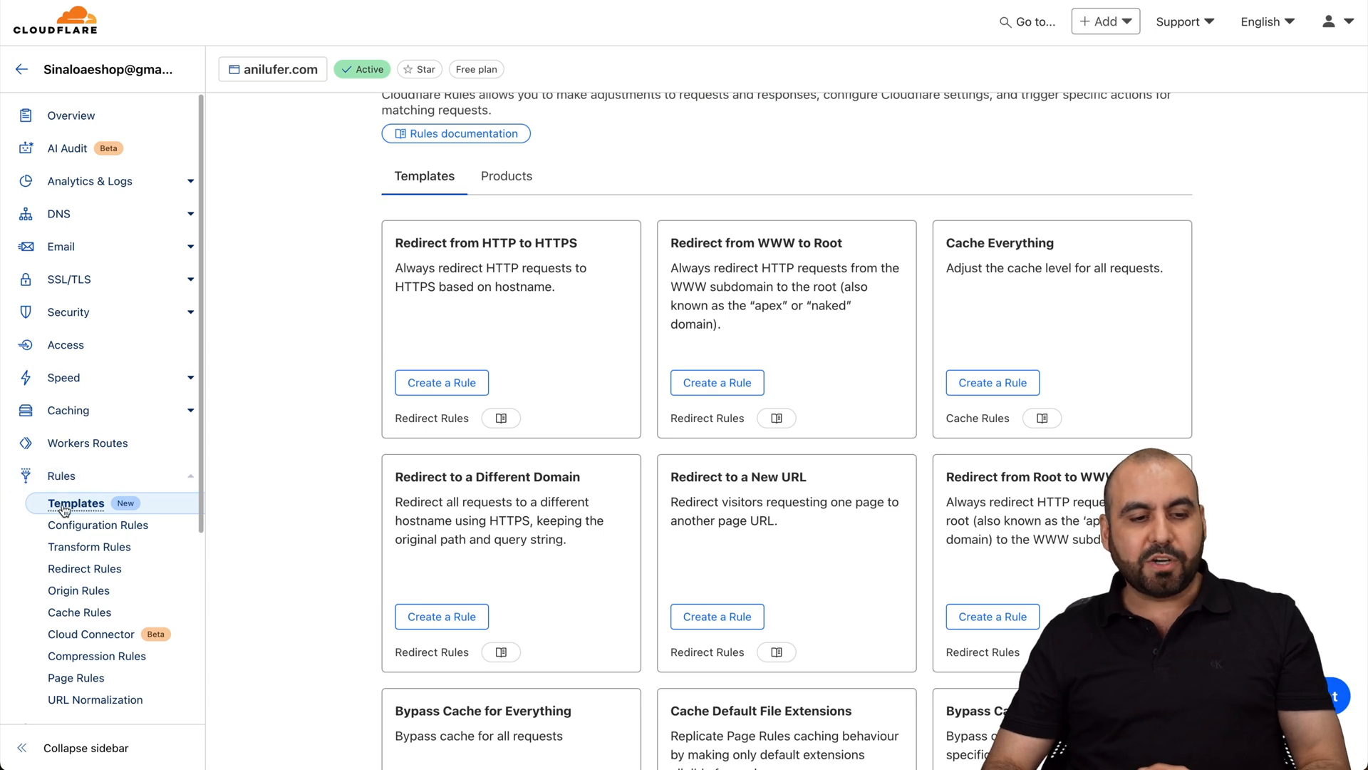
{"action": "mouse_move", "coordinate": [298, 456]}
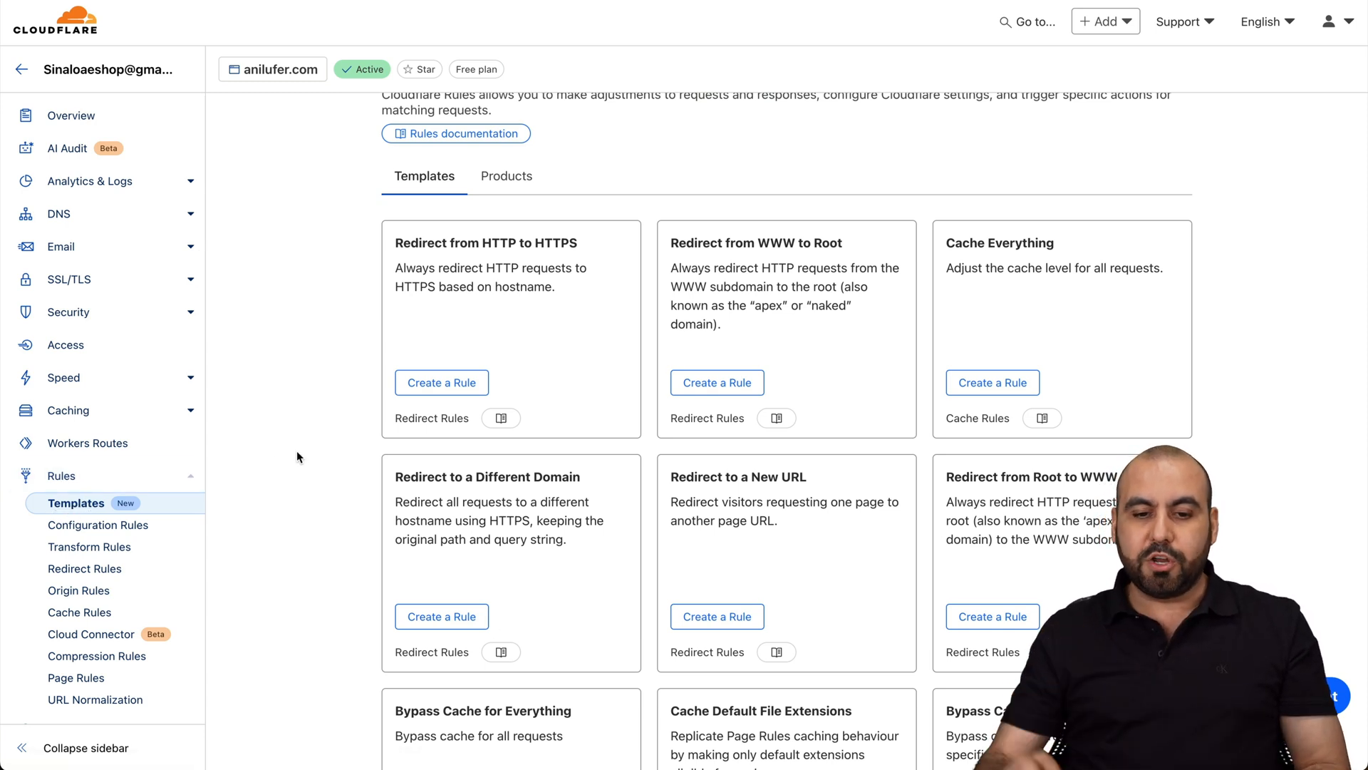
{"action": "mouse_move", "coordinate": [380, 513]}
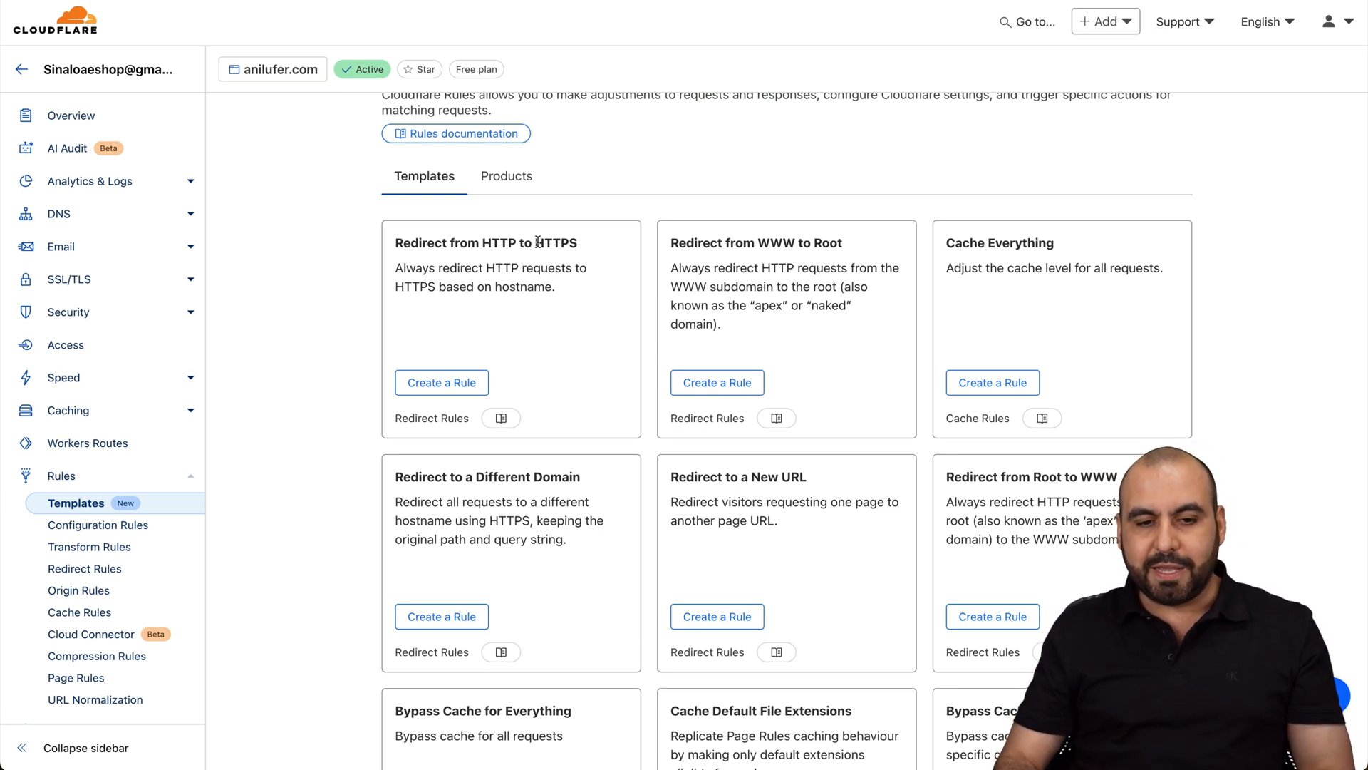
{"action": "double_click", "coordinate": [553, 242]}
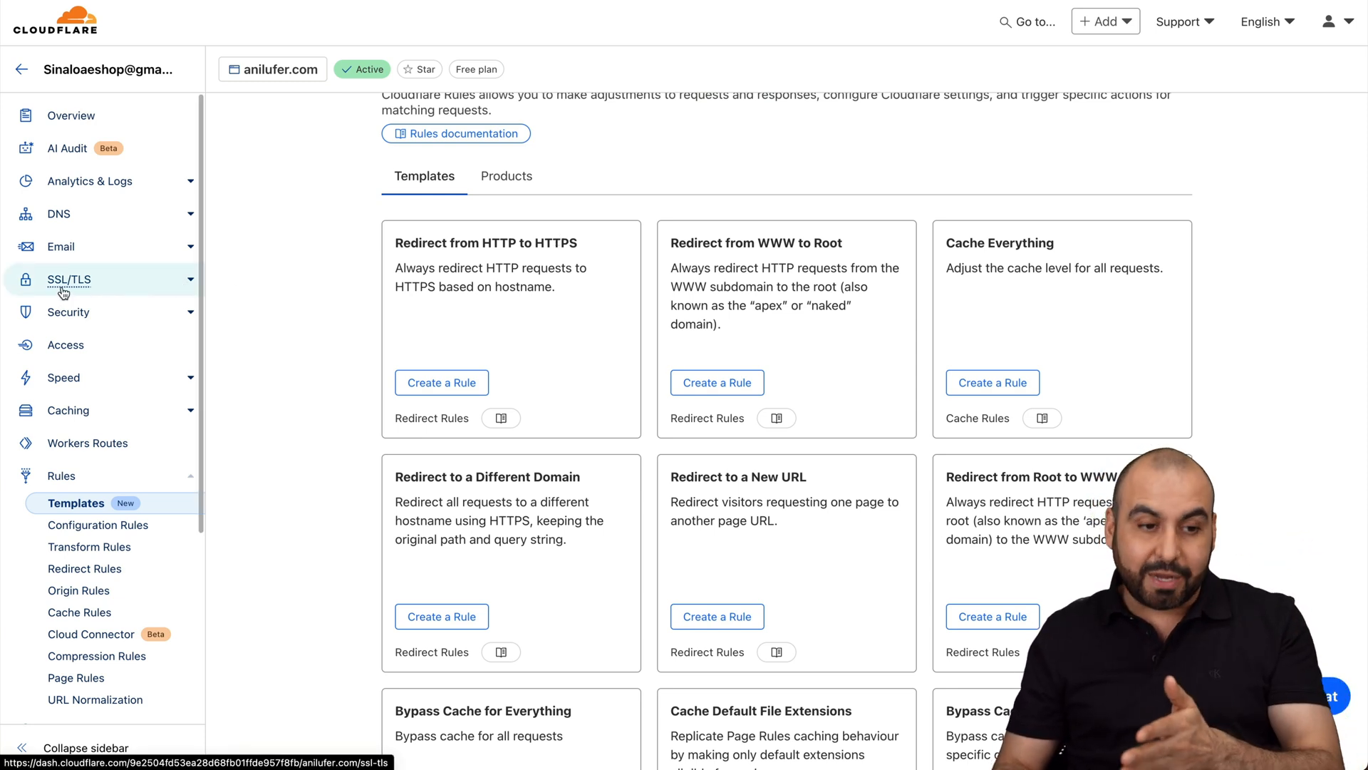
{"action": "mouse_move", "coordinate": [562, 347]}
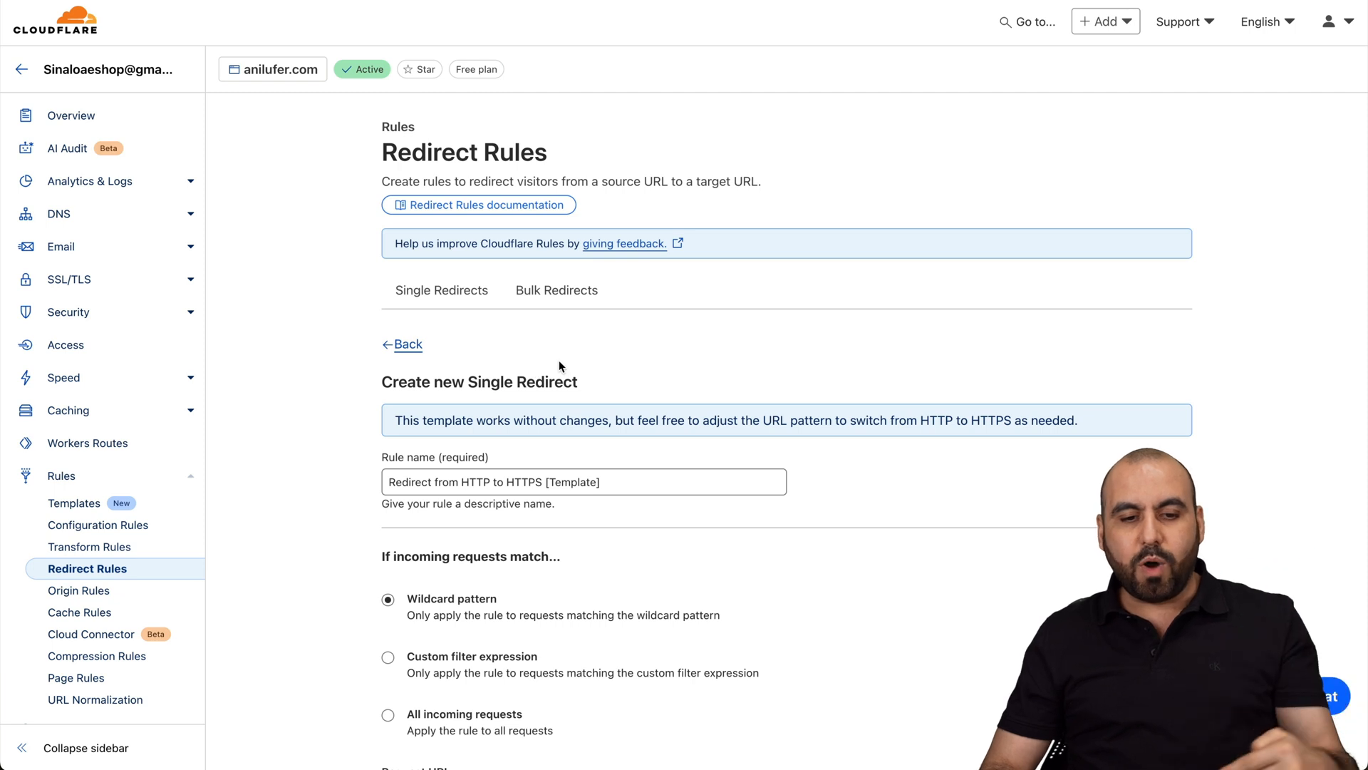
Step: Set the redirect to 'All incoming requests', showing the dynamic wildcard_replace expression
{"action": "scroll", "scroll_direction": "down", "scroll_amount": 3}
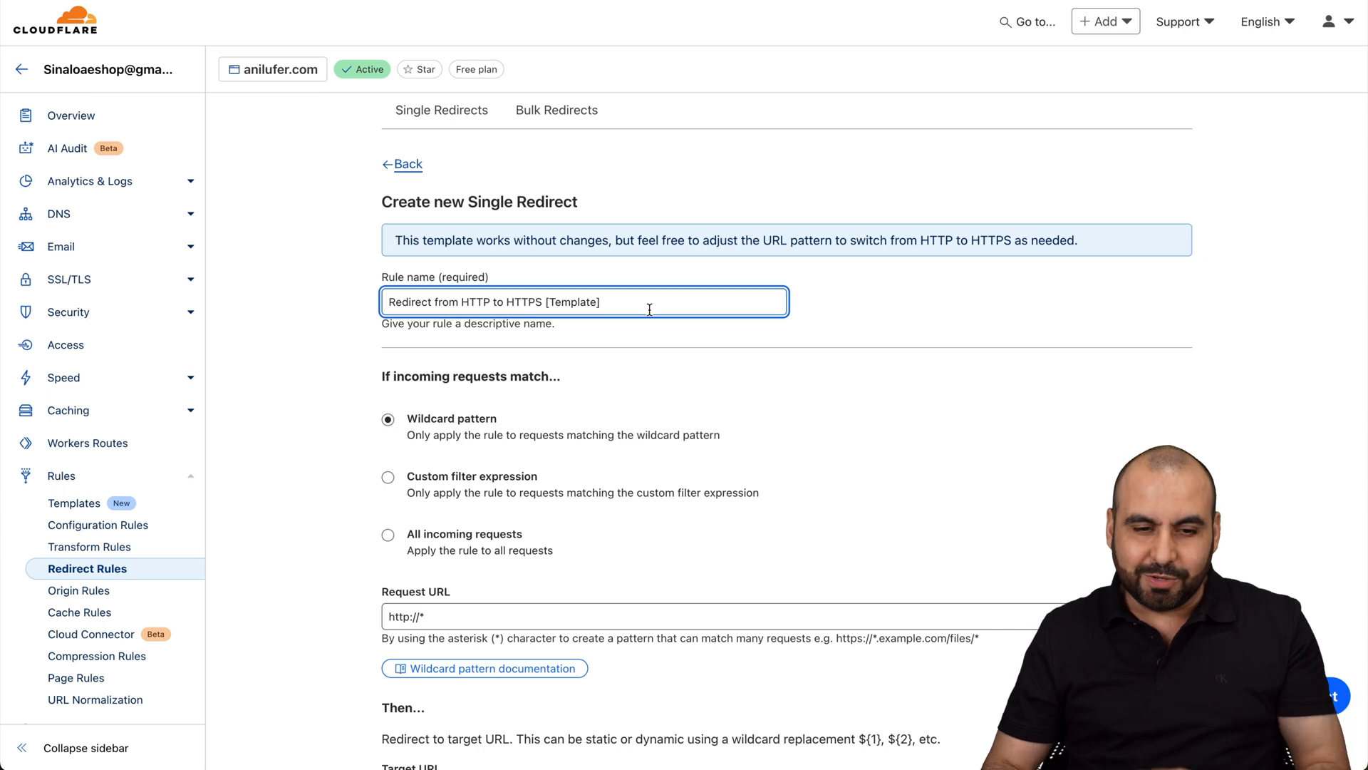
{"action": "scroll", "scroll_direction": "down", "scroll_amount": 3}
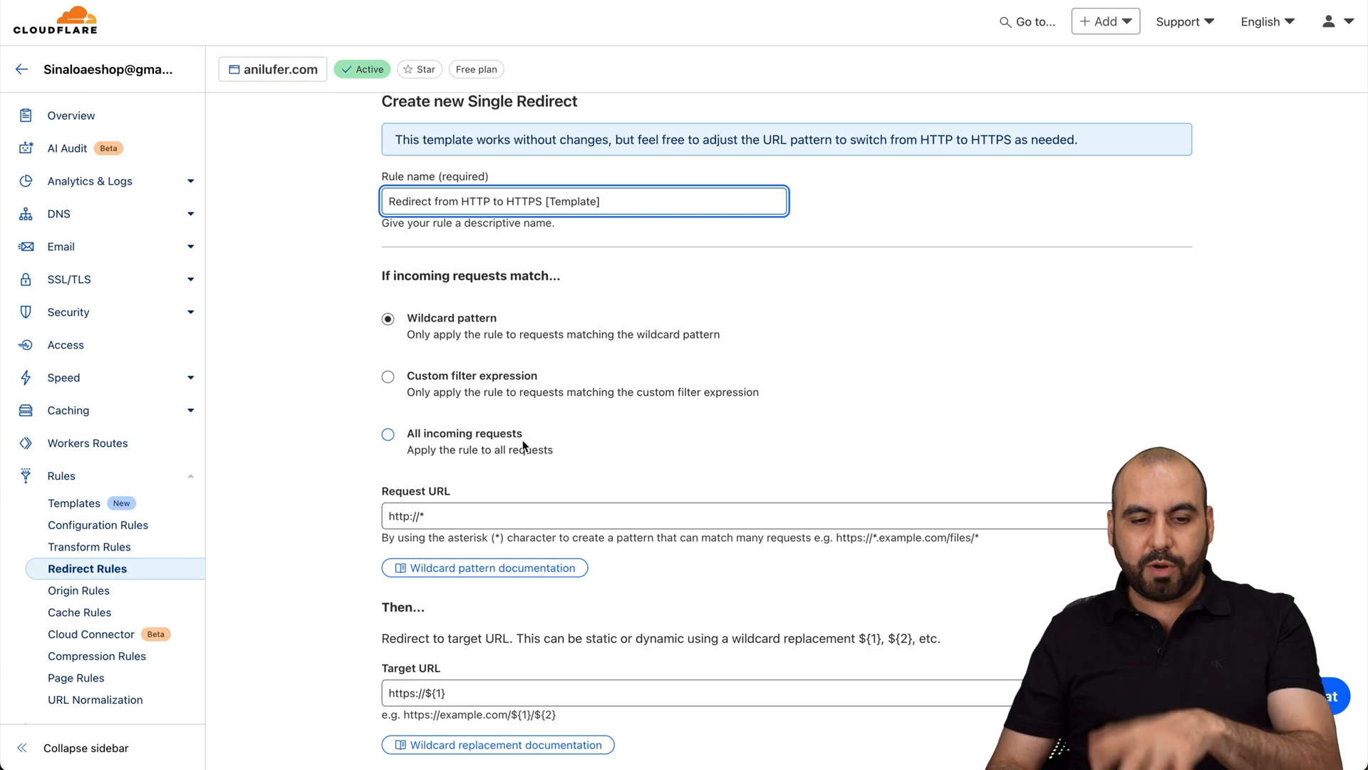
{"action": "mouse_move", "coordinate": [455, 439]}
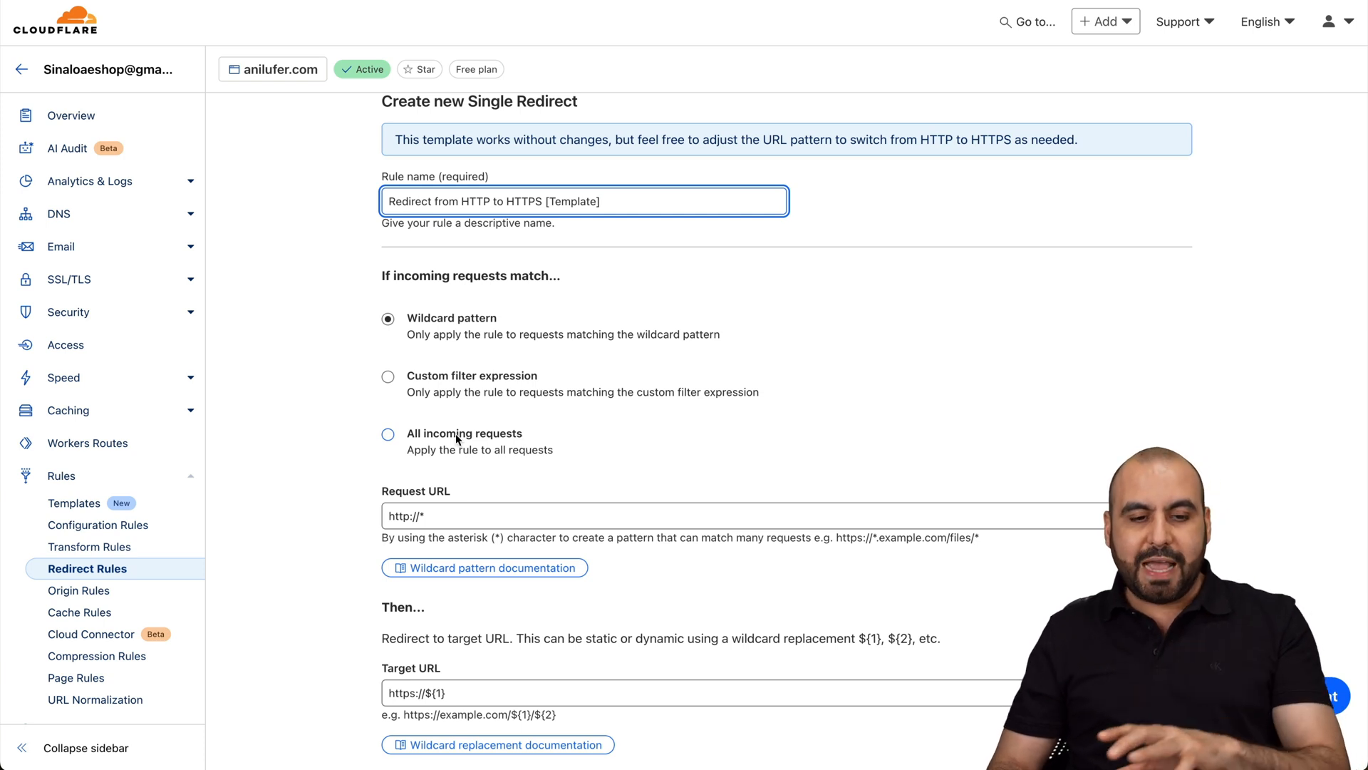
{"action": "left_click", "coordinate": [389, 434]}
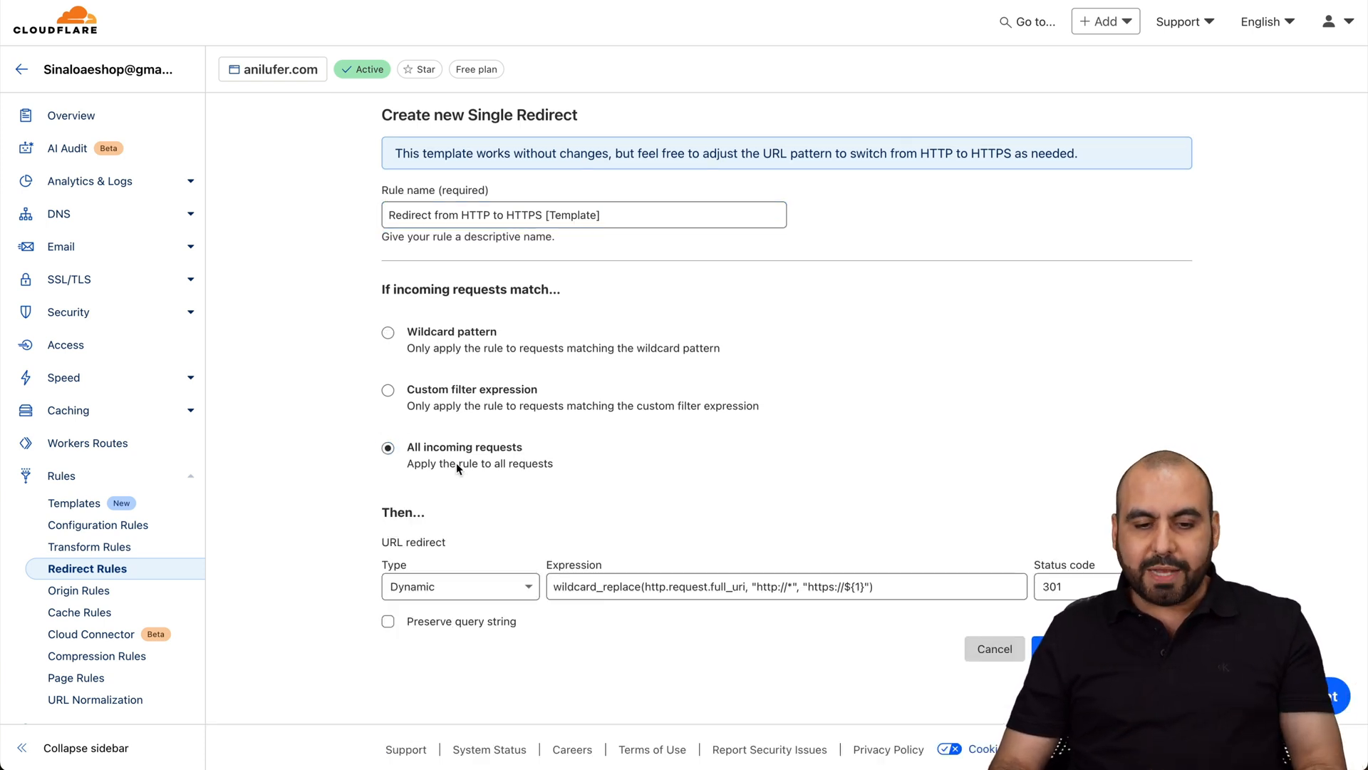
{"action": "mouse_move", "coordinate": [509, 491]}
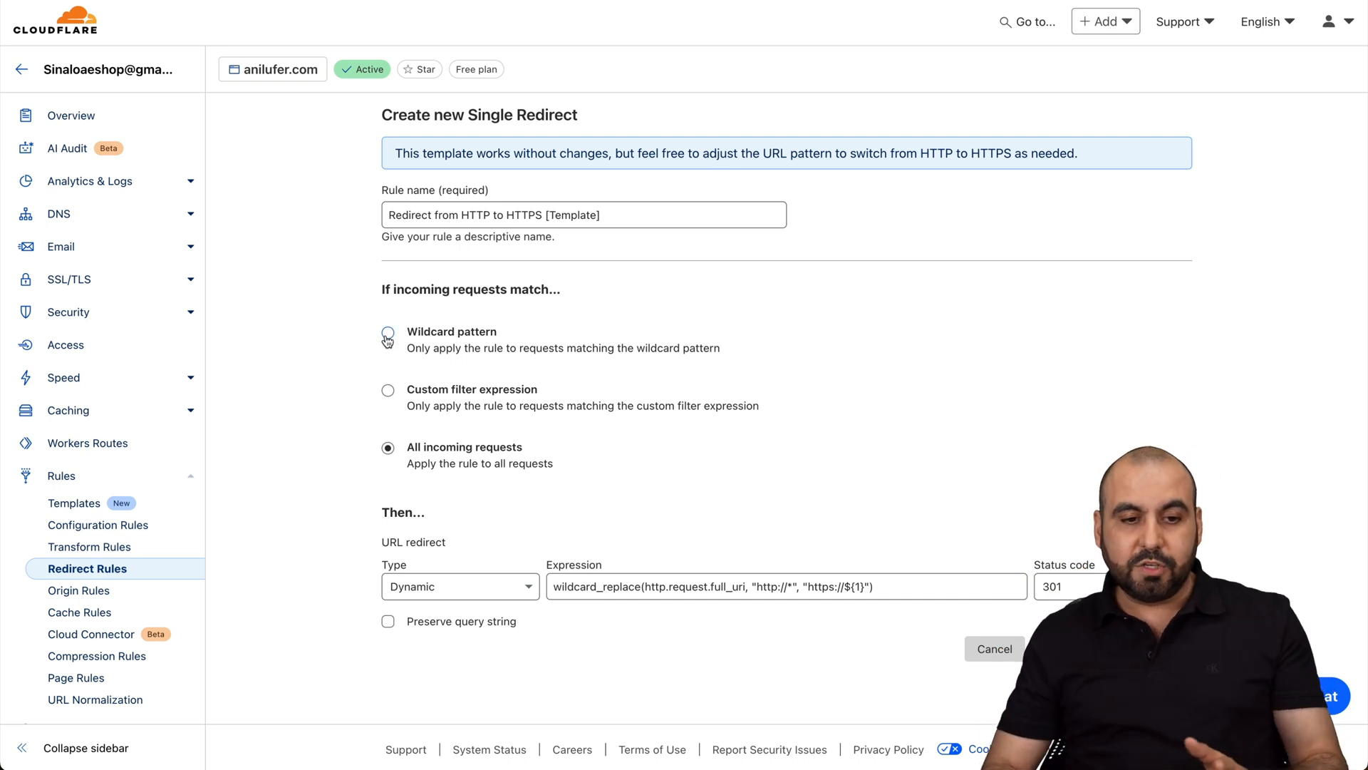
{"action": "left_click", "coordinate": [388, 337]}
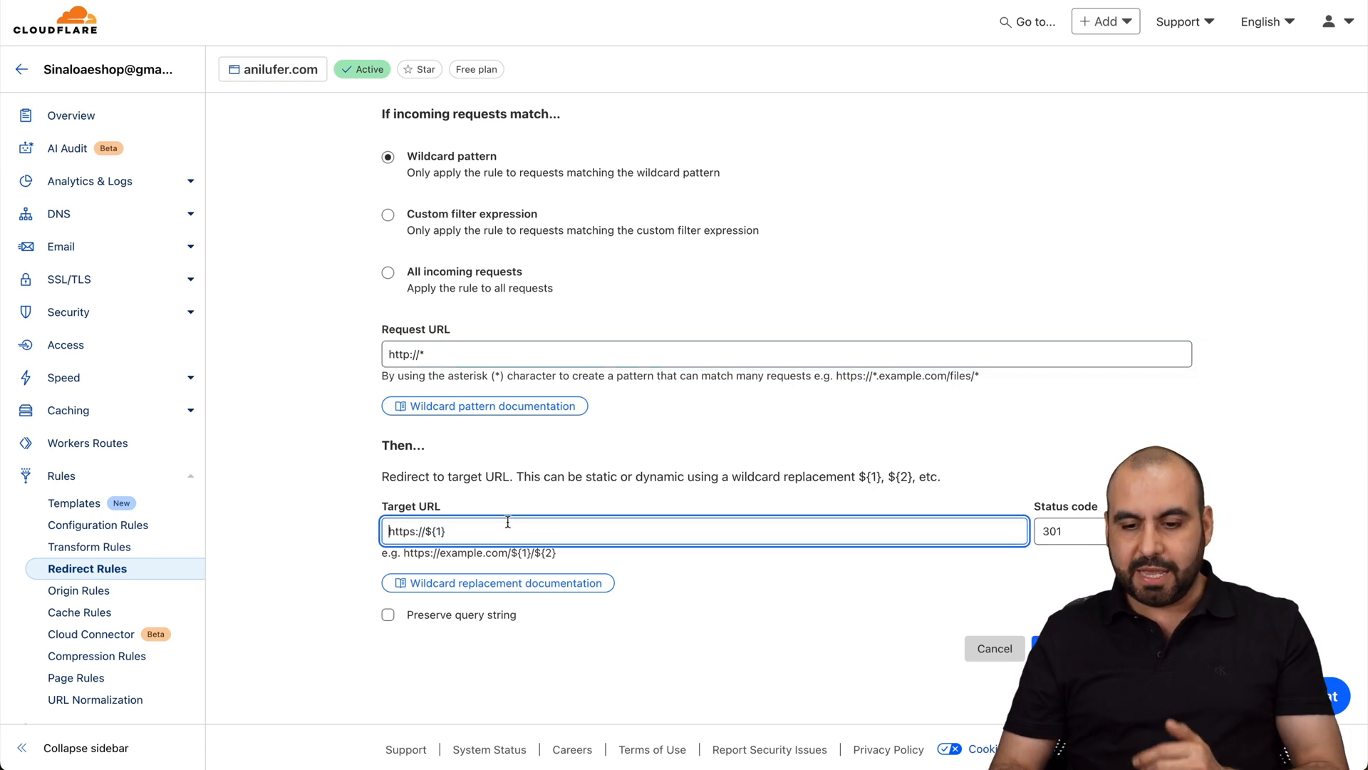
{"action": "left_click", "coordinate": [994, 649]}
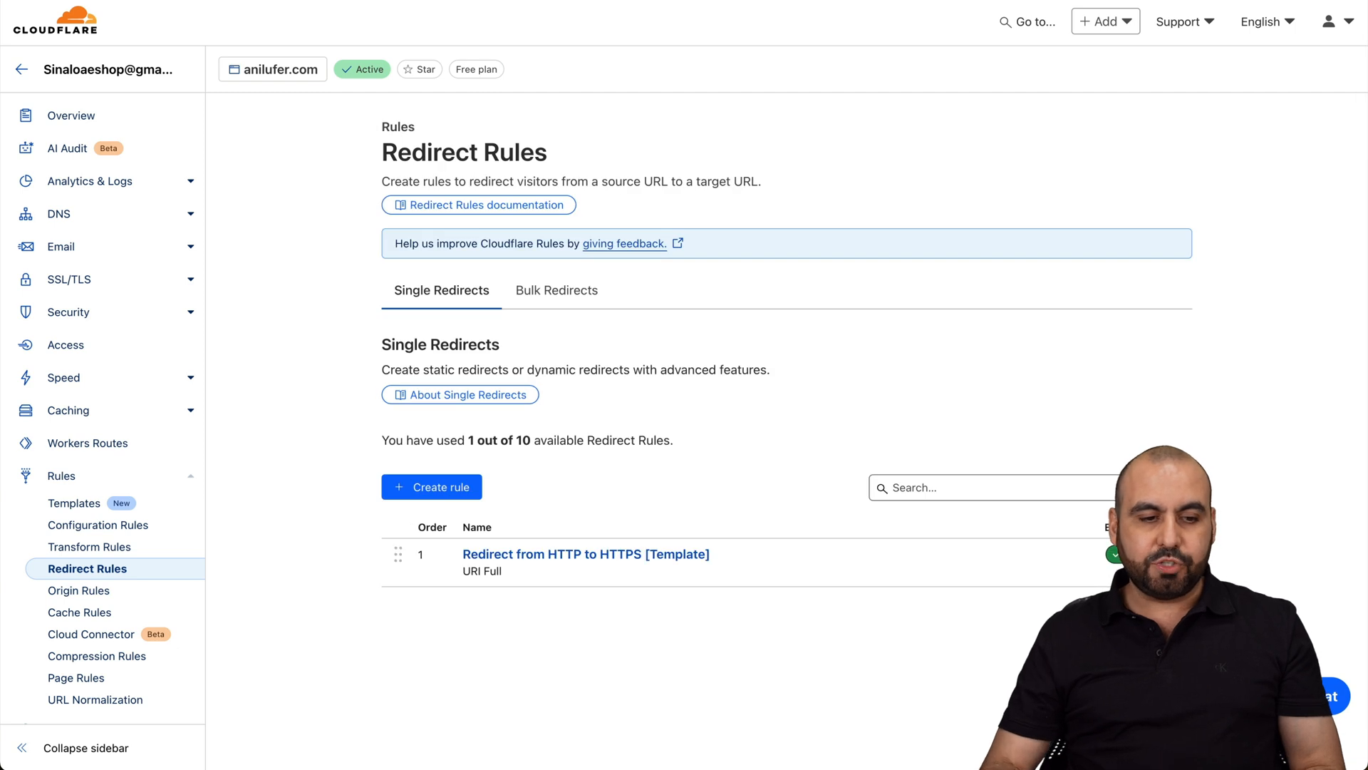
{"action": "mouse_move", "coordinate": [78, 590]}
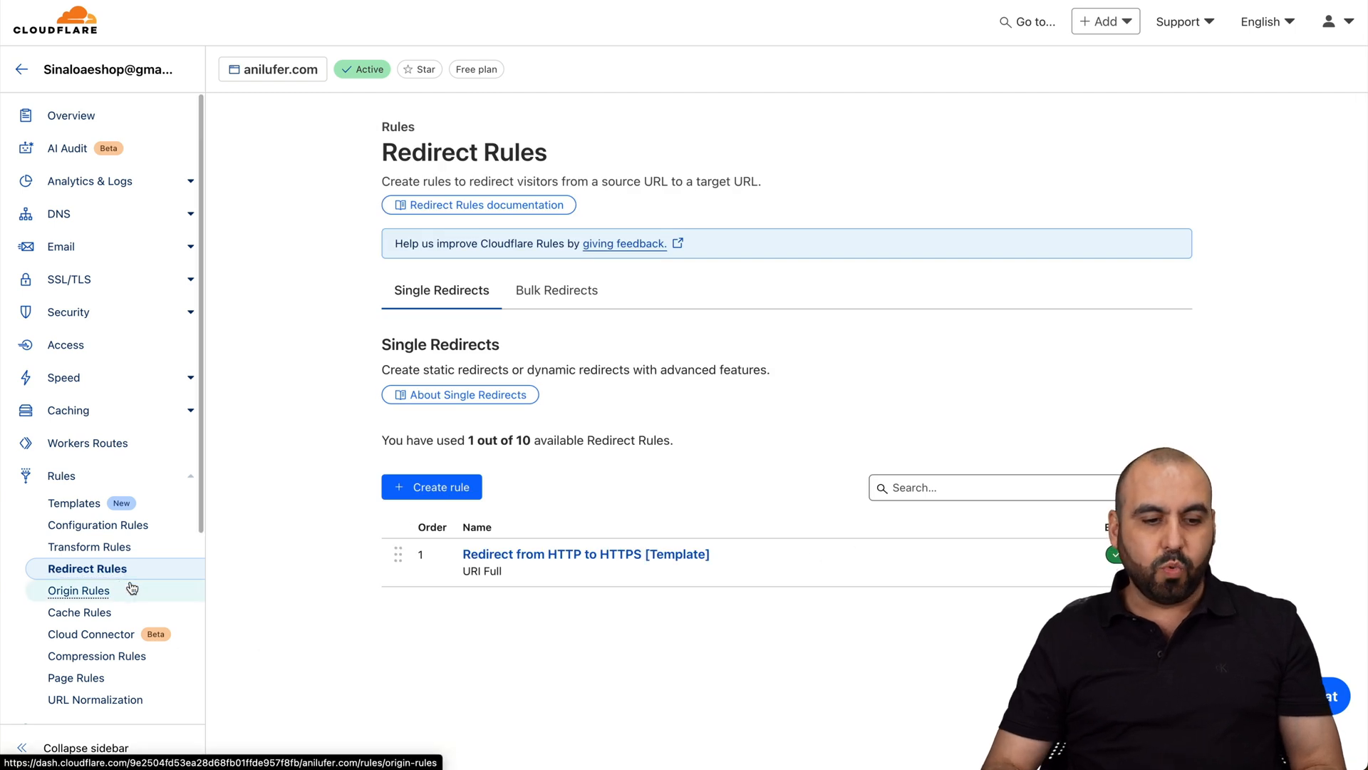
{"action": "mouse_move", "coordinate": [572, 423]}
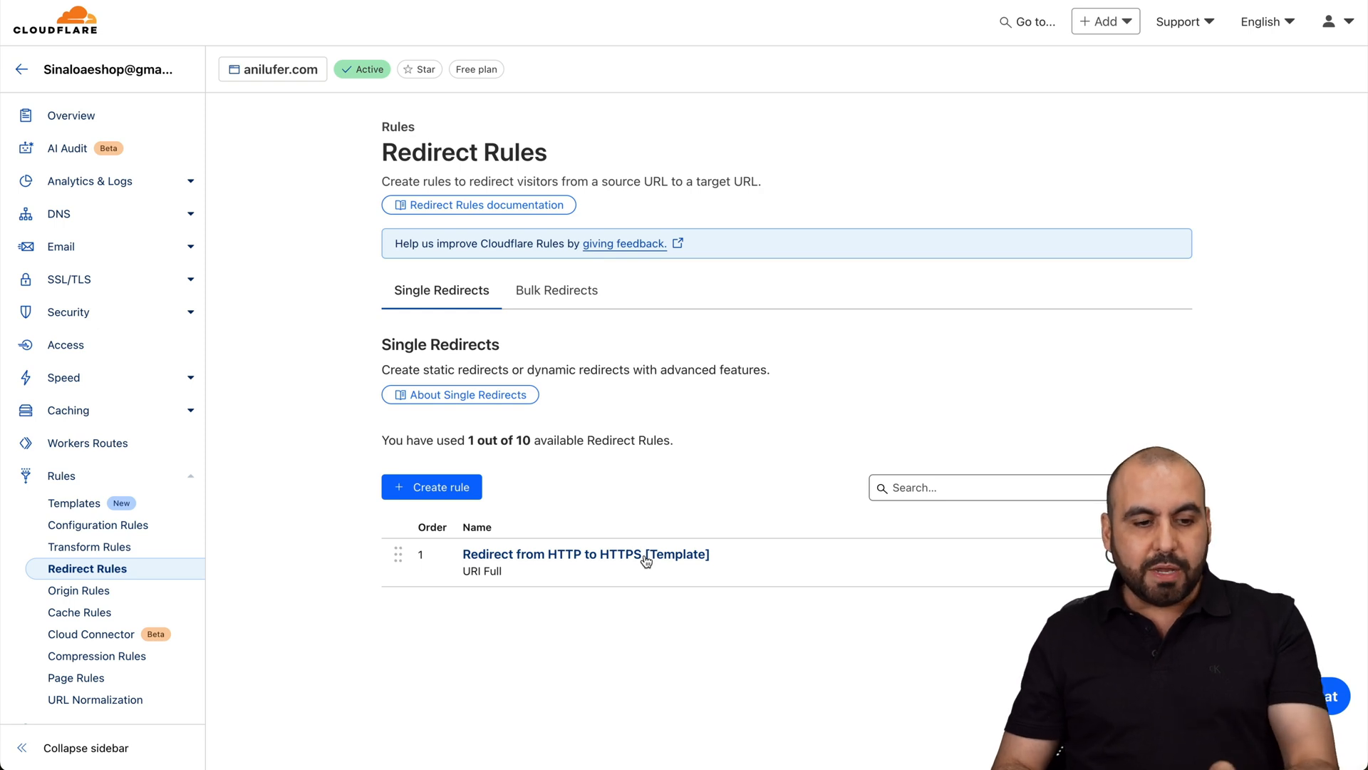
Step: Check the Redirect Rules list, then return to the Templates gallery
{"action": "left_click", "coordinate": [74, 503]}
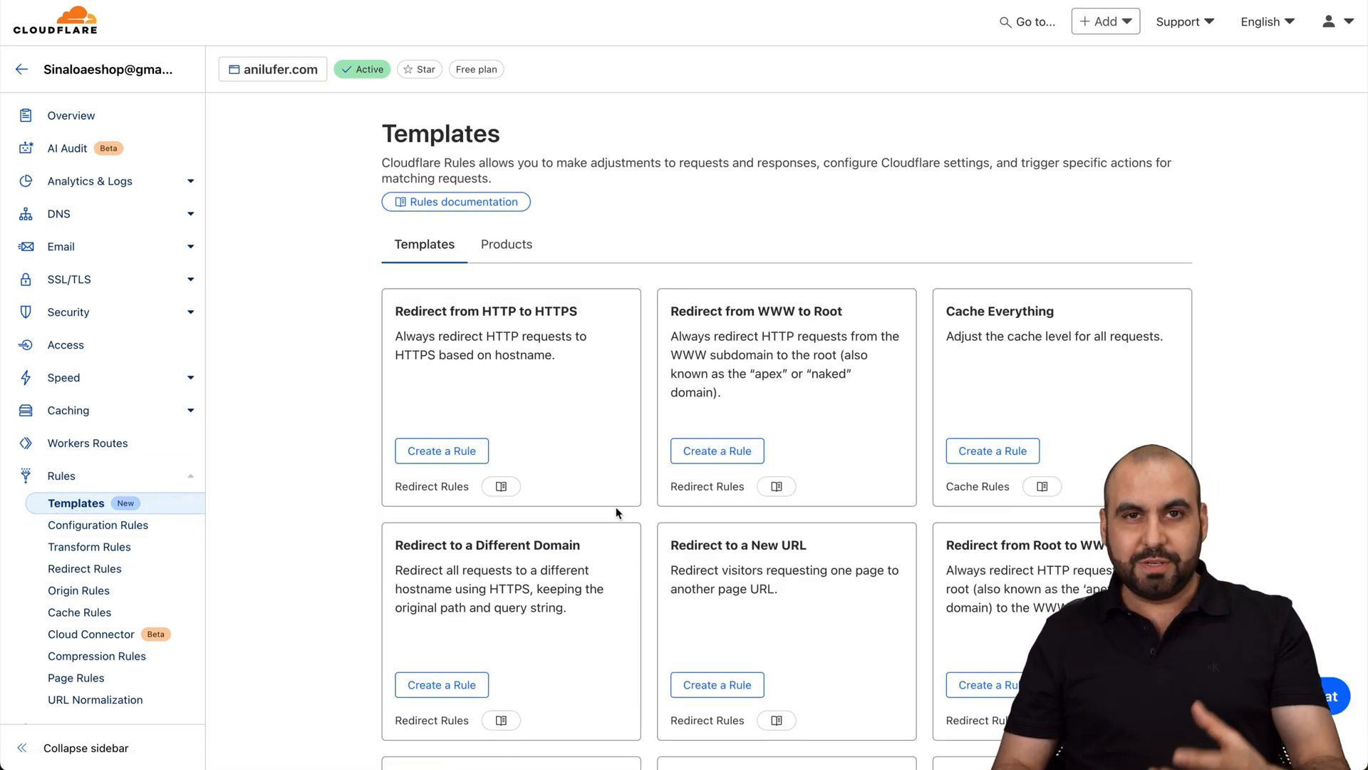
{"action": "mouse_move", "coordinate": [1061, 303]}
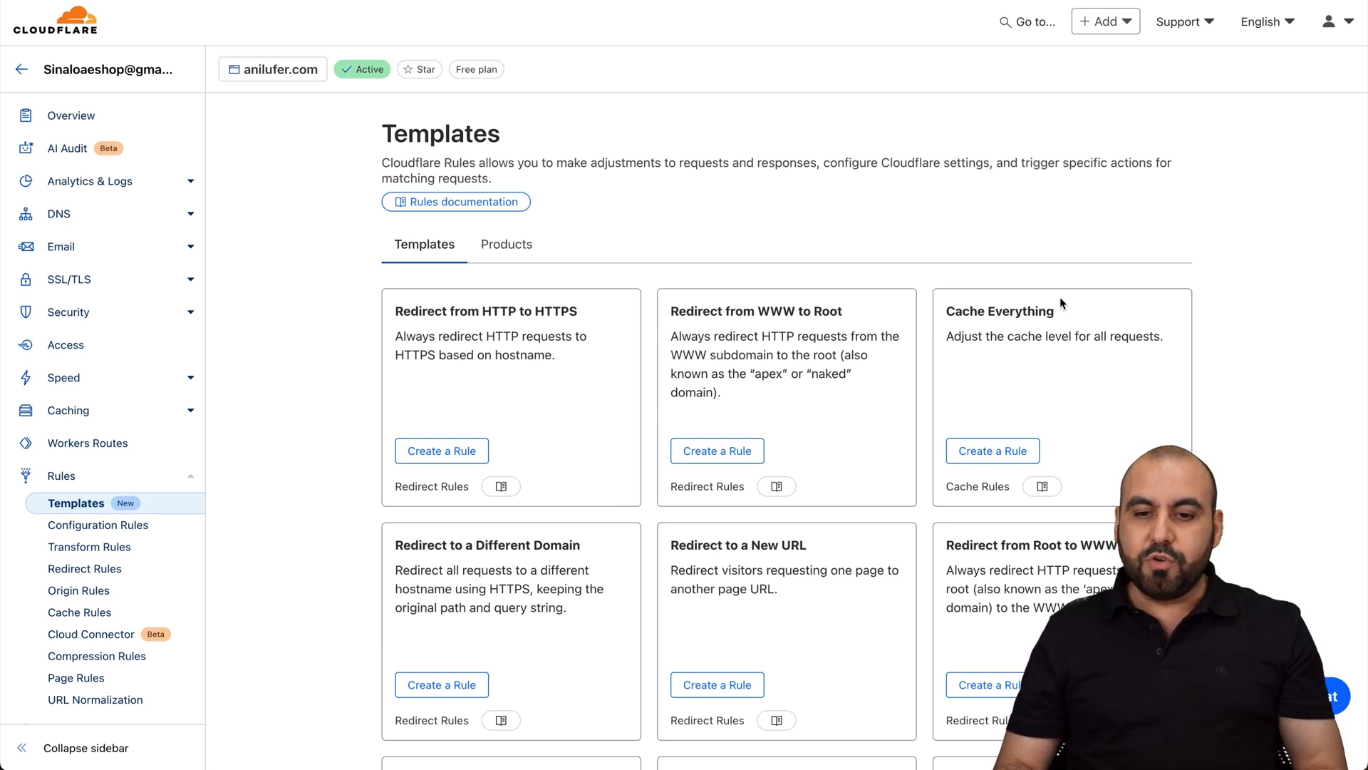
{"action": "mouse_move", "coordinate": [1100, 356]}
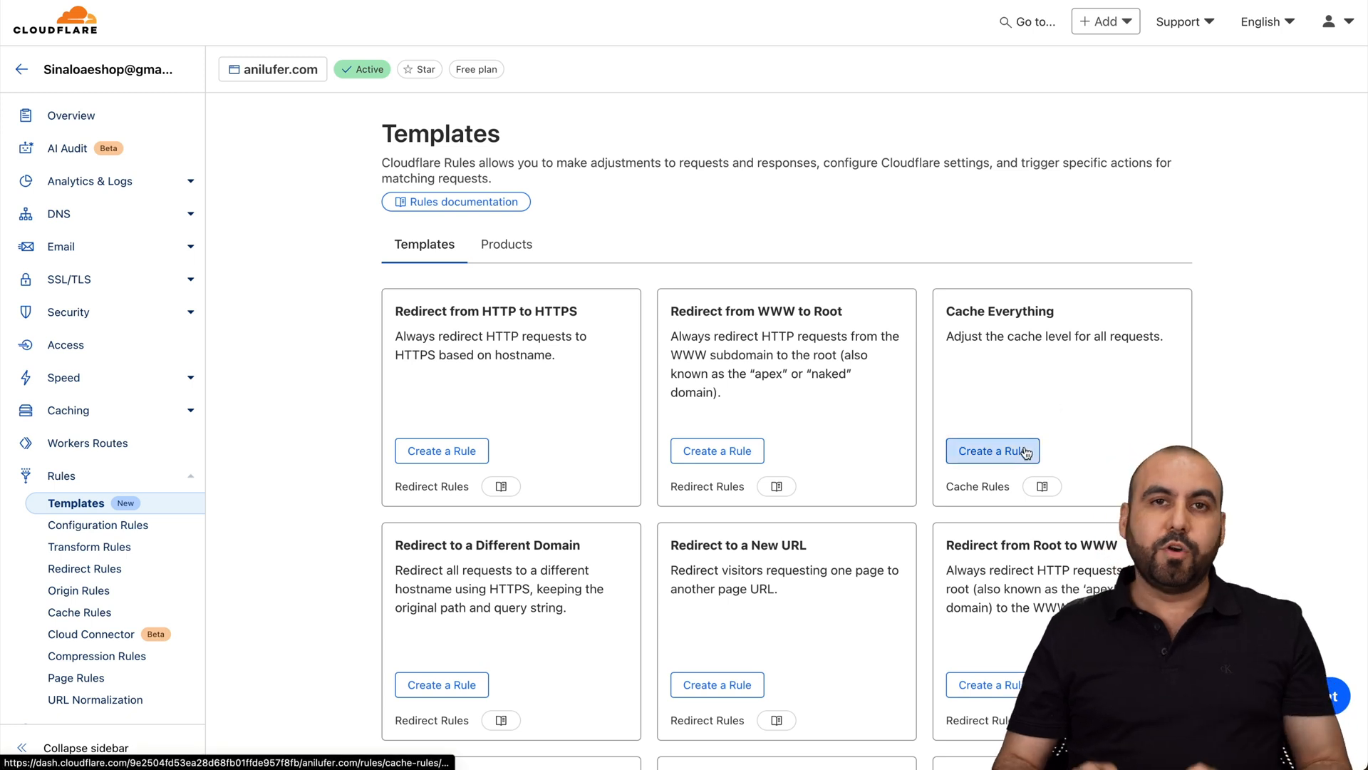
Step: Create and deploy the Cache Everything rule marking all requests eligible for cache
{"action": "left_click", "coordinate": [991, 450]}
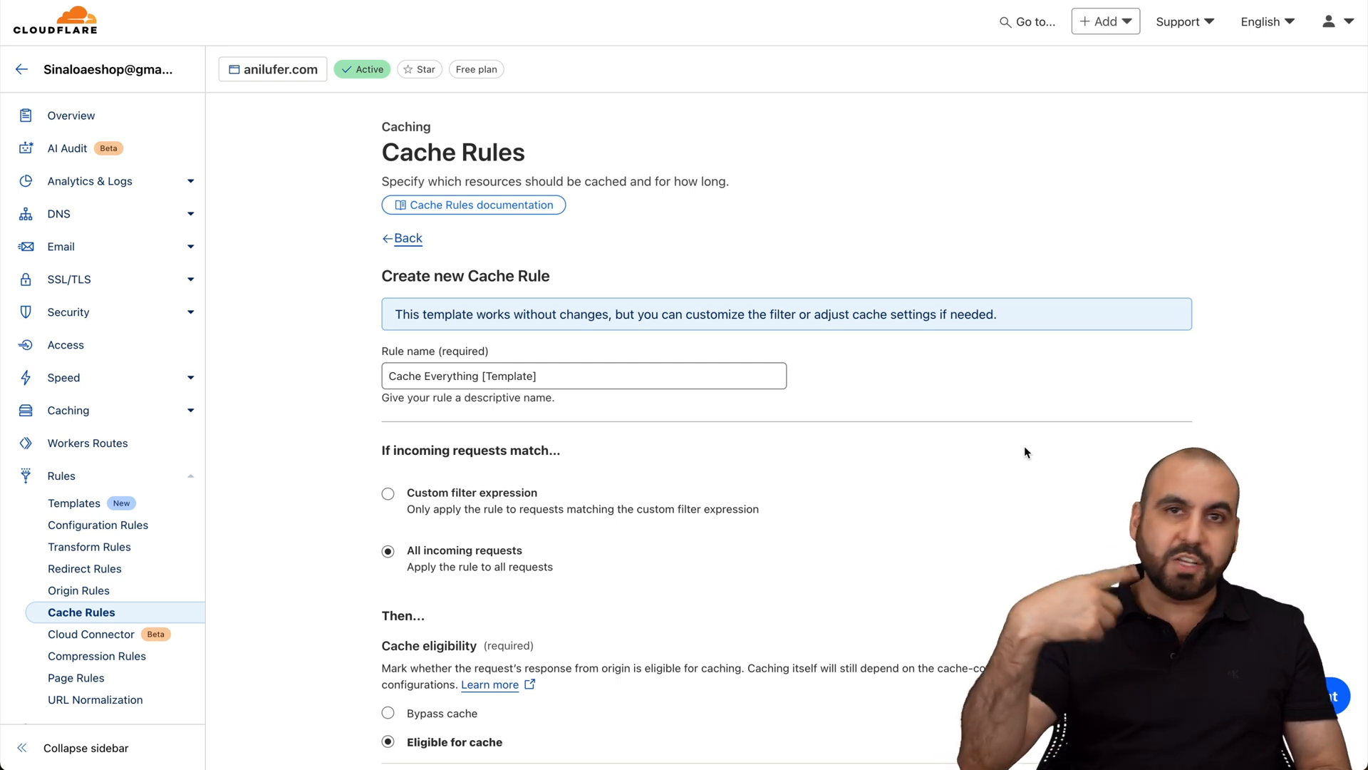
{"action": "mouse_move", "coordinate": [977, 452]}
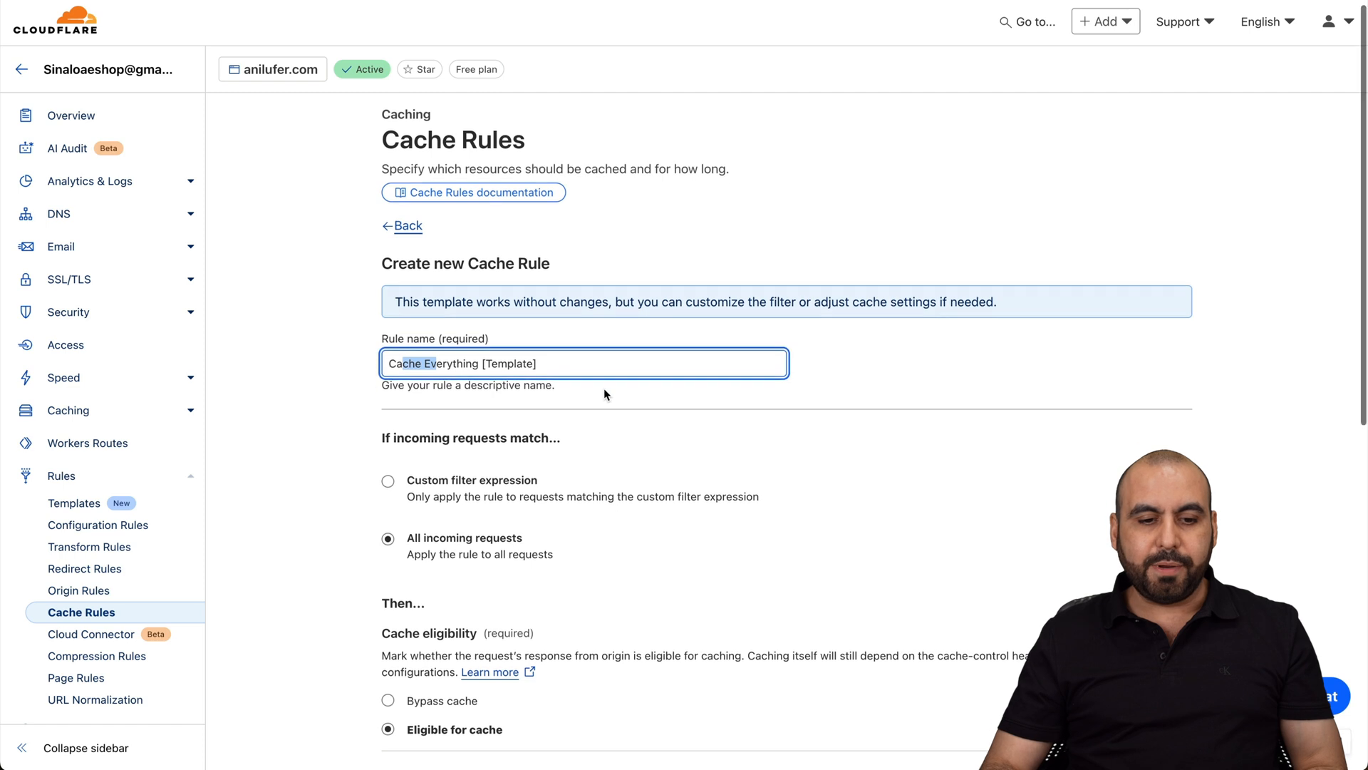
{"action": "scroll", "scroll_direction": "down", "scroll_amount": 3}
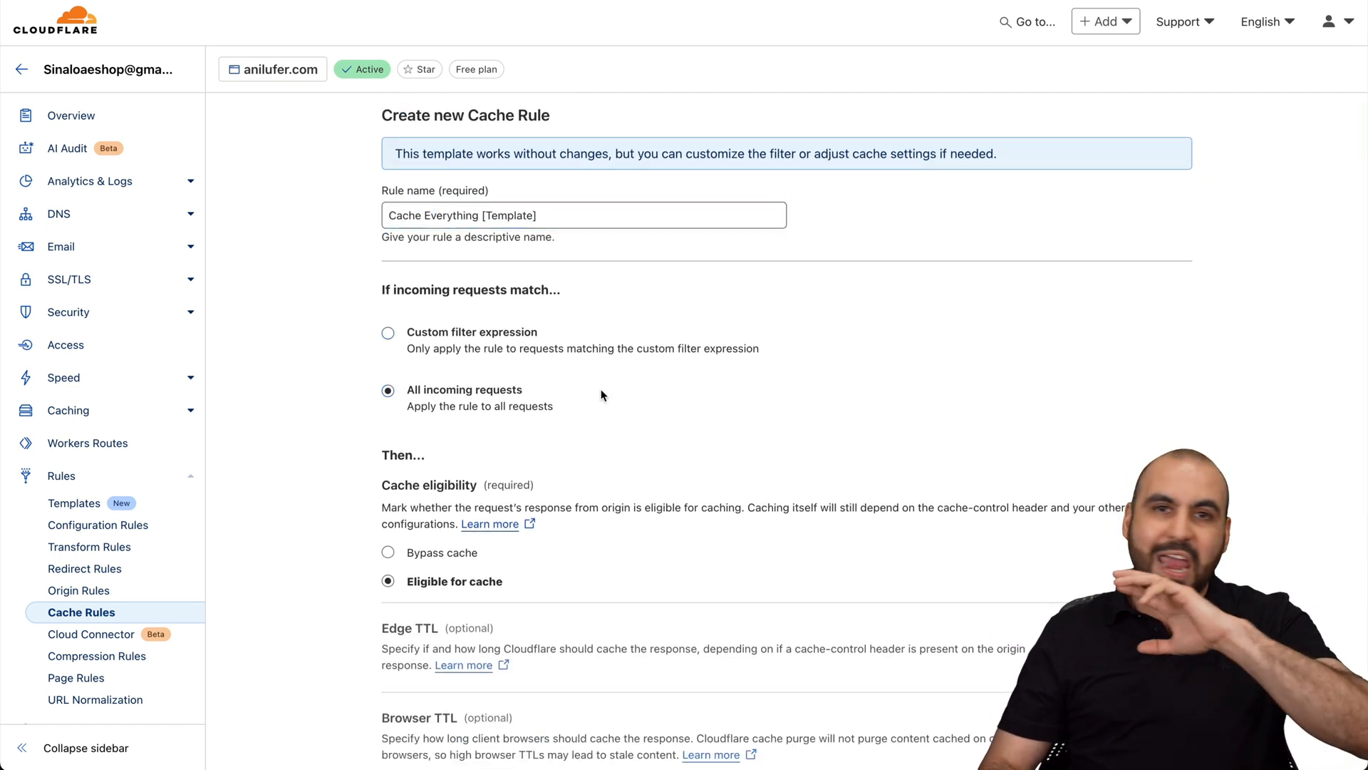
{"action": "scroll", "scroll_direction": "down", "scroll_amount": 3}
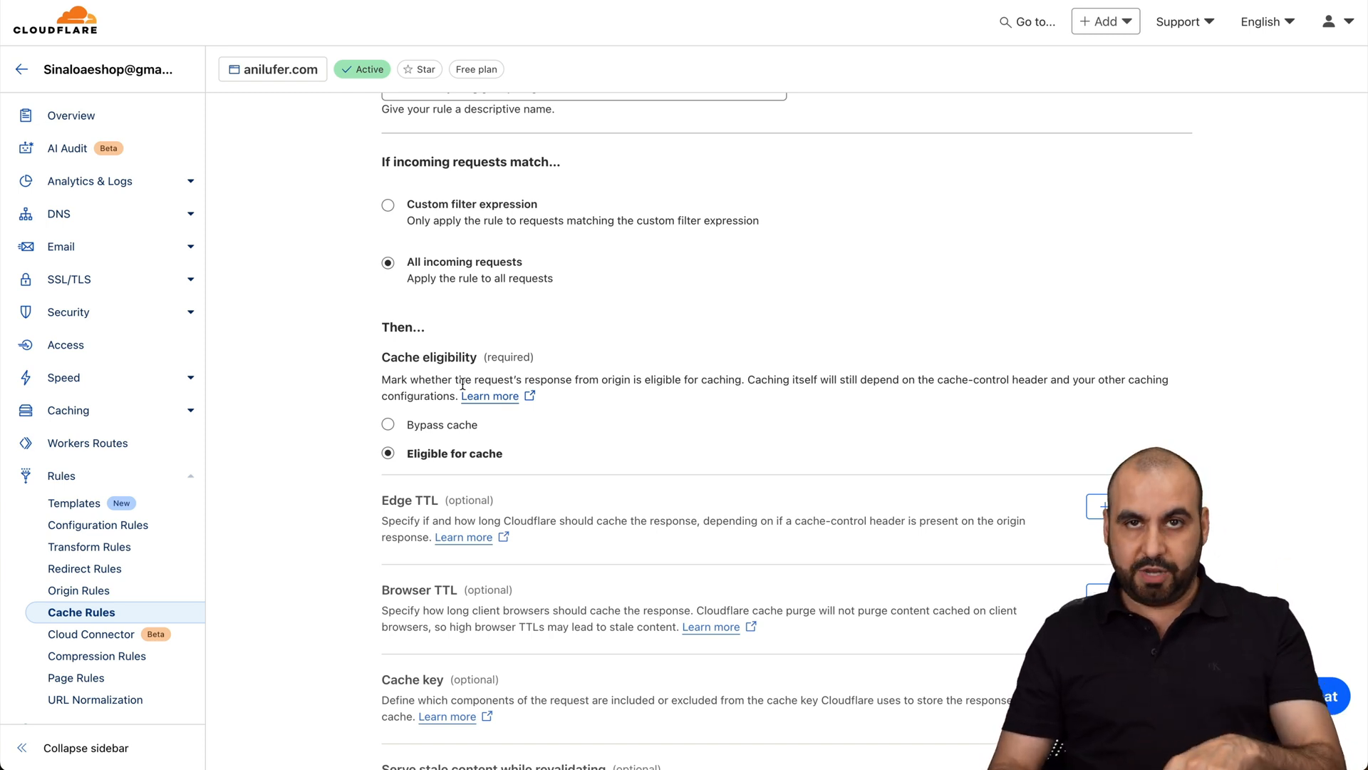
{"action": "scroll", "scroll_direction": "down", "scroll_amount": 3}
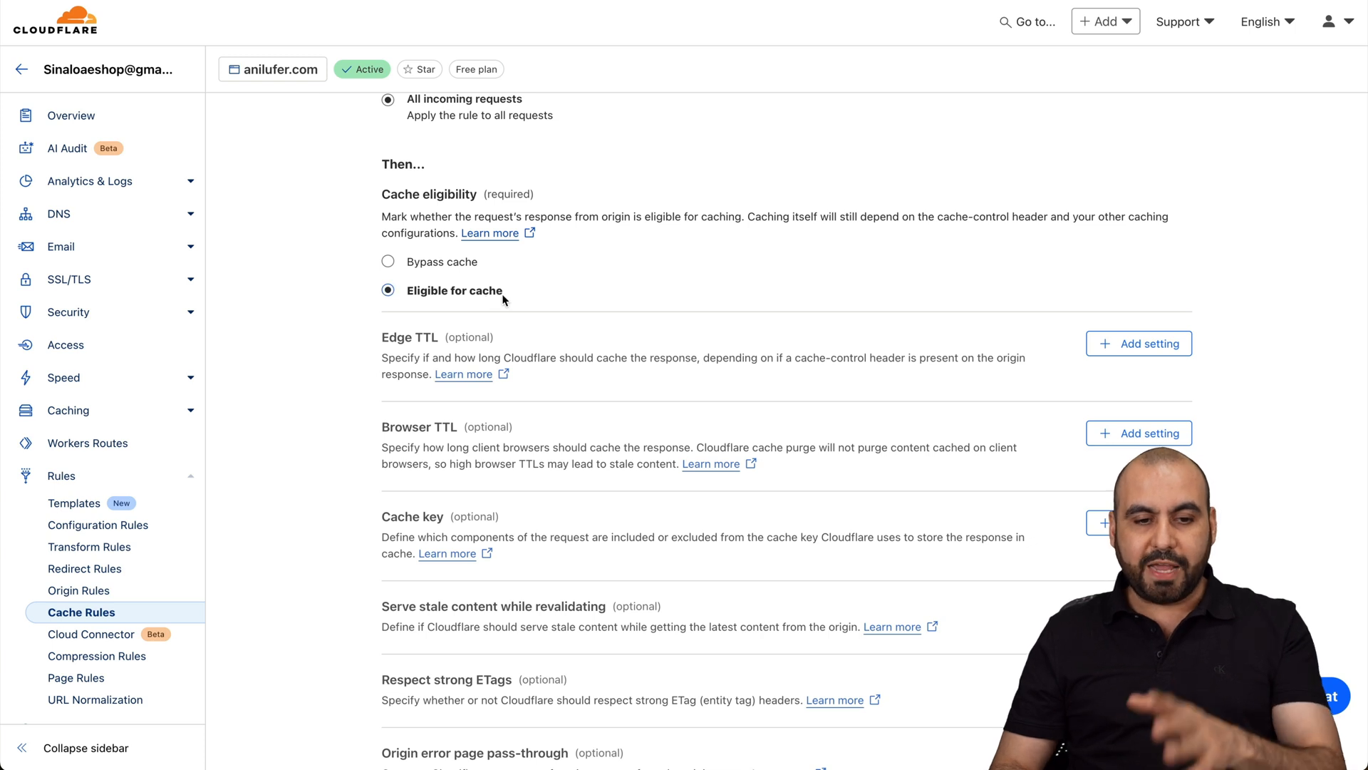
{"action": "scroll", "scroll_direction": "down", "scroll_amount": 3}
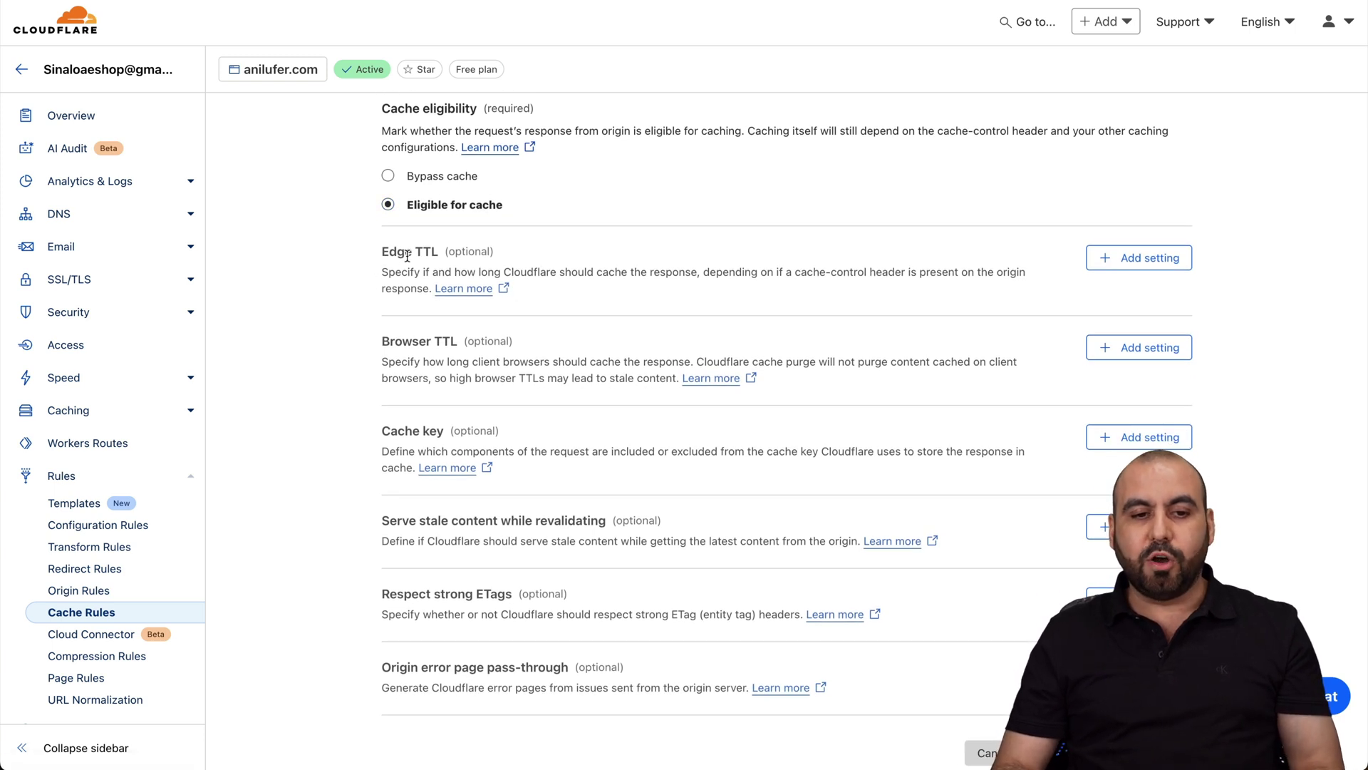
{"action": "mouse_move", "coordinate": [394, 346]}
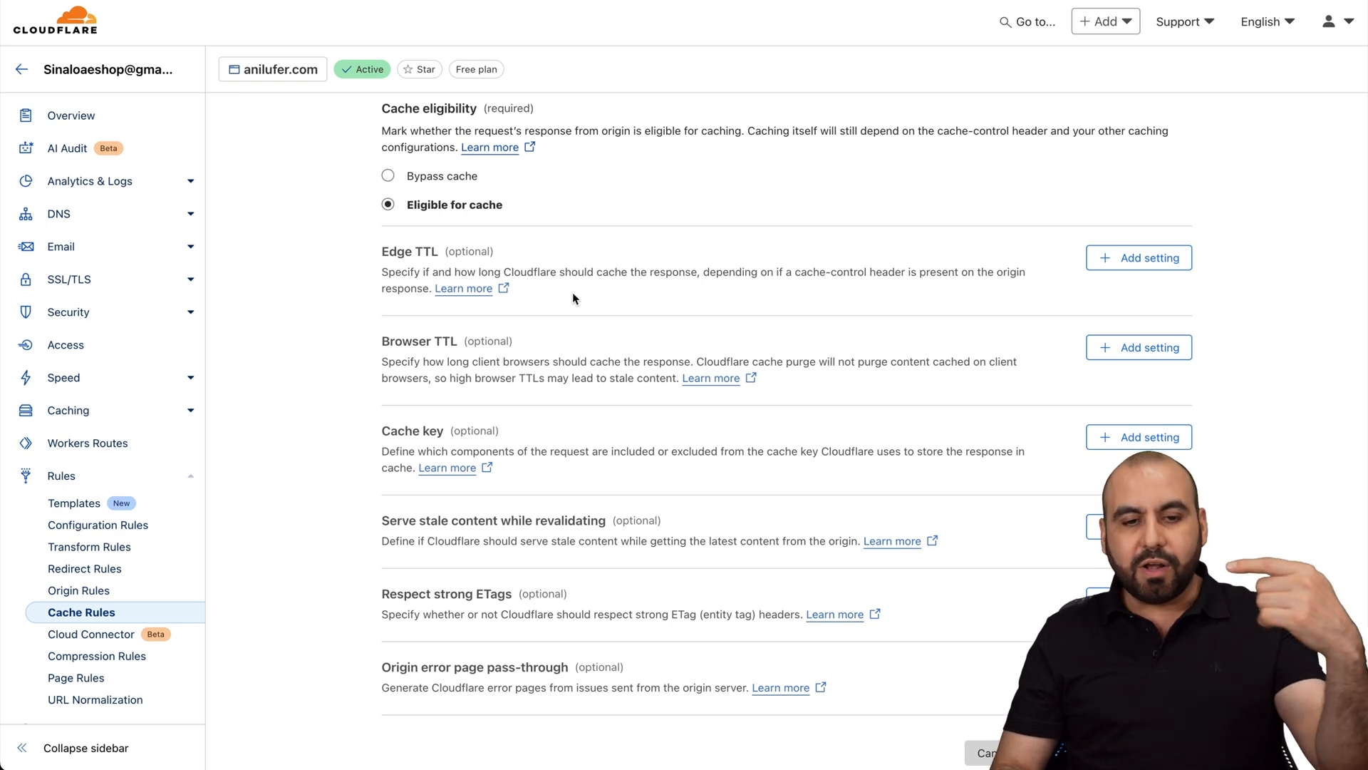
{"action": "mouse_move", "coordinate": [600, 377]}
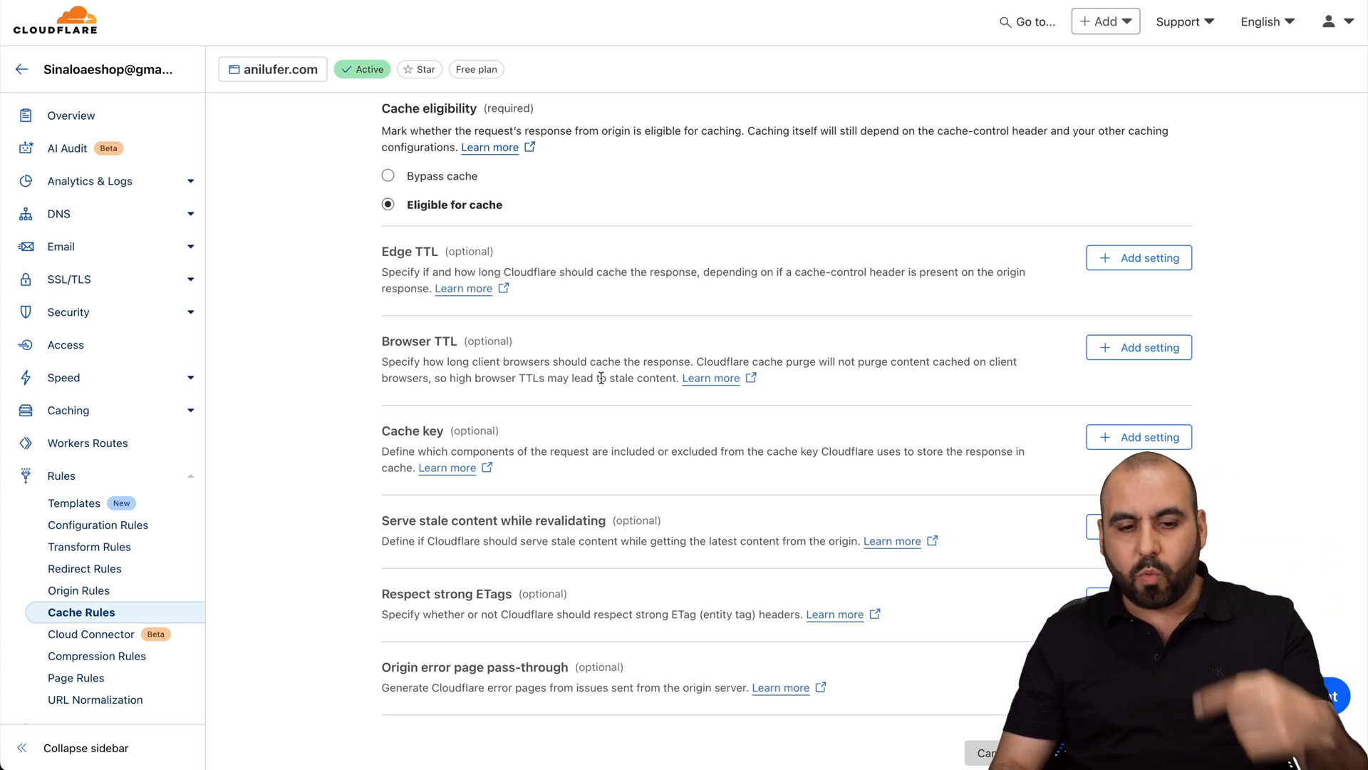
{"action": "scroll", "scroll_direction": "down", "scroll_amount": 3}
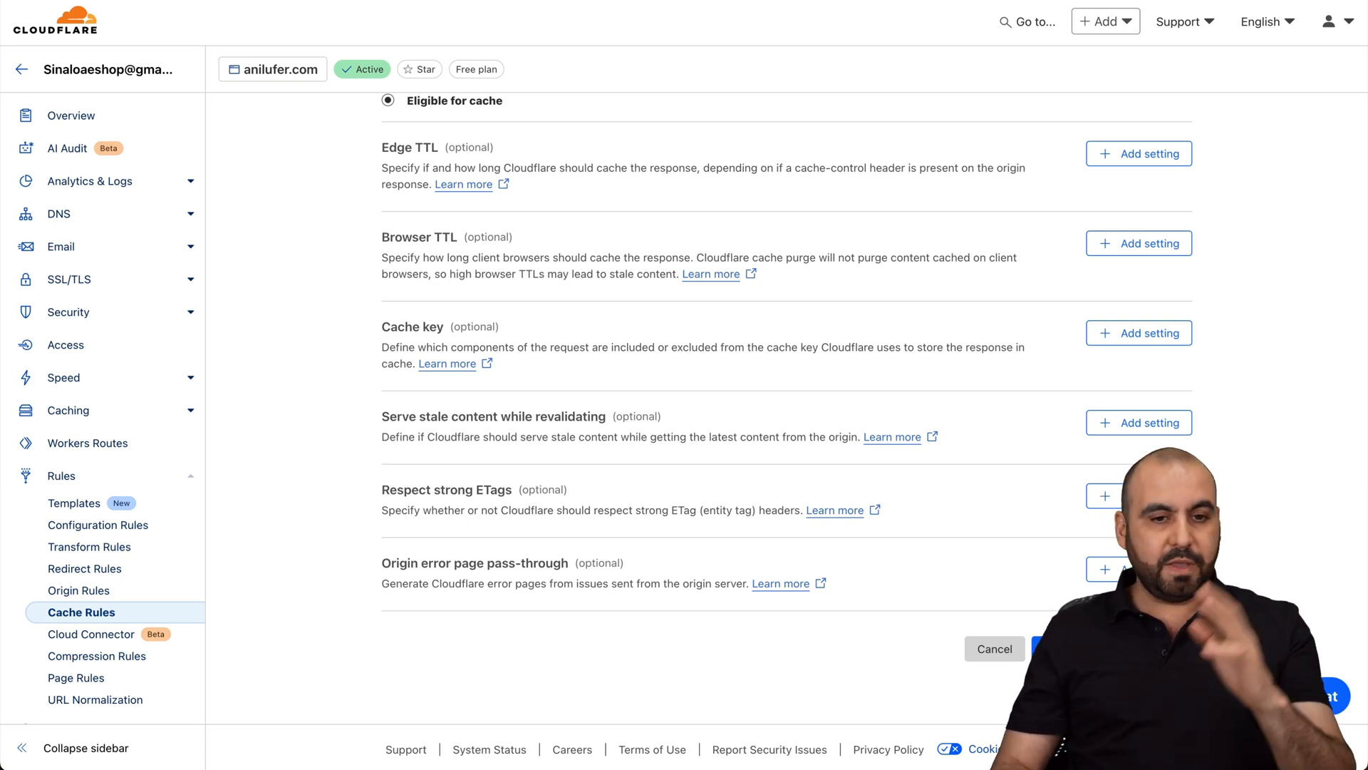
{"action": "left_click", "coordinate": [992, 648]}
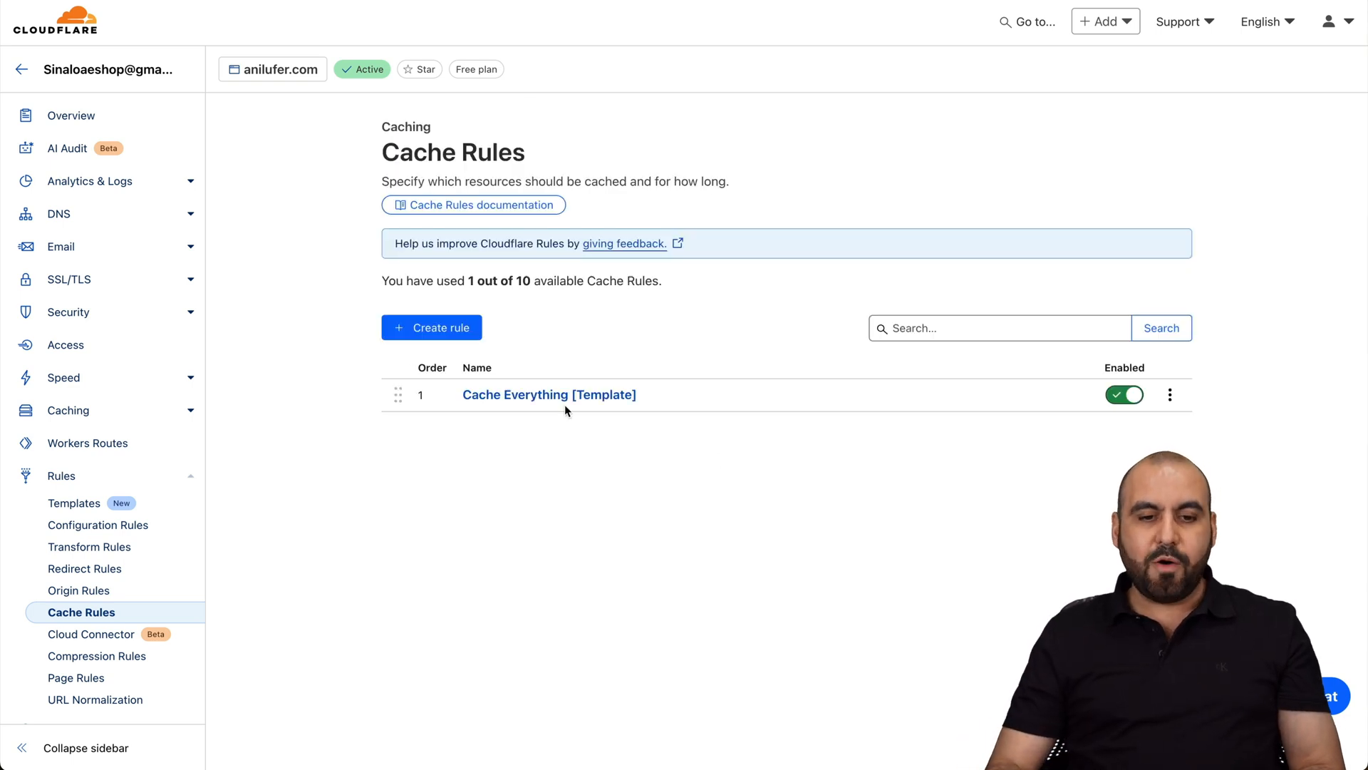
{"action": "mouse_move", "coordinate": [1054, 483]}
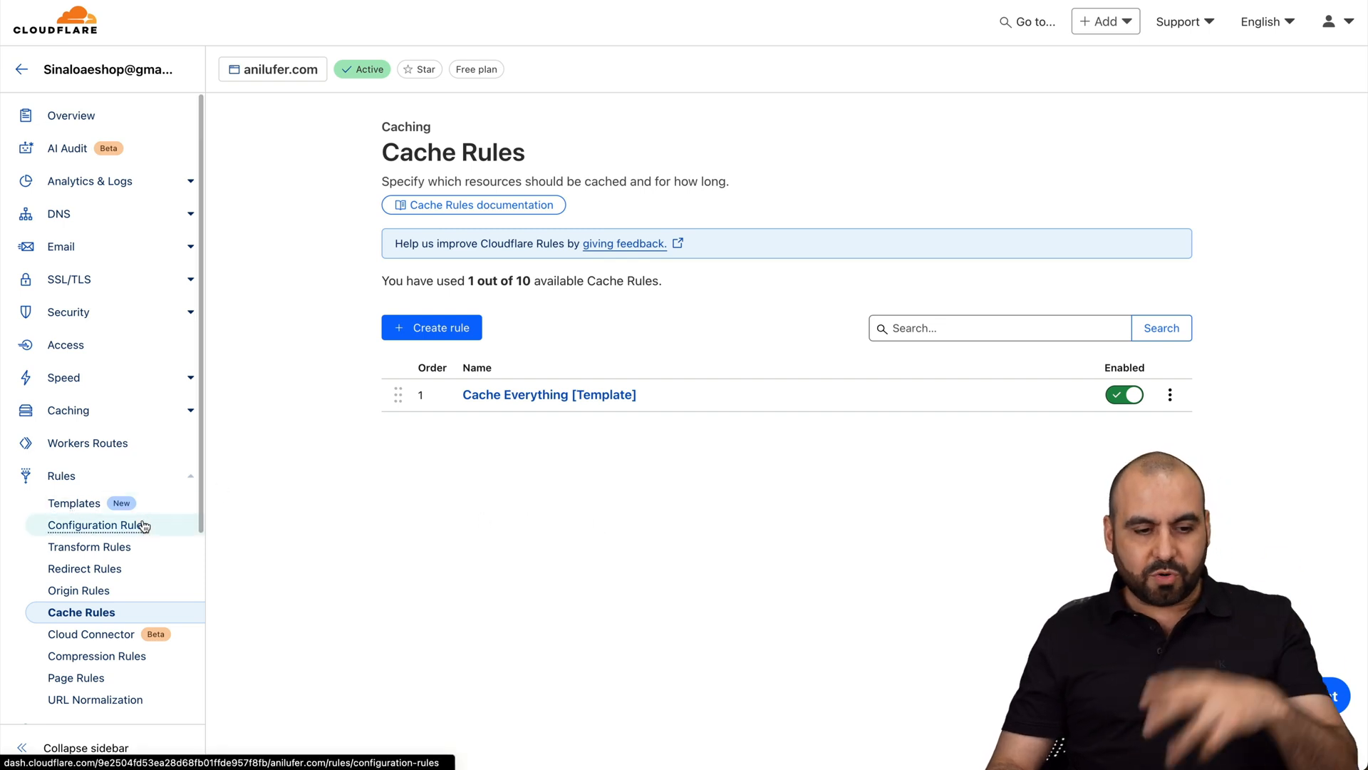
{"action": "mouse_move", "coordinate": [75, 502]}
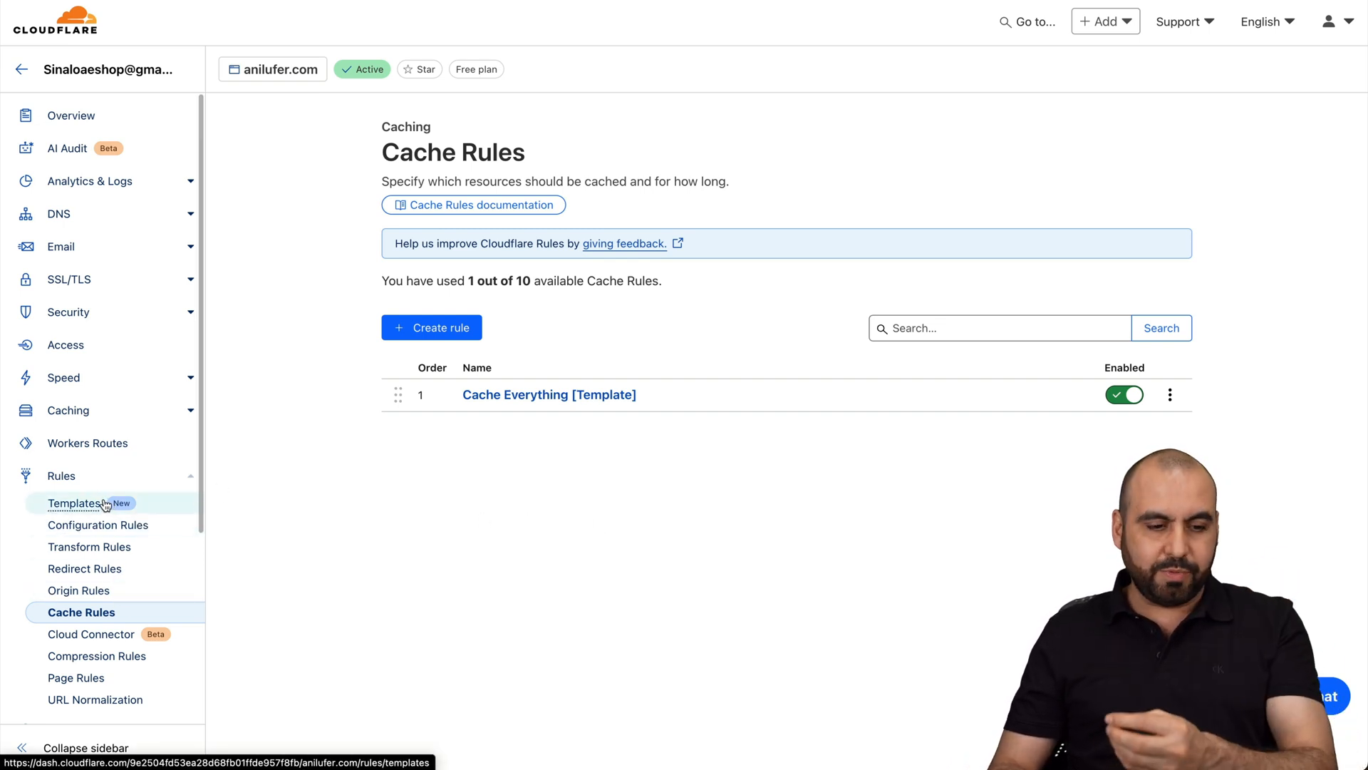
Step: Browse the templates and start a rule from the Redirect from WWW to Root card
{"action": "left_click", "coordinate": [75, 502]}
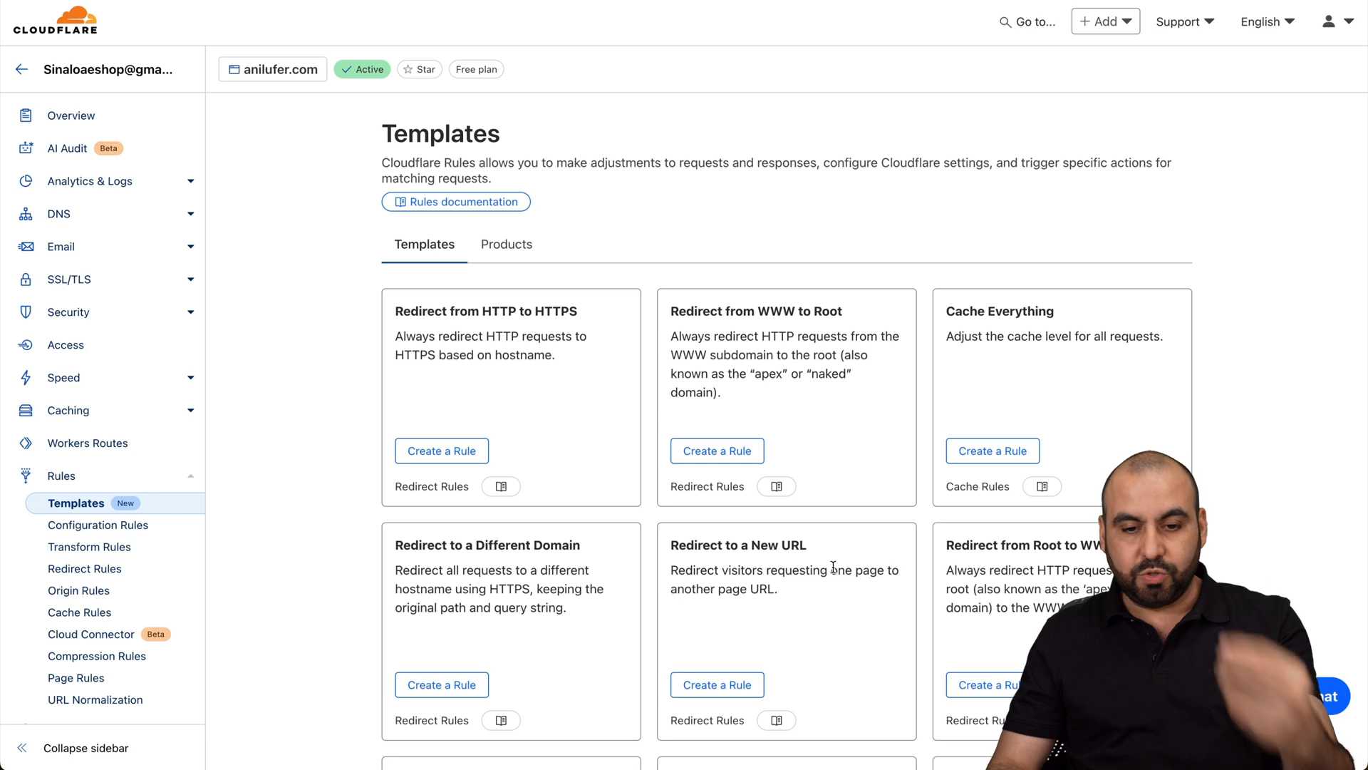
{"action": "scroll", "scroll_direction": "down", "scroll_amount": 3}
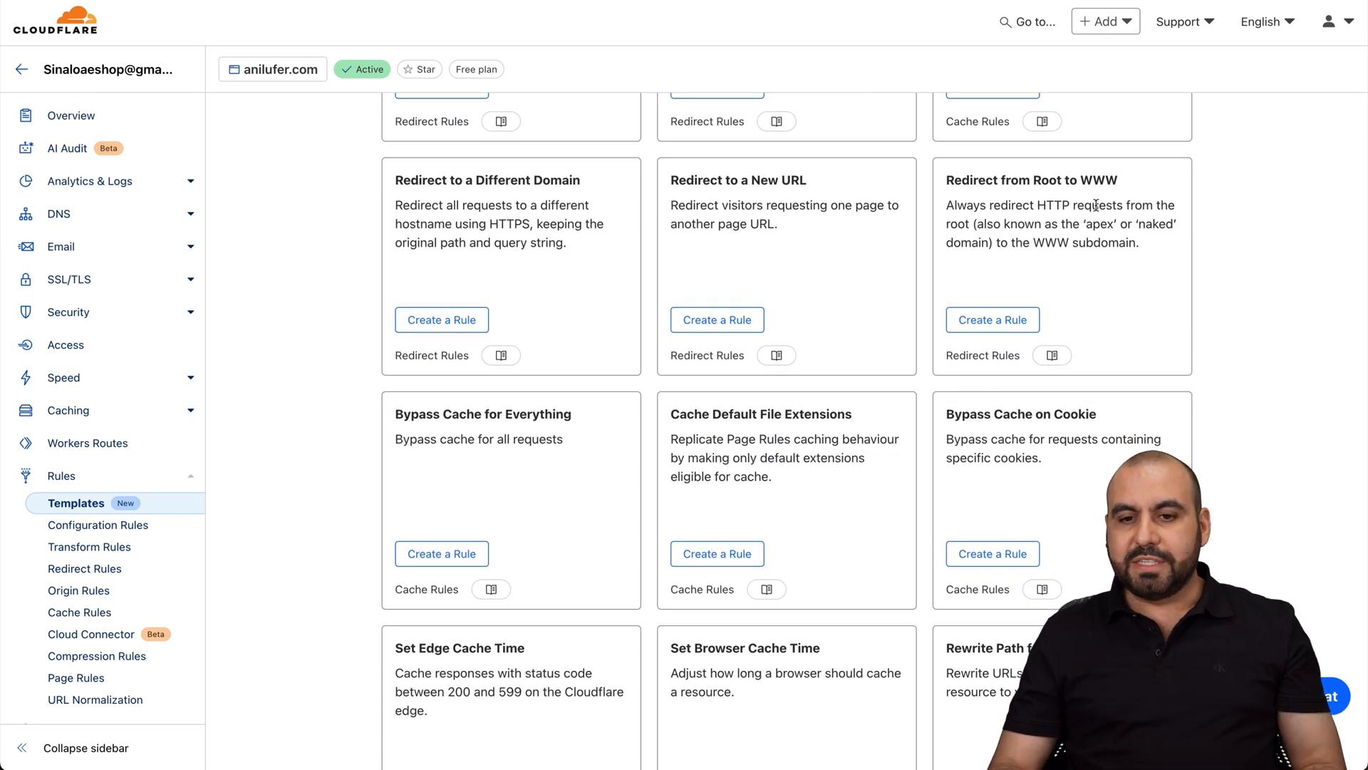
{"action": "scroll", "scroll_direction": "up", "scroll_amount": 3}
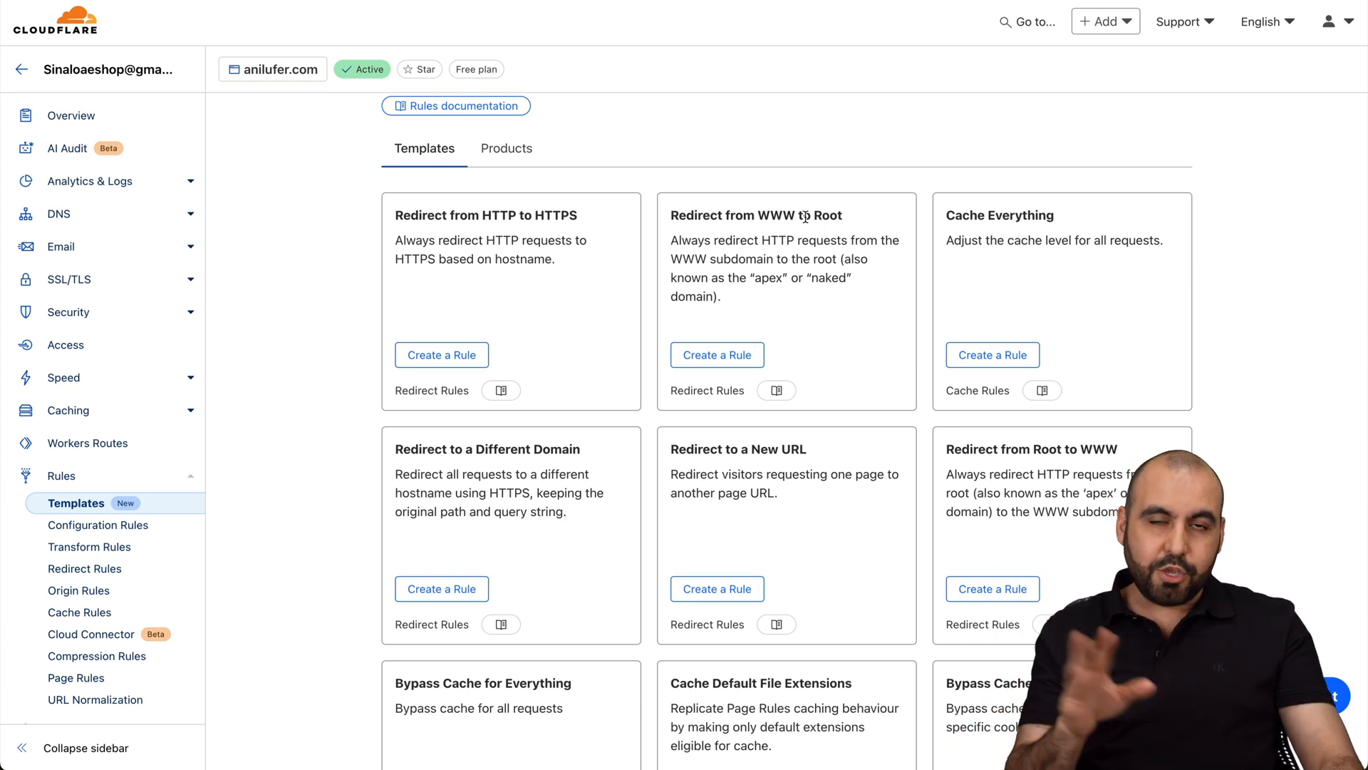
{"action": "mouse_move", "coordinate": [768, 213]}
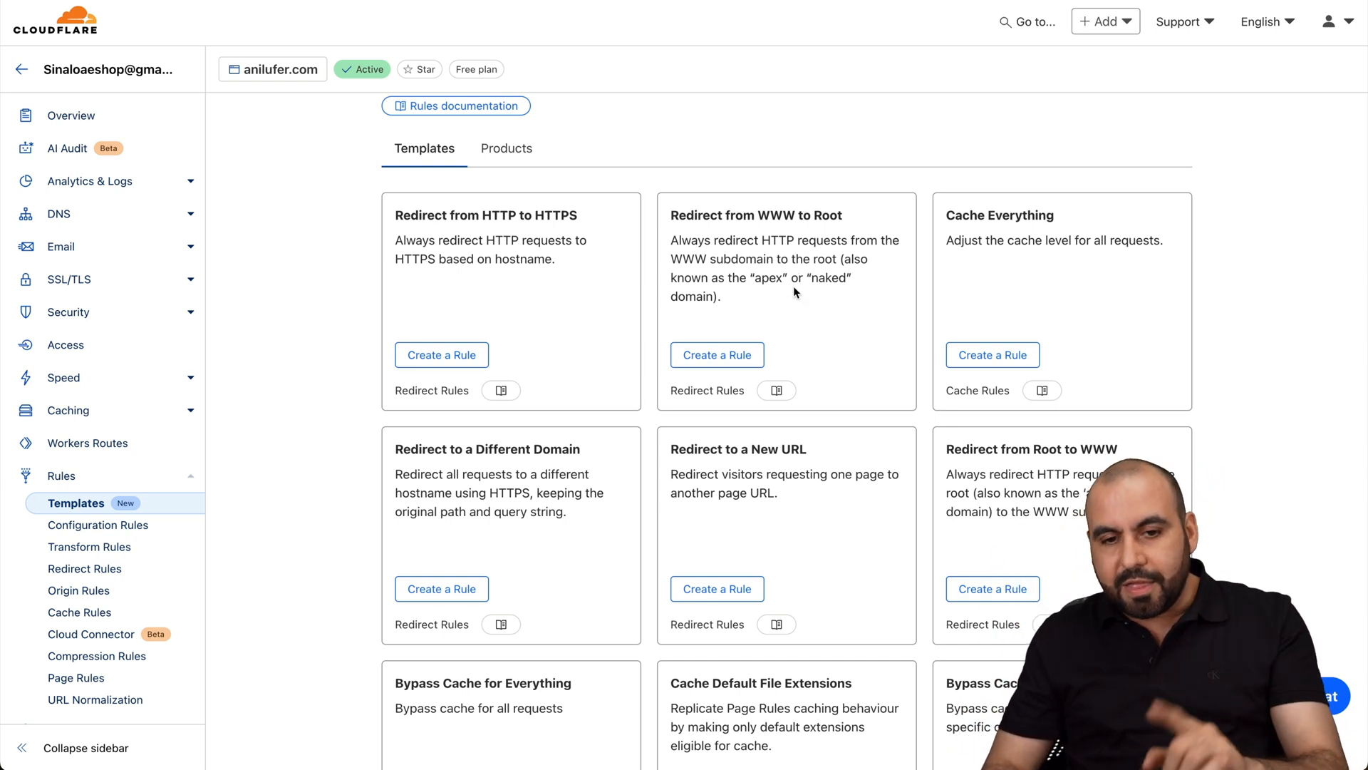
{"action": "mouse_move", "coordinate": [773, 341]}
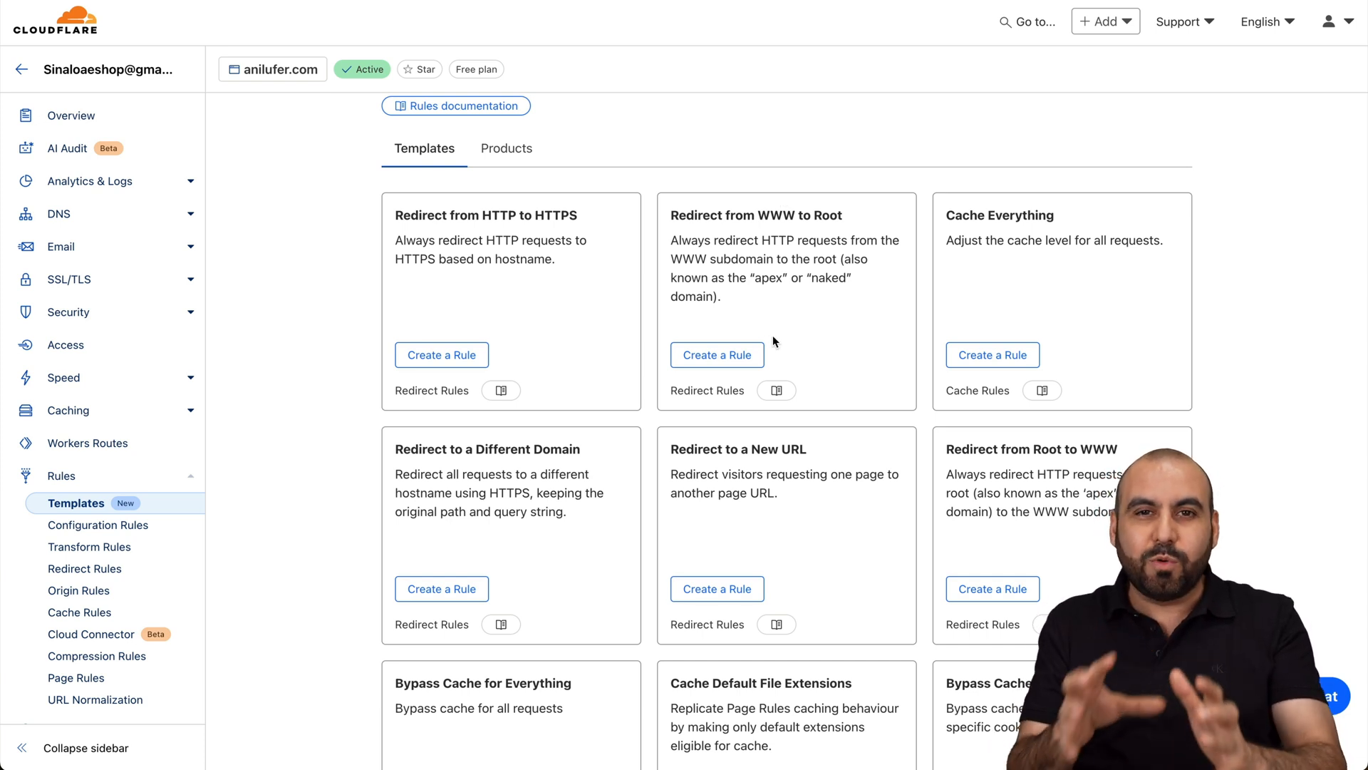
{"action": "mouse_move", "coordinate": [180, 205]}
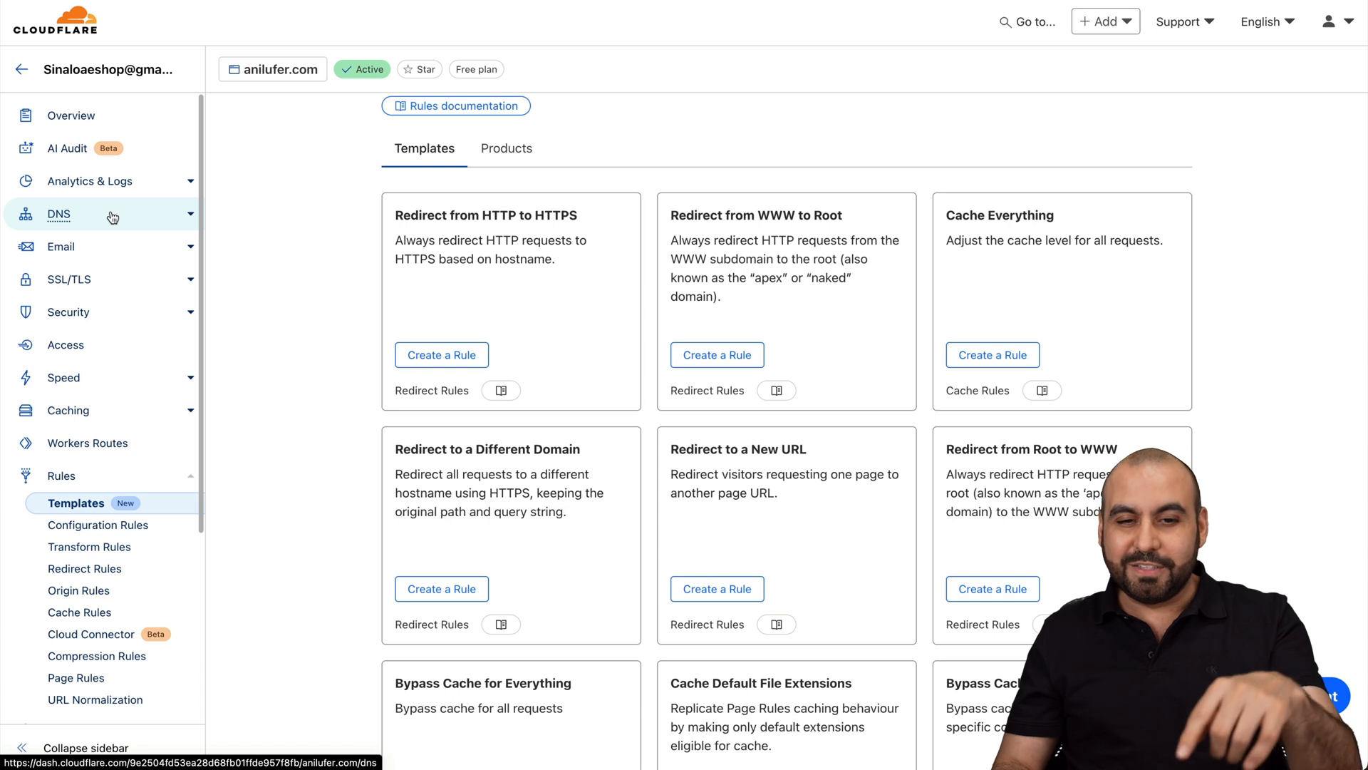
{"action": "mouse_move", "coordinate": [601, 355]}
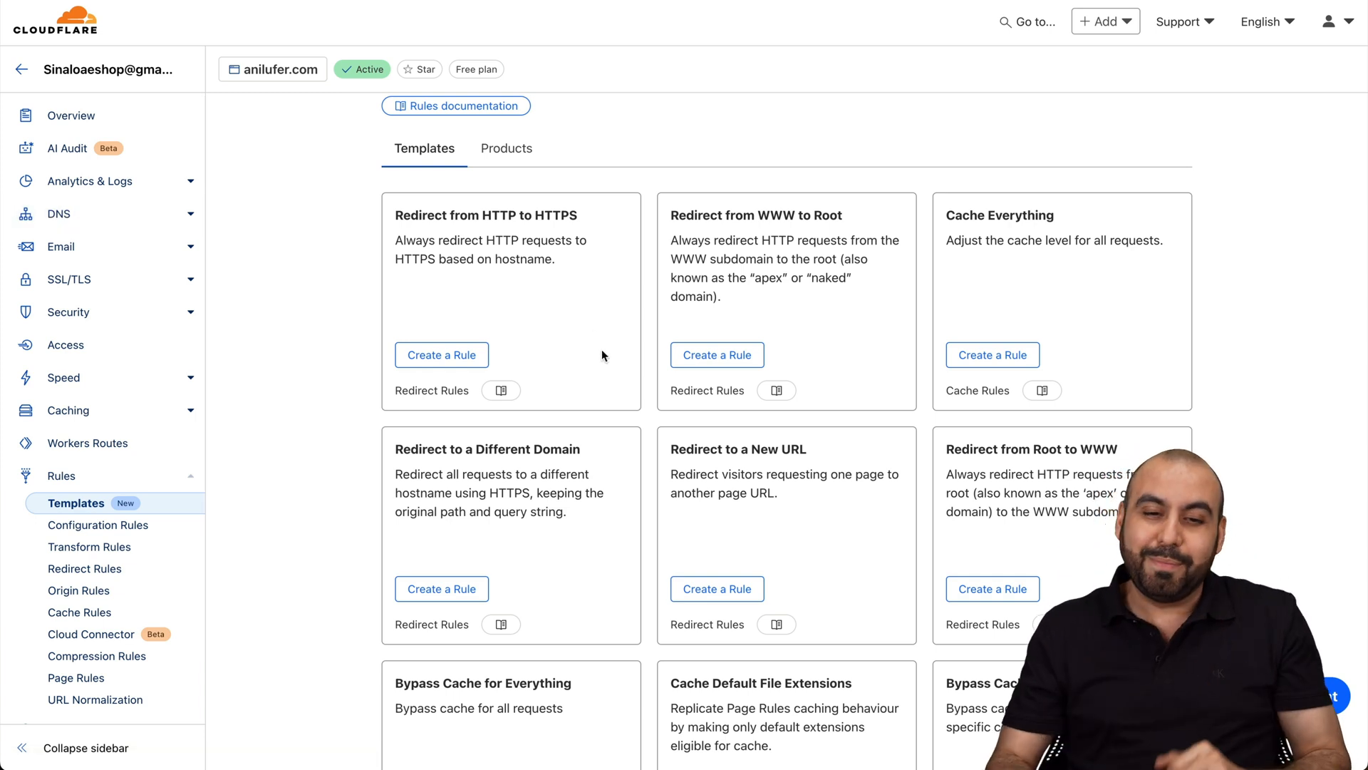
{"action": "left_click", "coordinate": [716, 354]}
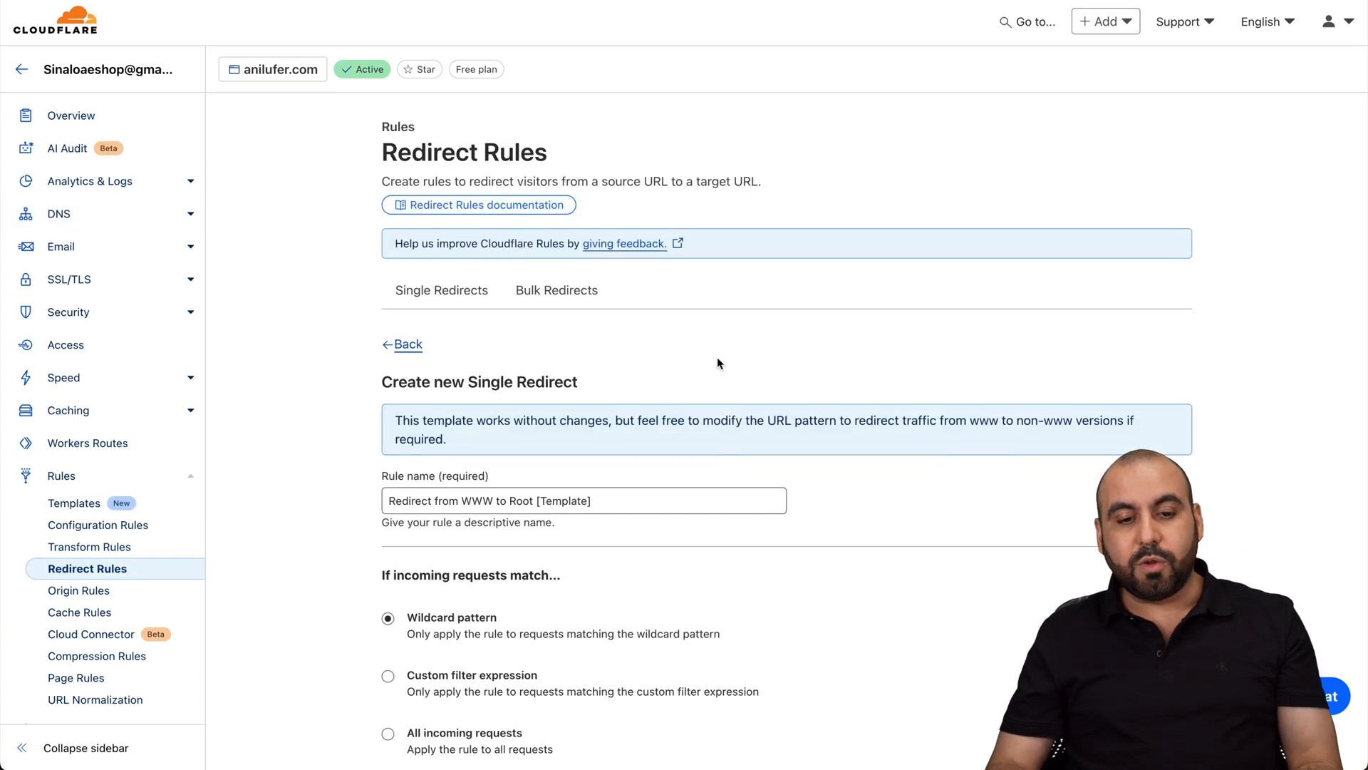
{"action": "scroll", "scroll_direction": "down", "scroll_amount": 3}
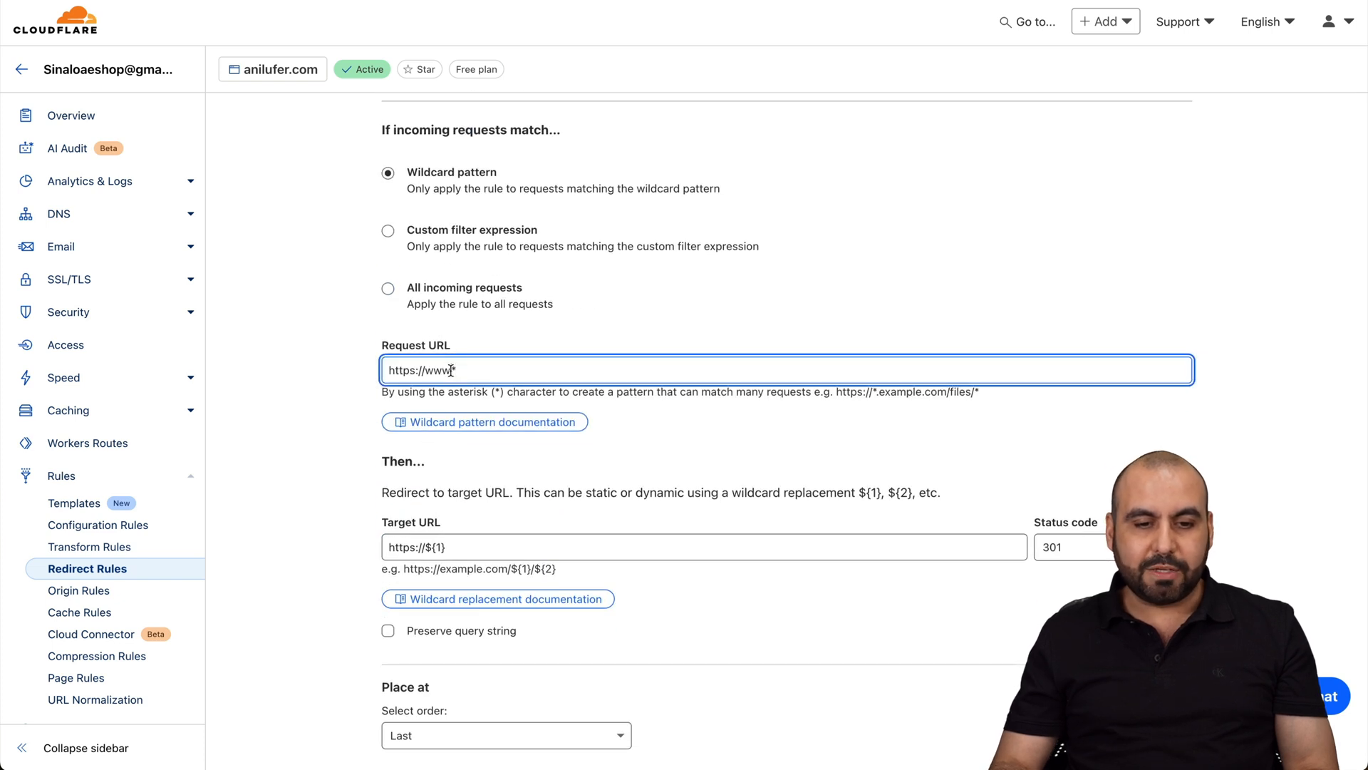
{"action": "type", "text": "*"}
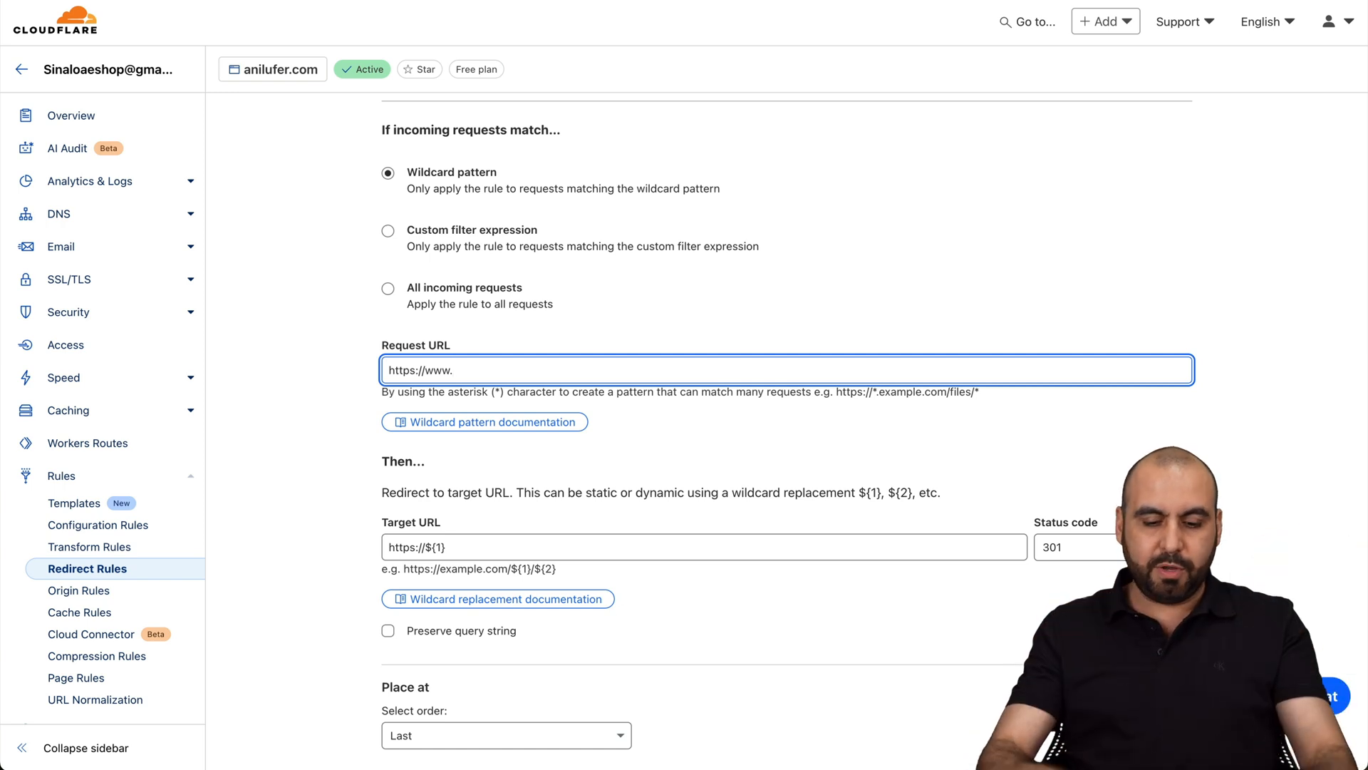
{"action": "type", "text": "mydomain.com"}
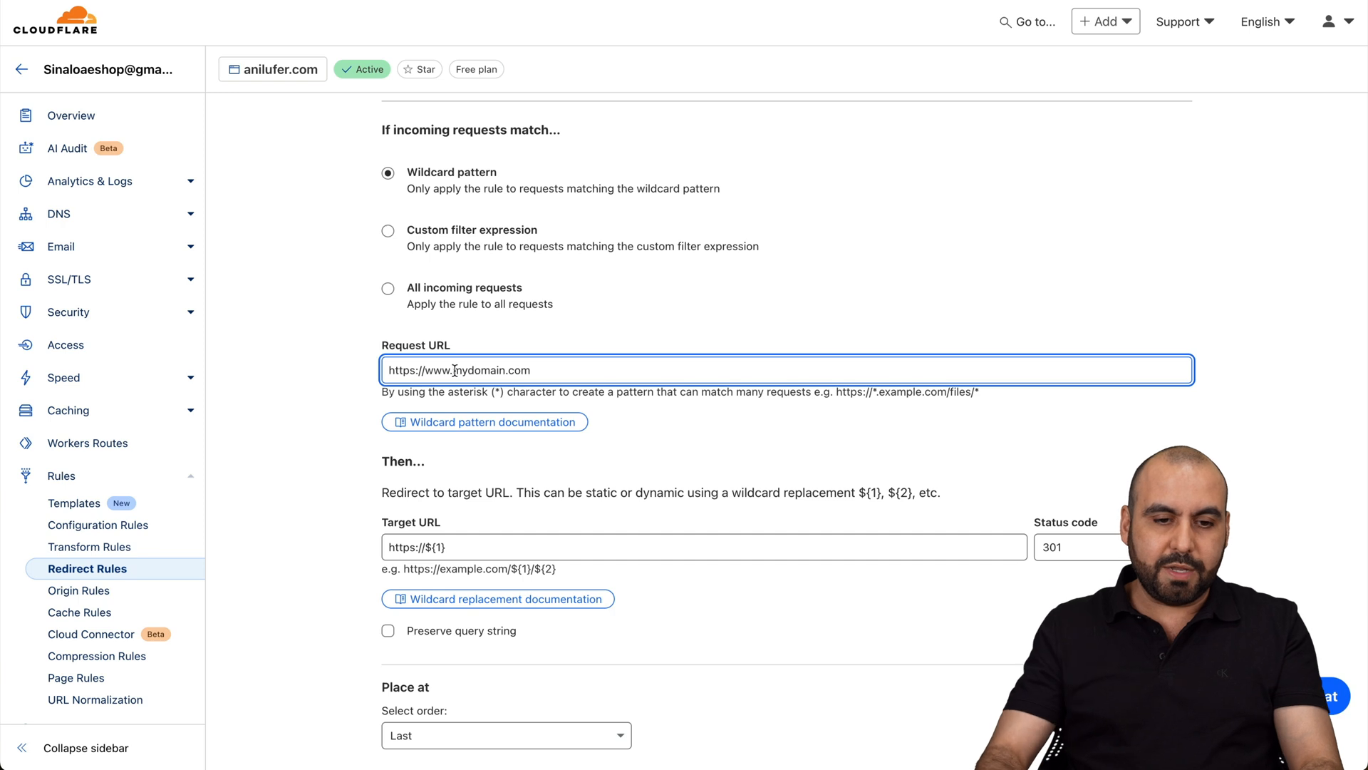
{"action": "key", "text": "Backspace"}
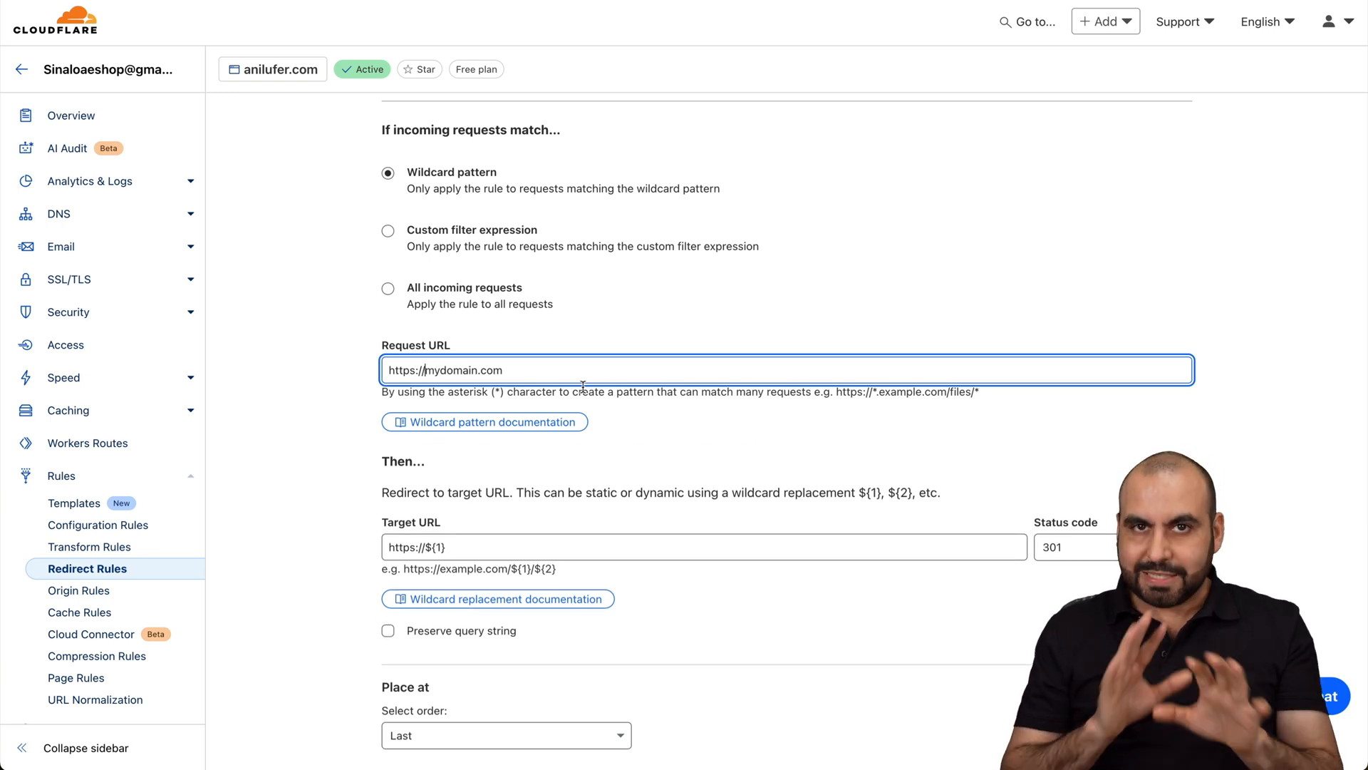
{"action": "scroll", "scroll_direction": "down", "scroll_amount": 3}
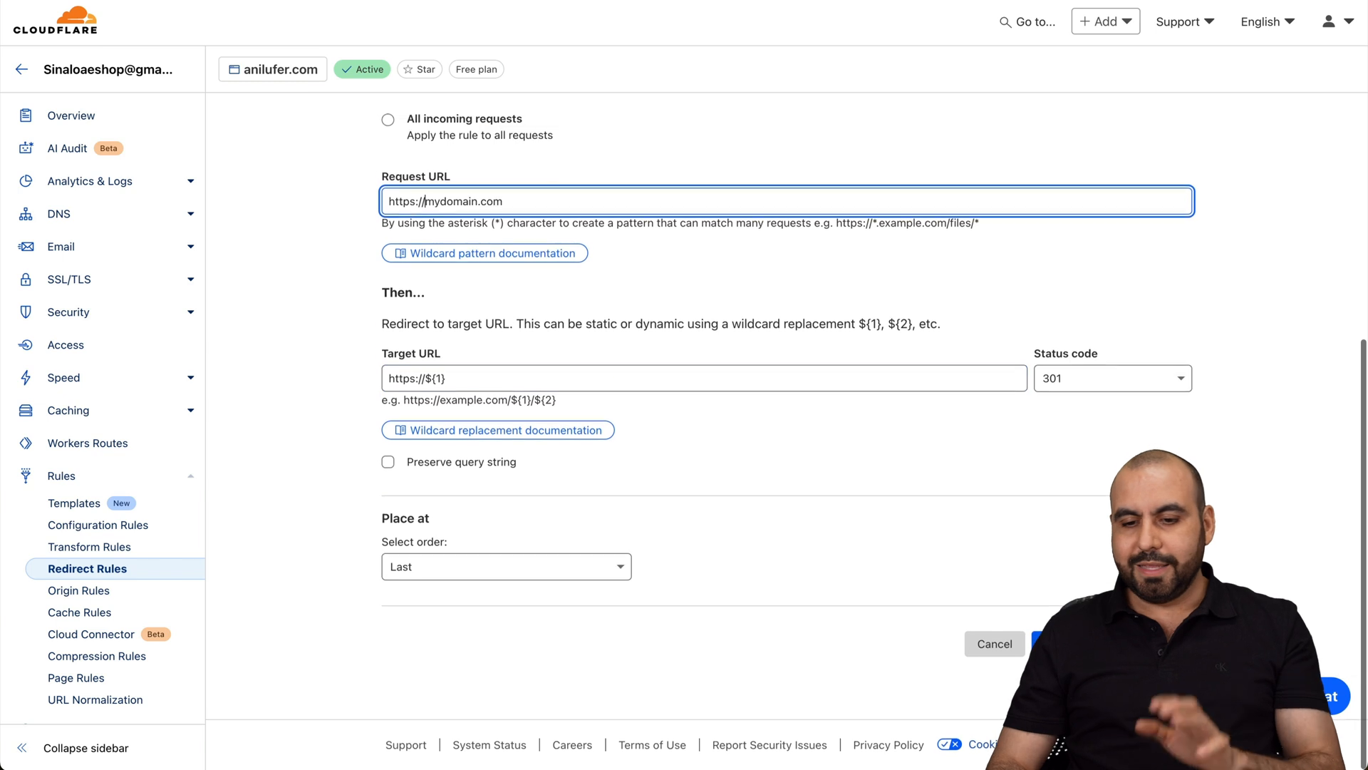
Step: Cancel the draft and page forward to templates 13–20, like Change Port
{"action": "left_click", "coordinate": [74, 502]}
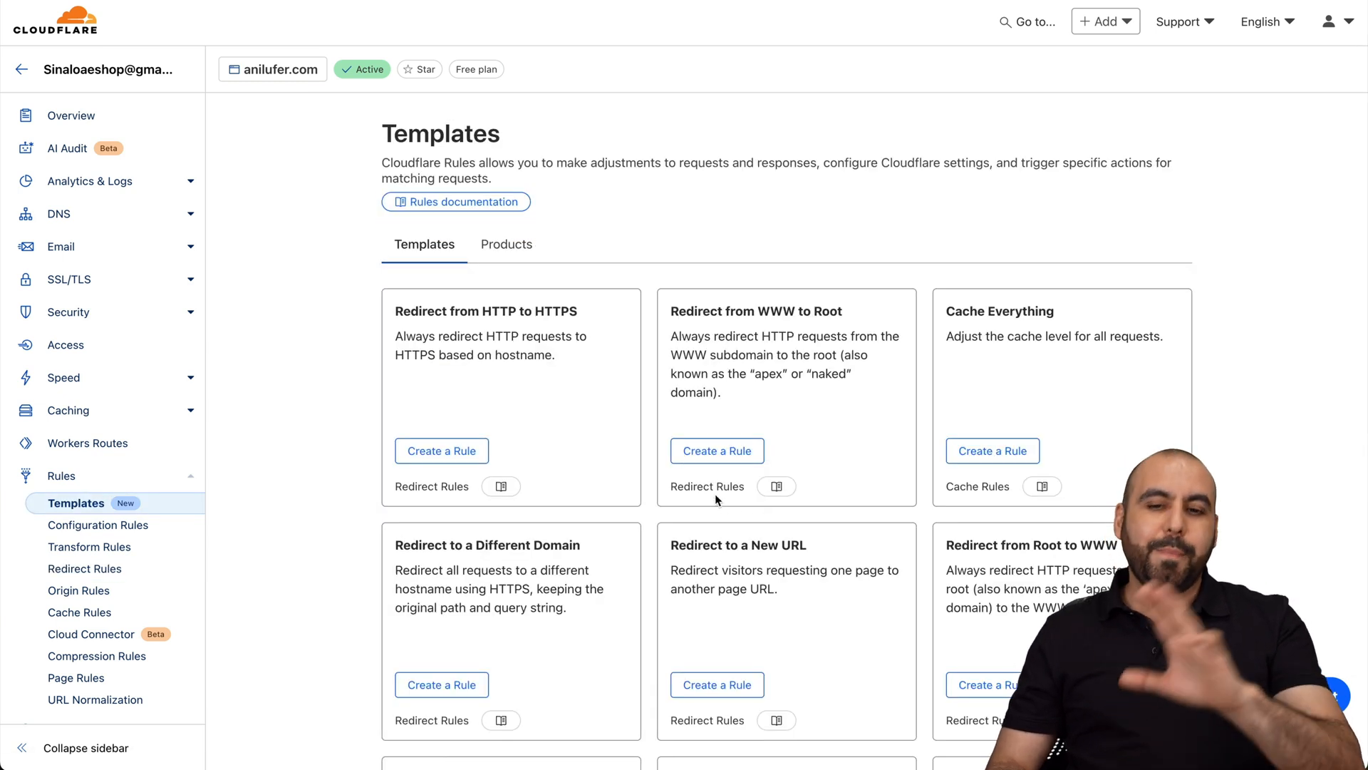
{"action": "scroll", "scroll_direction": "down", "scroll_amount": 3}
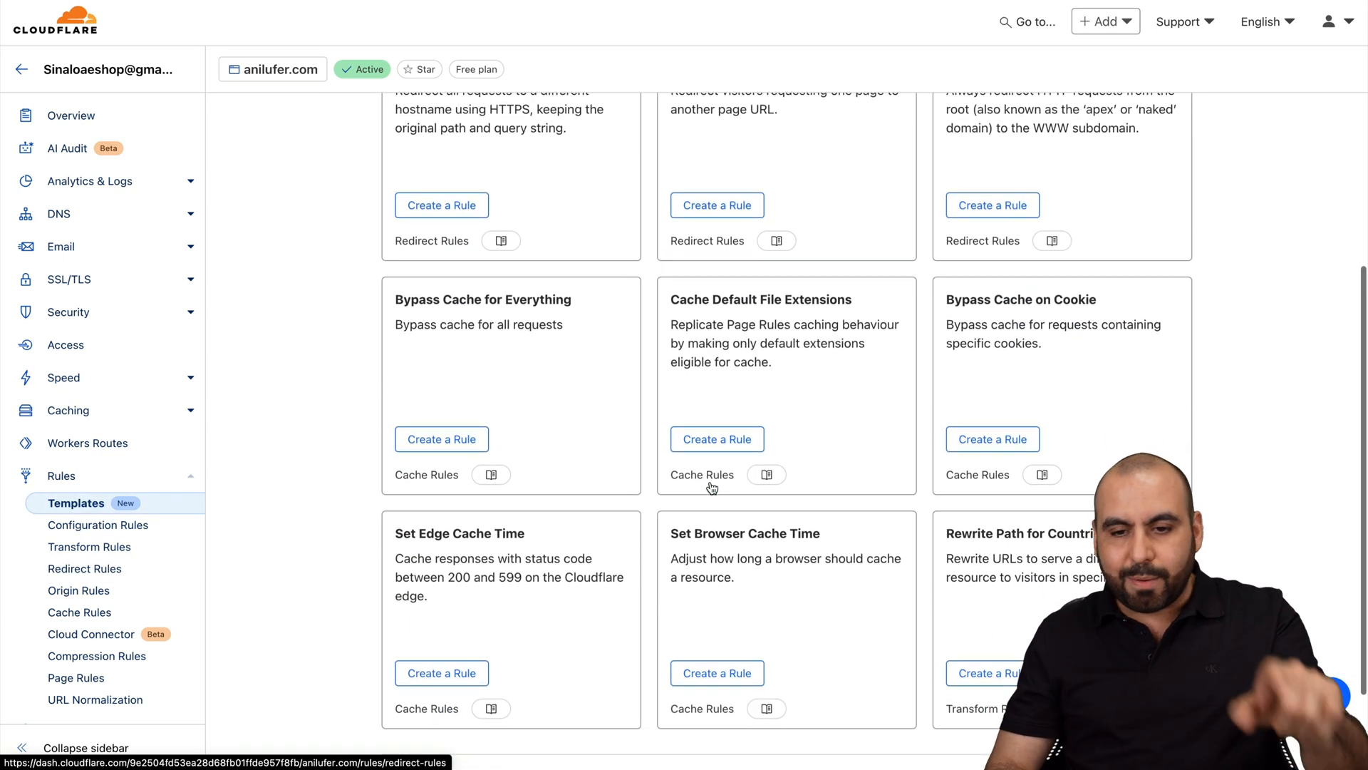
{"action": "scroll", "scroll_direction": "down", "scroll_amount": 3}
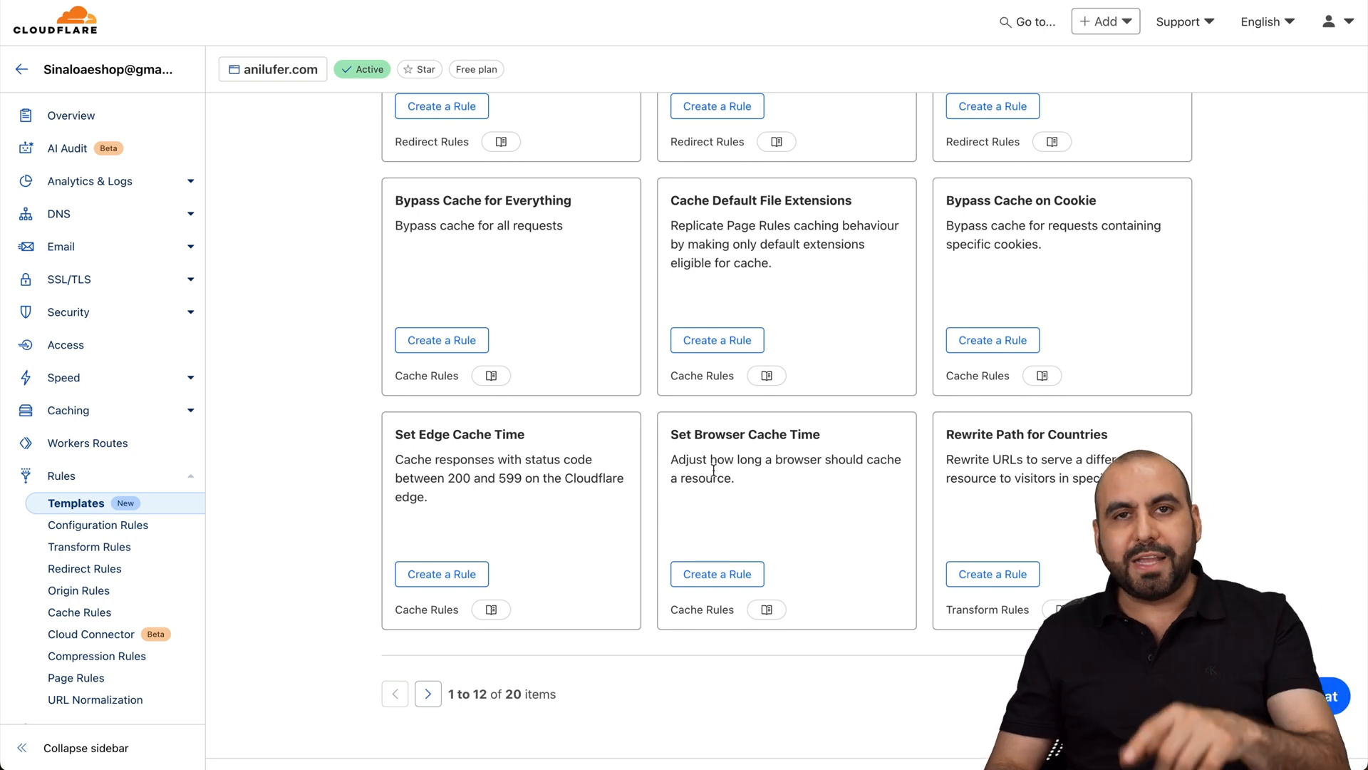
{"action": "left_click", "coordinate": [427, 693]}
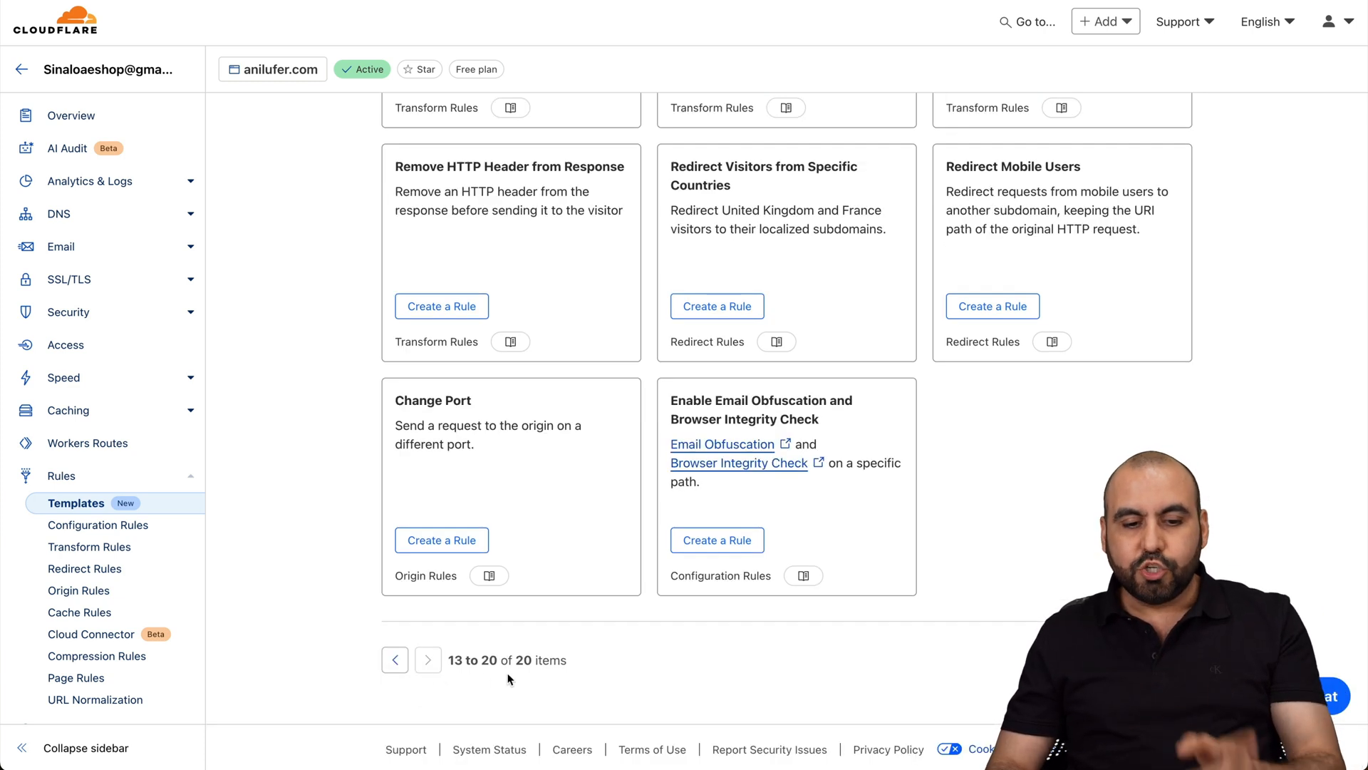
{"action": "scroll", "scroll_direction": "up", "scroll_amount": 3}
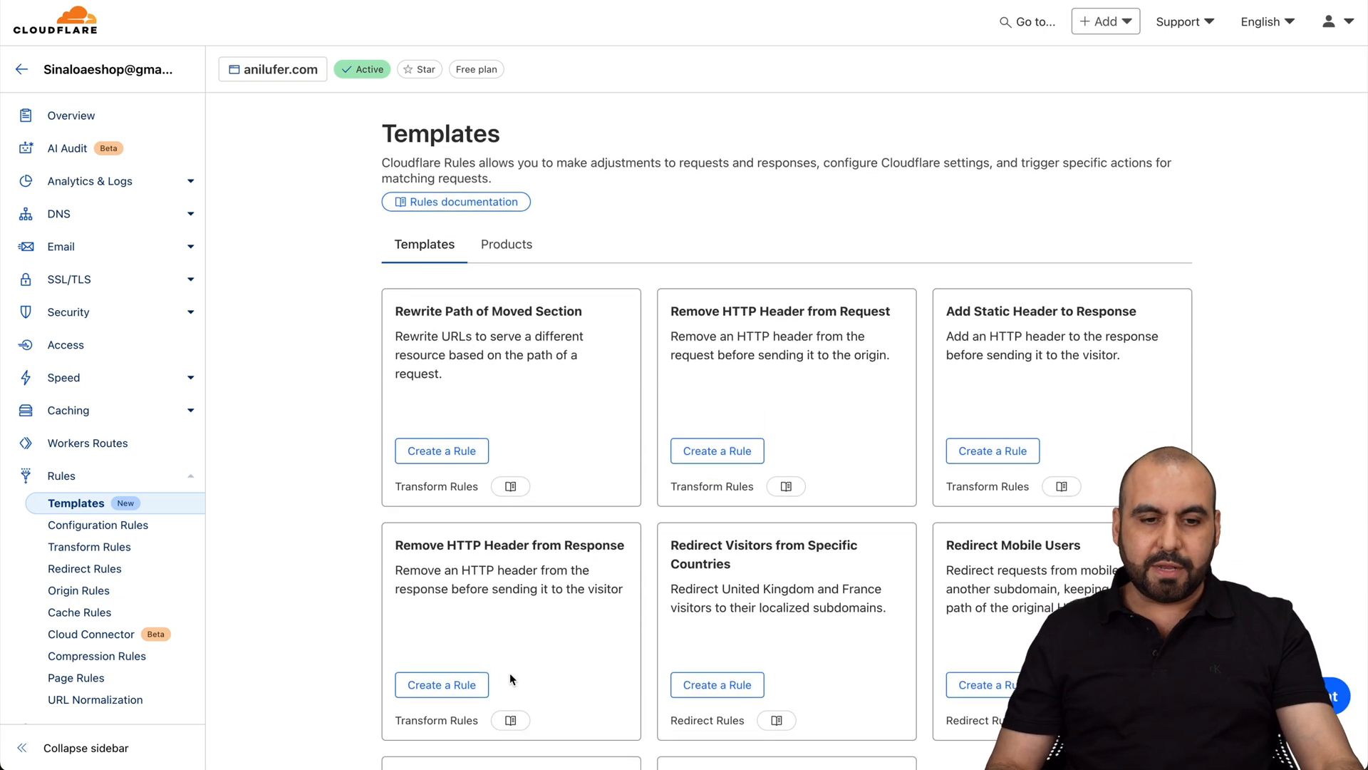
{"action": "mouse_move", "coordinate": [865, 555]}
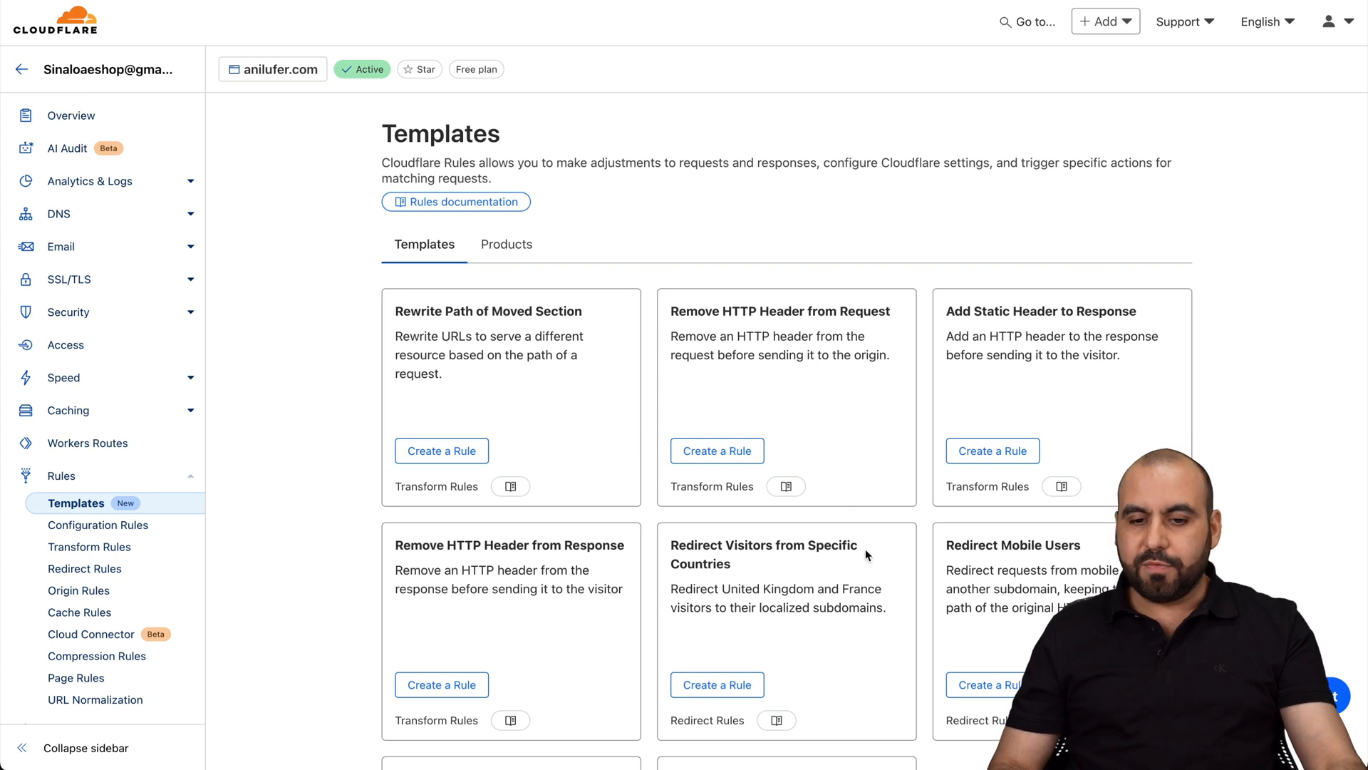
{"action": "scroll", "scroll_direction": "down", "scroll_amount": 3}
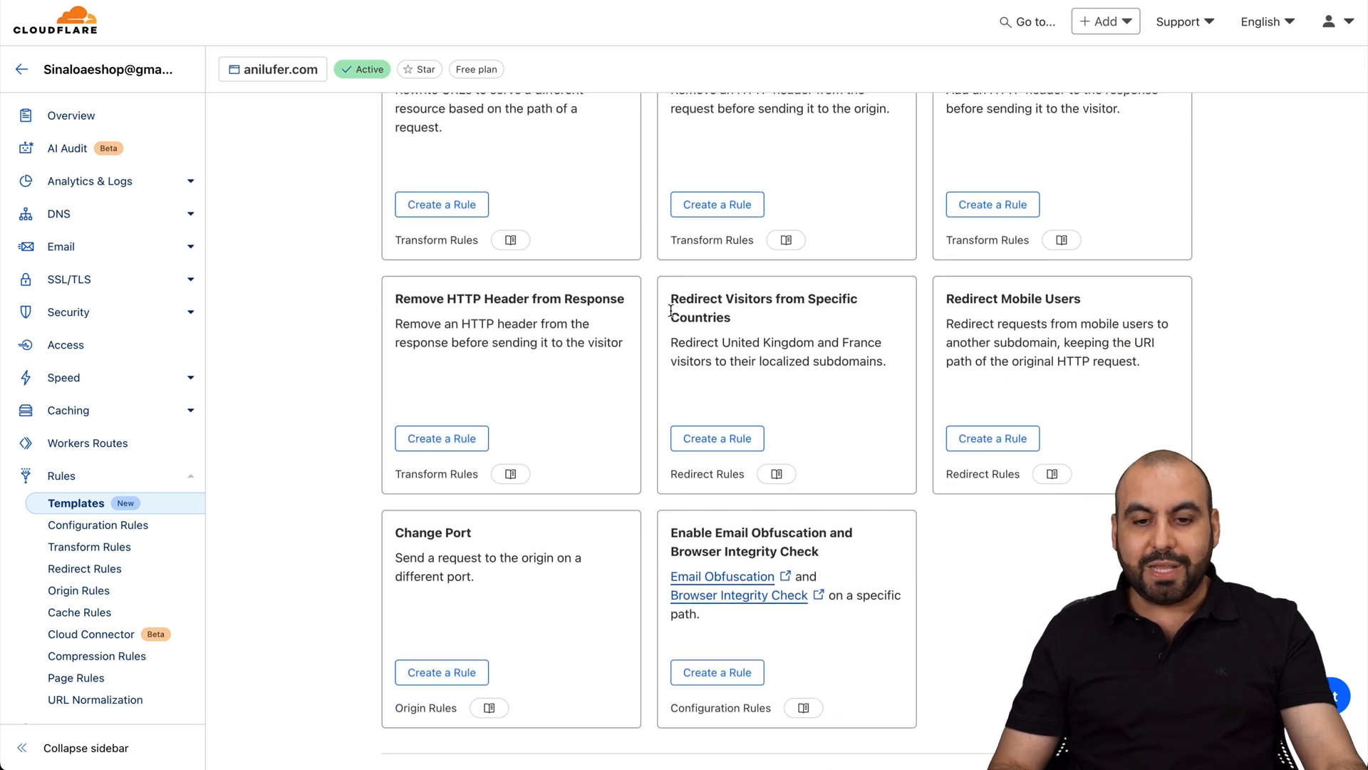
{"action": "mouse_move", "coordinate": [695, 334]}
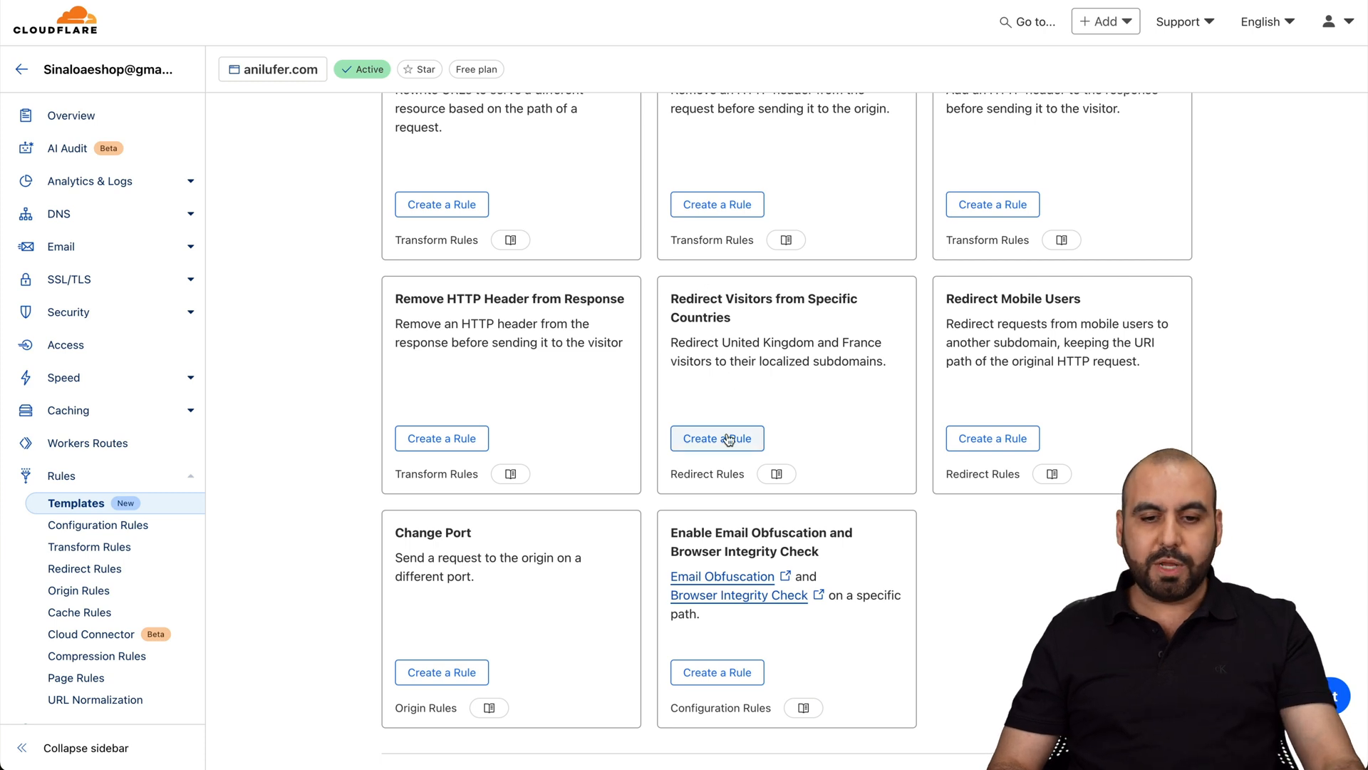
Step: Create a rule from the country redirect template and review its GB/FR expression and redirect settings
{"action": "left_click", "coordinate": [716, 439]}
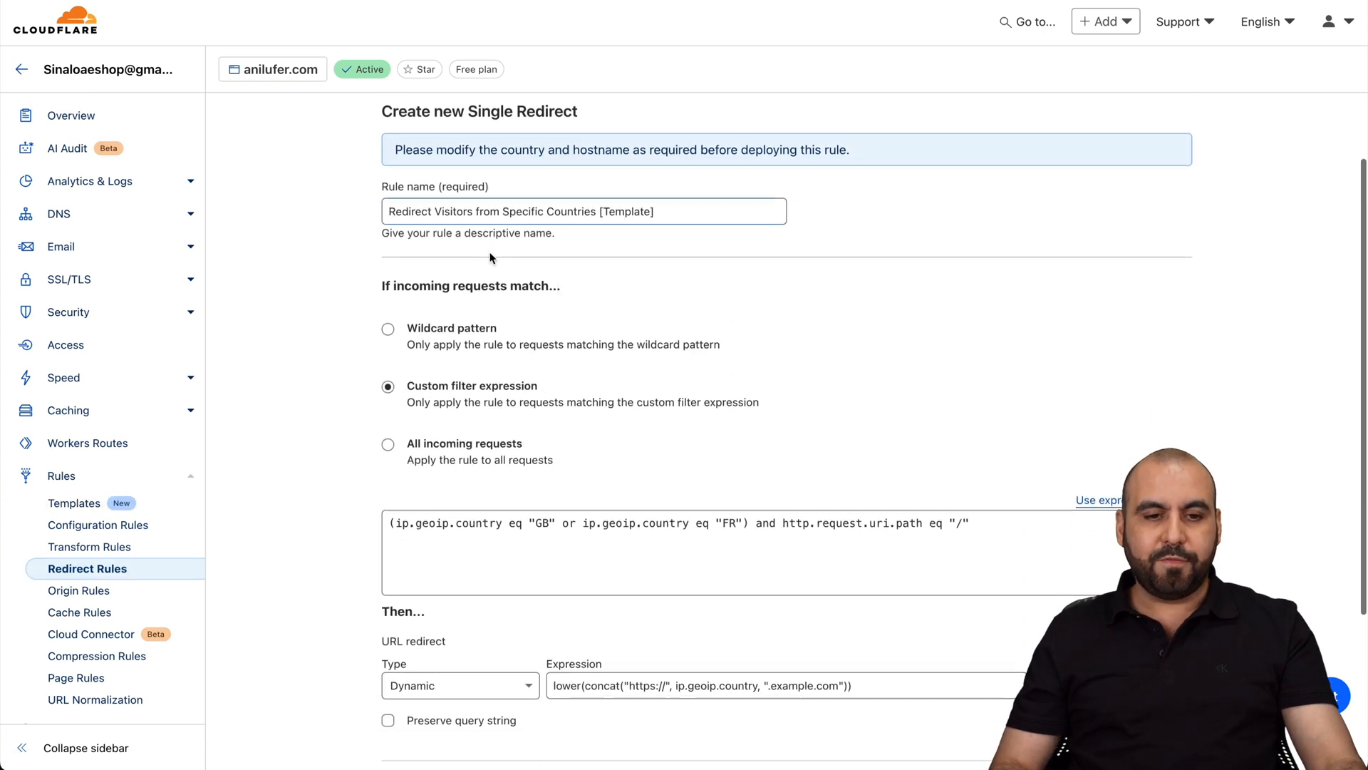
{"action": "mouse_move", "coordinate": [559, 394]}
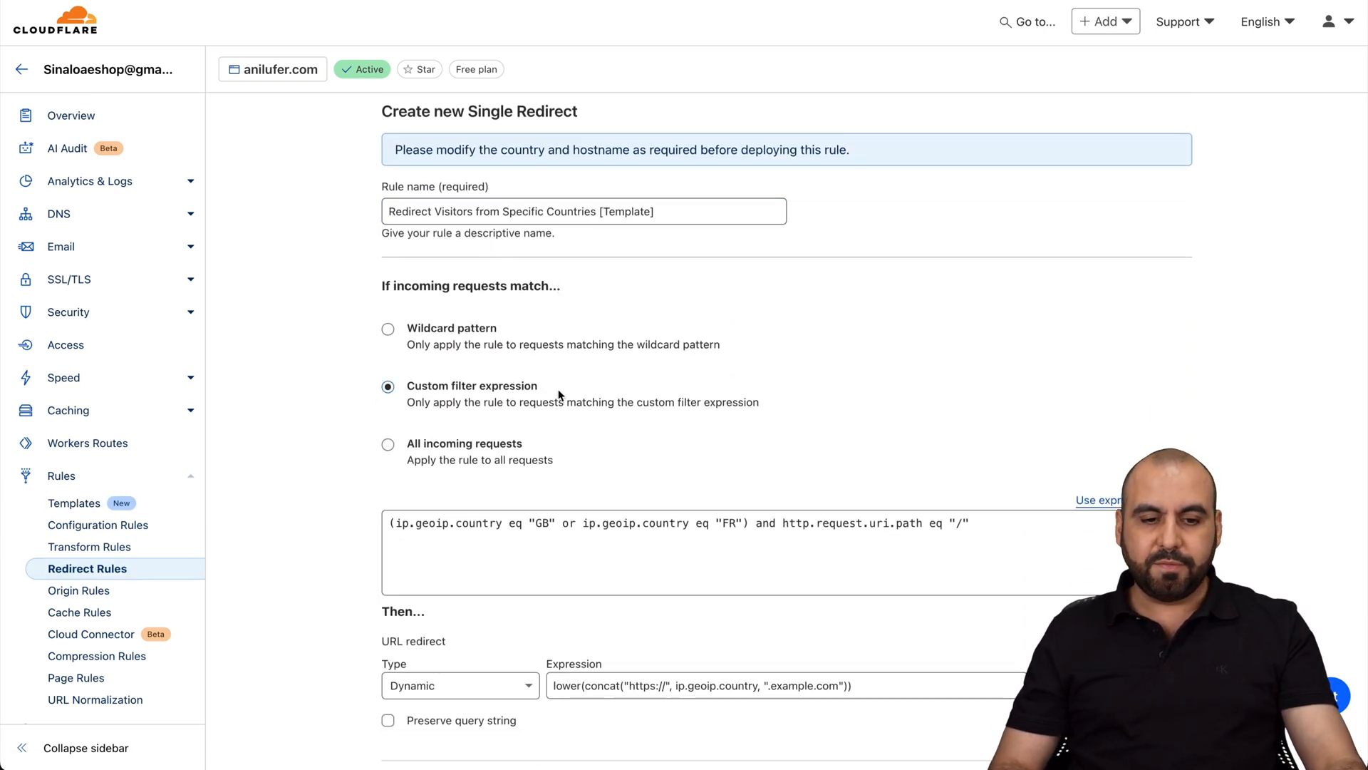
{"action": "scroll", "scroll_direction": "down", "scroll_amount": 3}
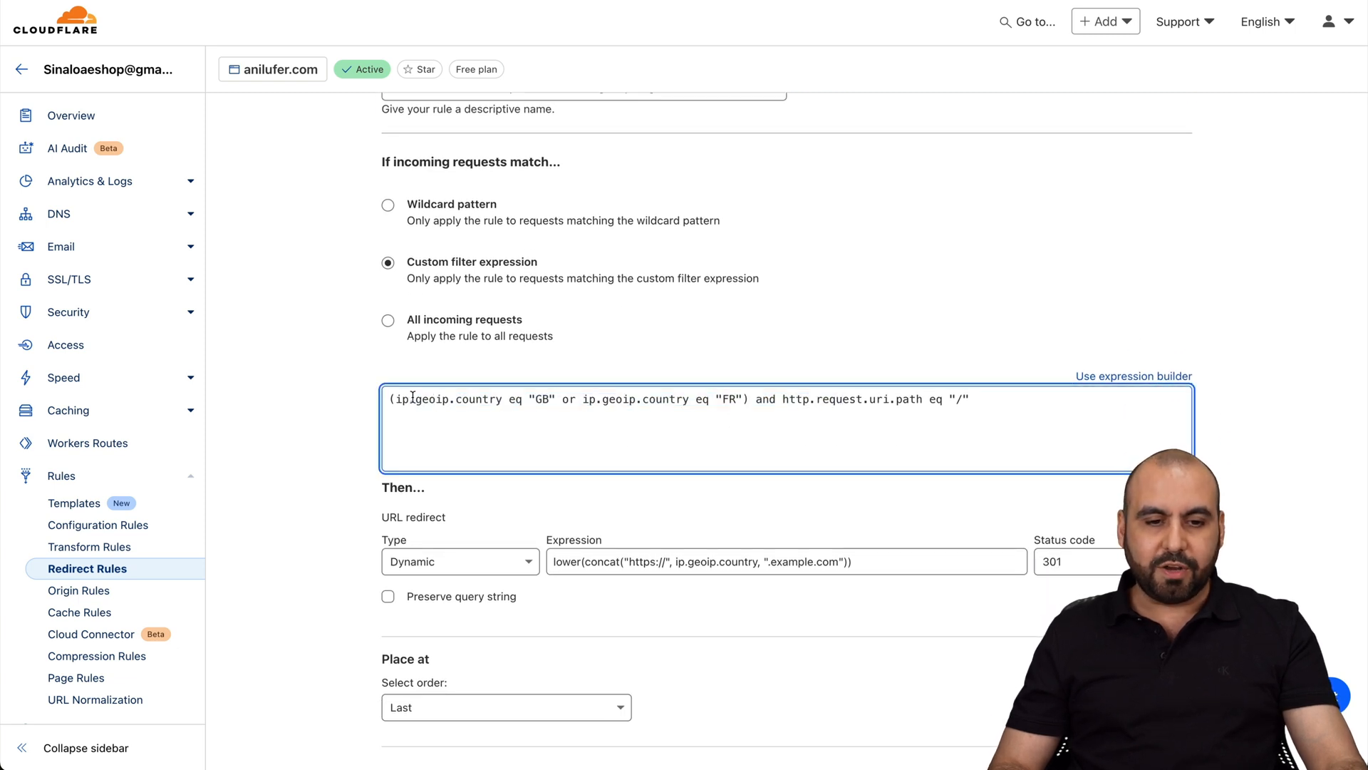
{"action": "scroll", "scroll_direction": "down", "scroll_amount": 3}
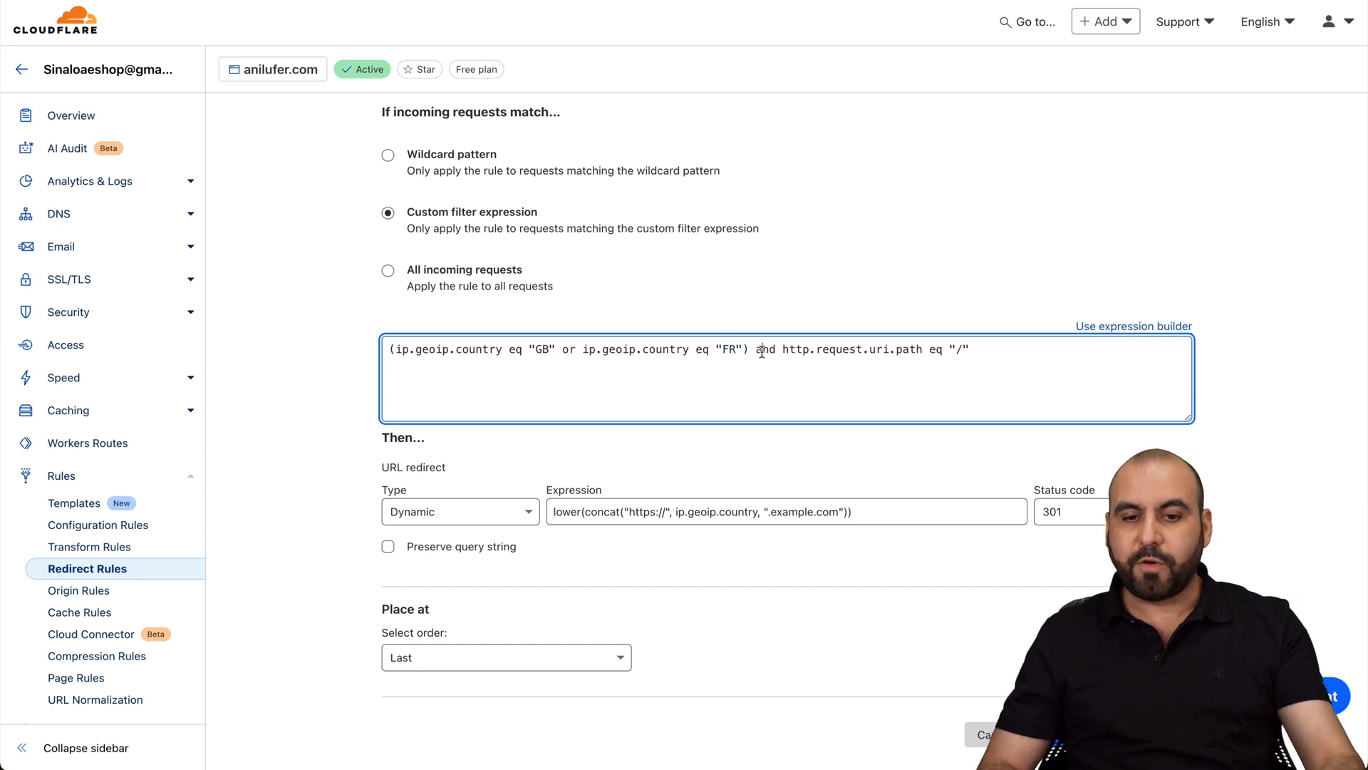
{"action": "double_click", "coordinate": [851, 349]}
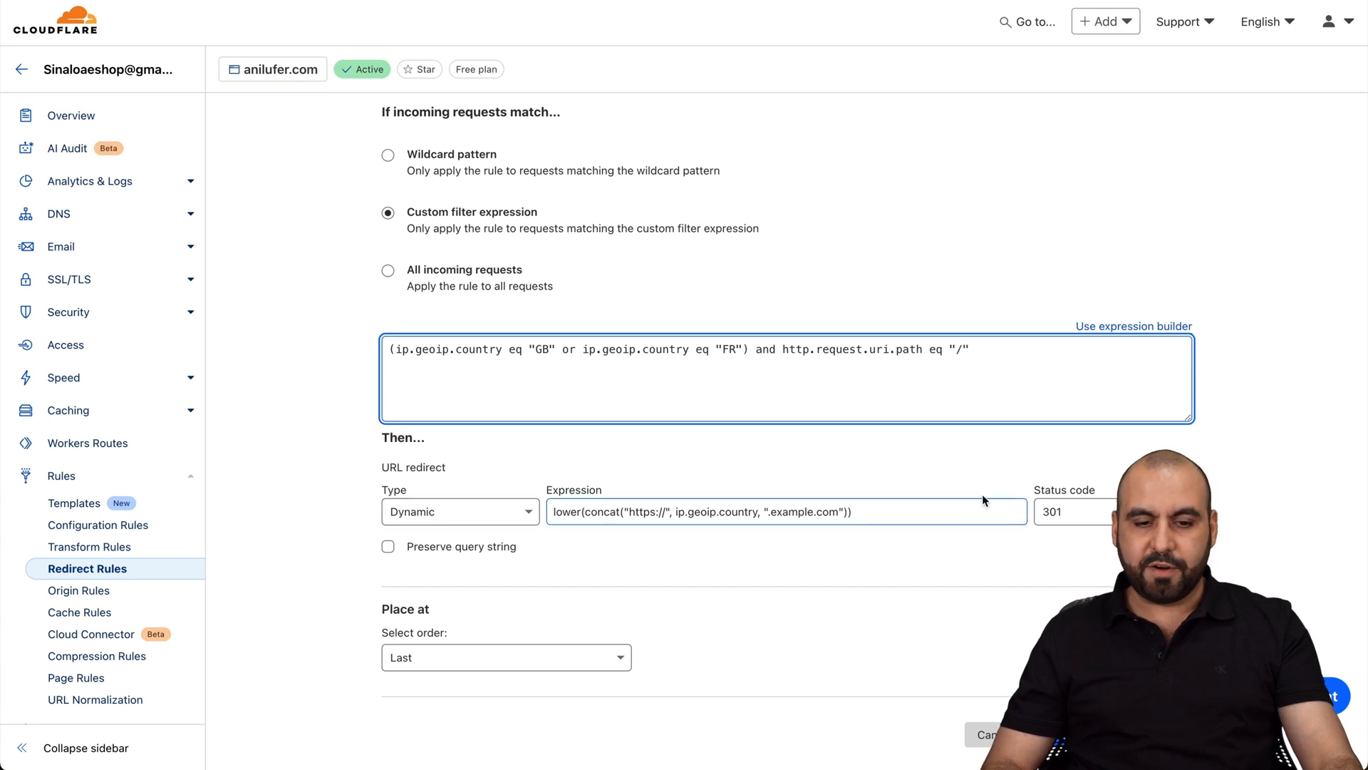
{"action": "scroll", "scroll_direction": "down", "scroll_amount": 3}
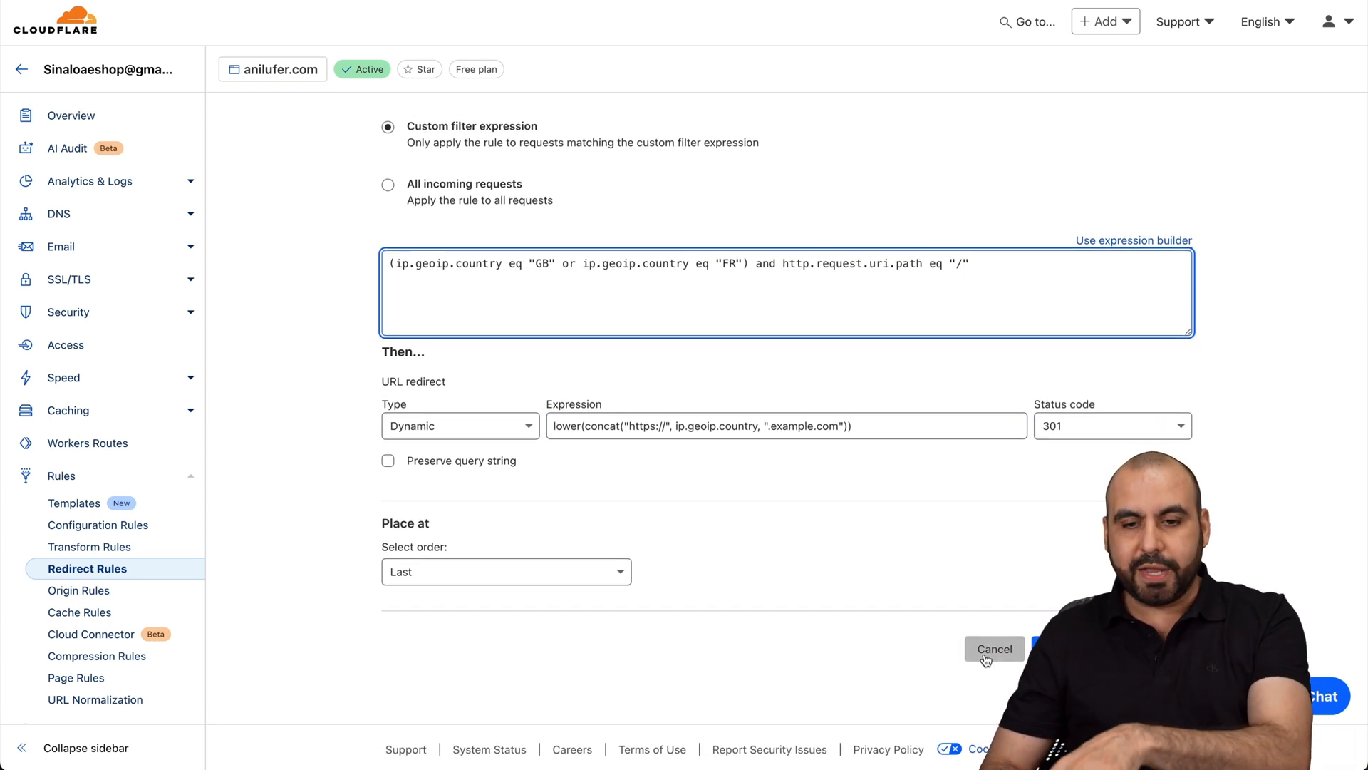
Step: Cancel the country redirect draft and browse templates 13–20 on the next templates page
{"action": "left_click", "coordinate": [992, 649]}
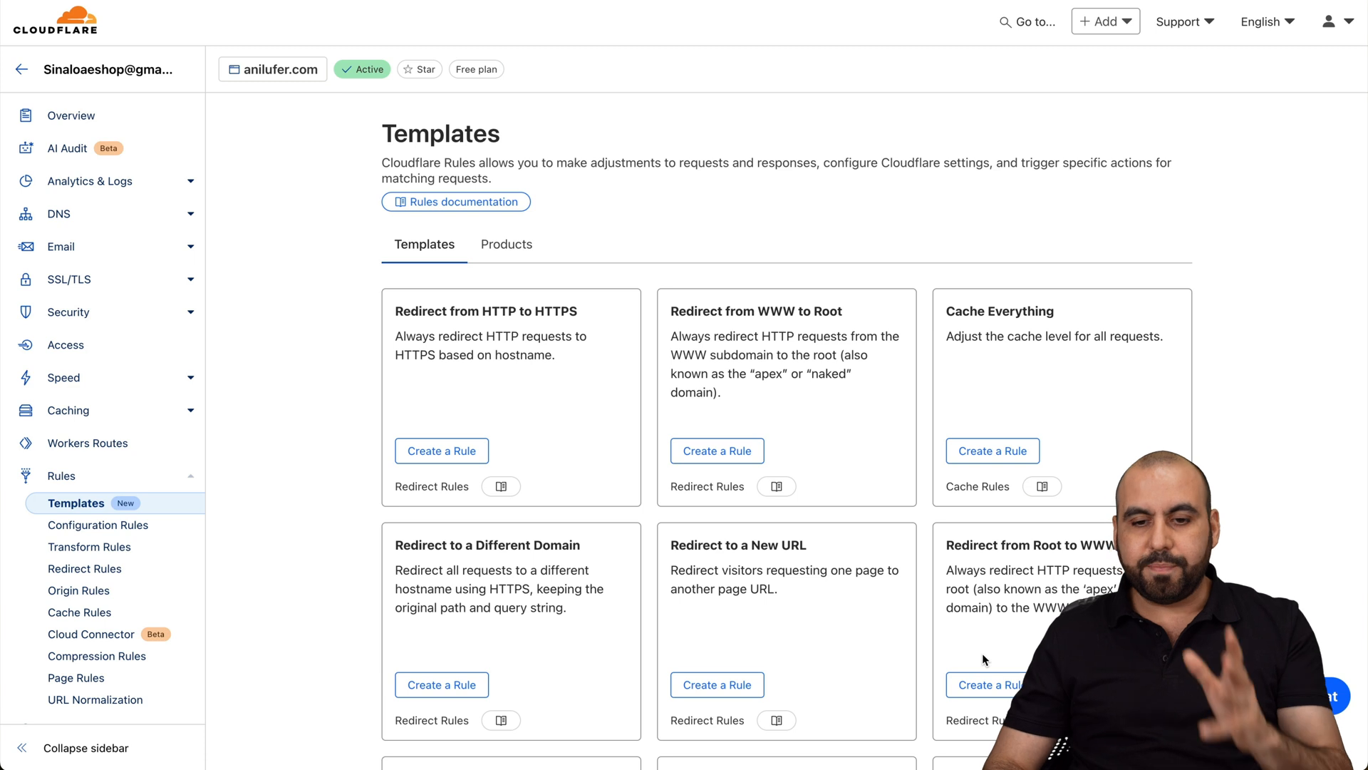
{"action": "left_click", "coordinate": [428, 660]}
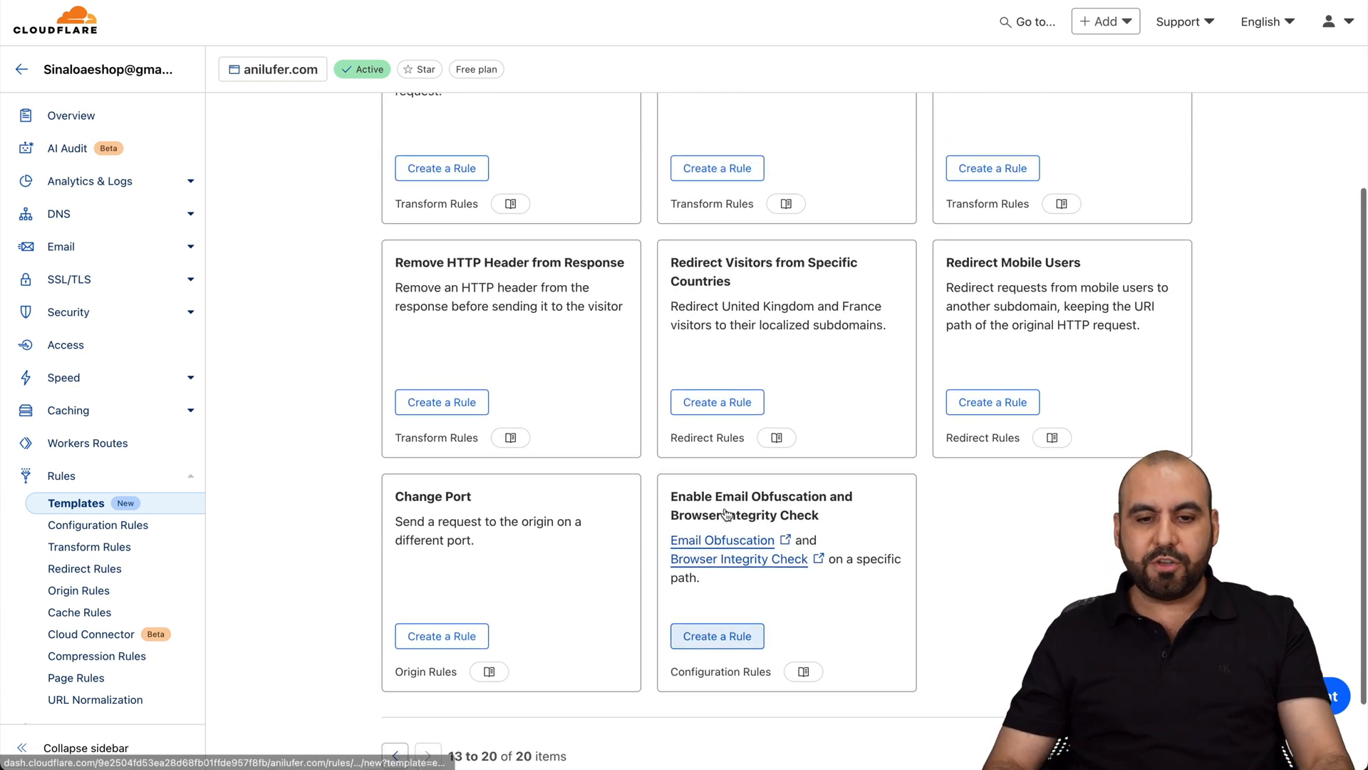
{"action": "scroll", "scroll_direction": "down", "scroll_amount": 3}
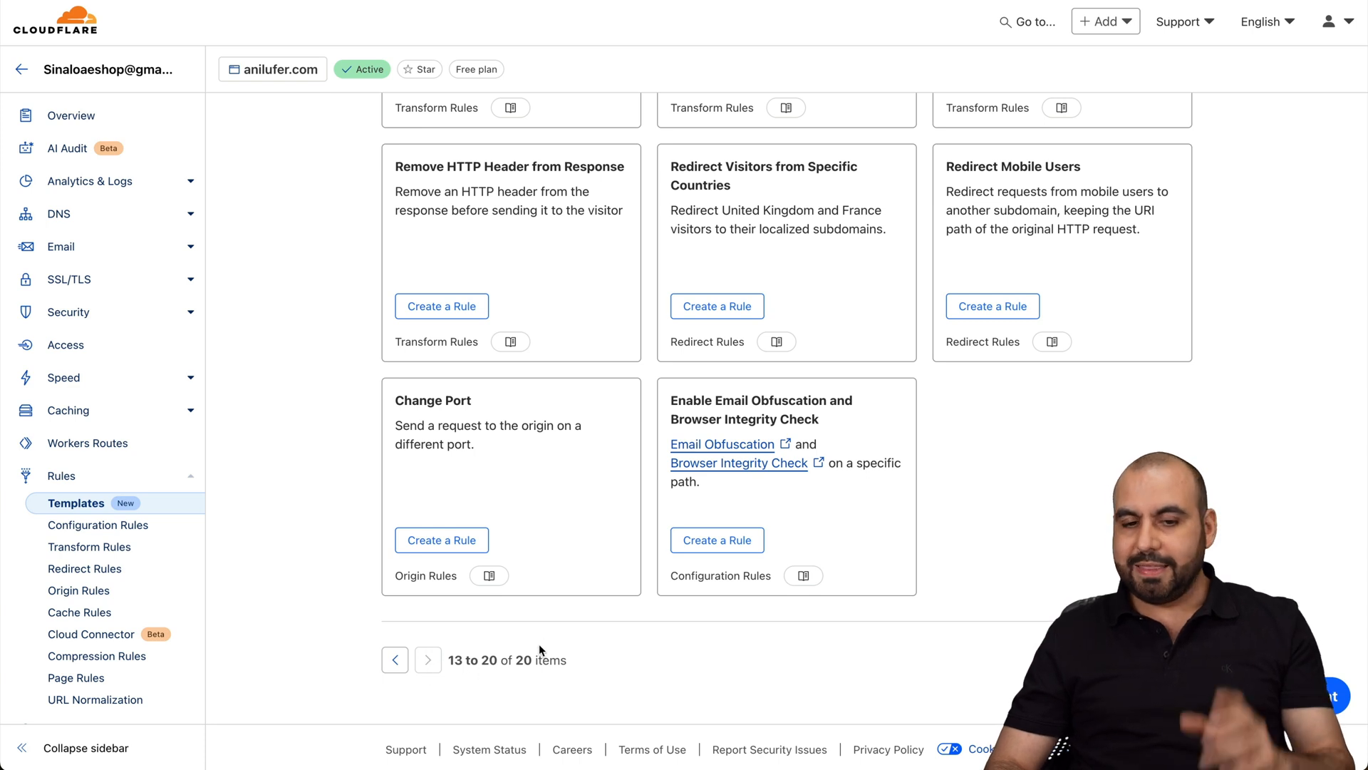
{"action": "scroll", "scroll_direction": "up", "scroll_amount": 3}
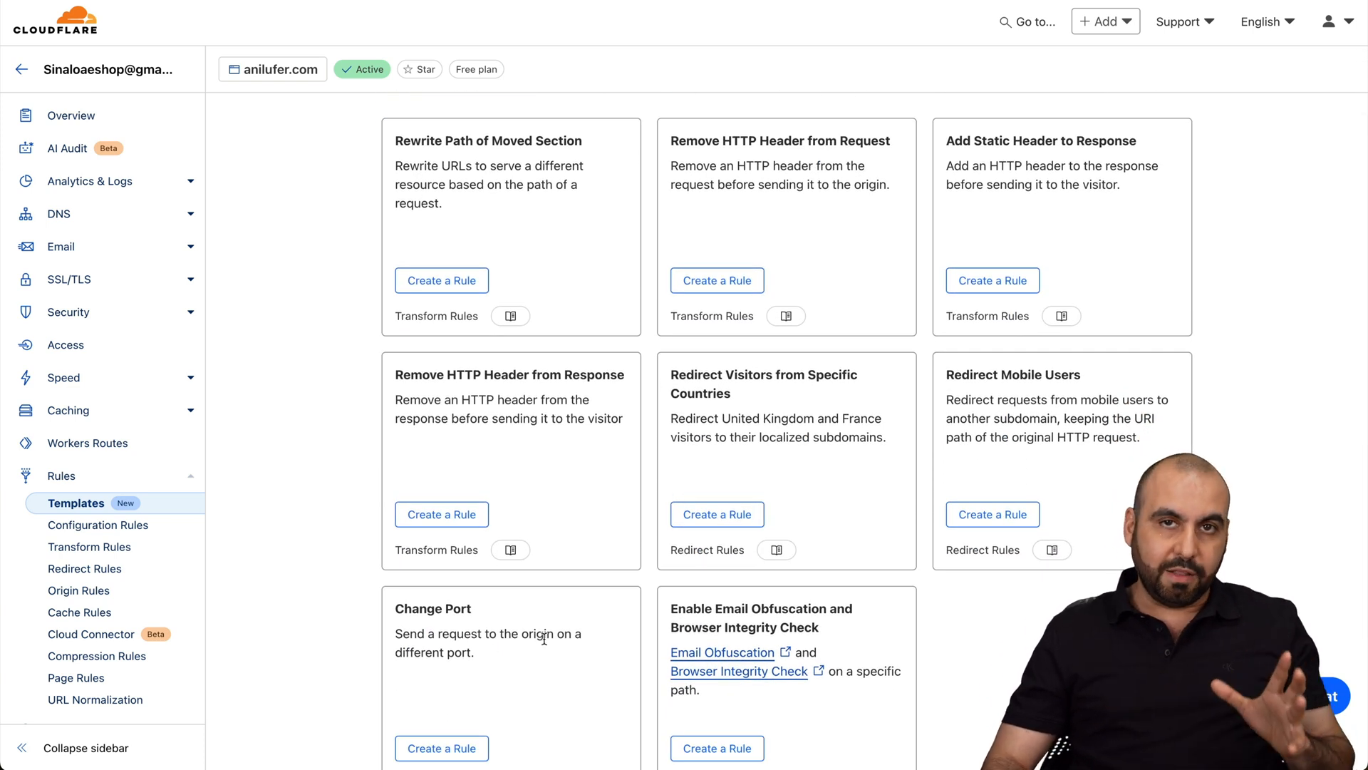
{"action": "mouse_move", "coordinate": [670, 634]}
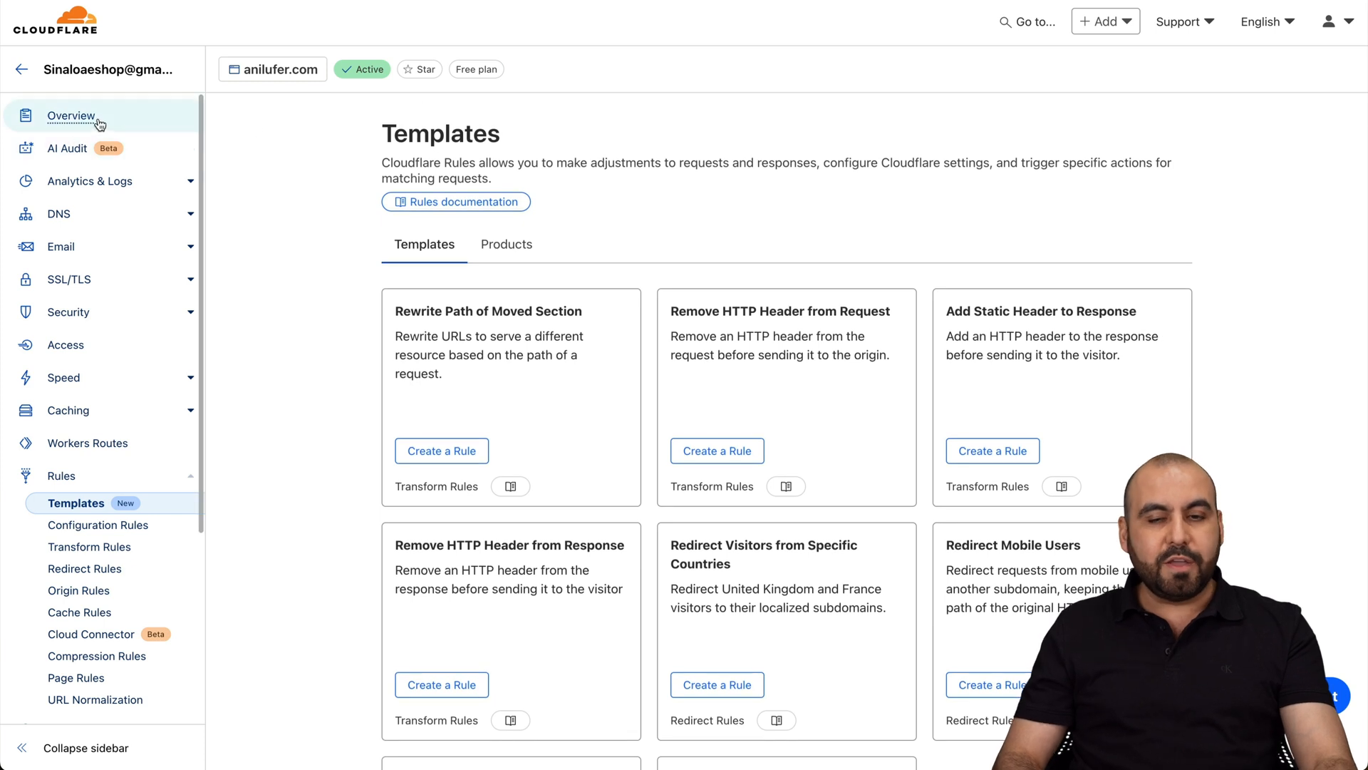
Step: Visit the anilufer.com Overview and DNS pages, then switch to the Hostinger Business Web Hosting cart
{"action": "left_click", "coordinate": [73, 116]}
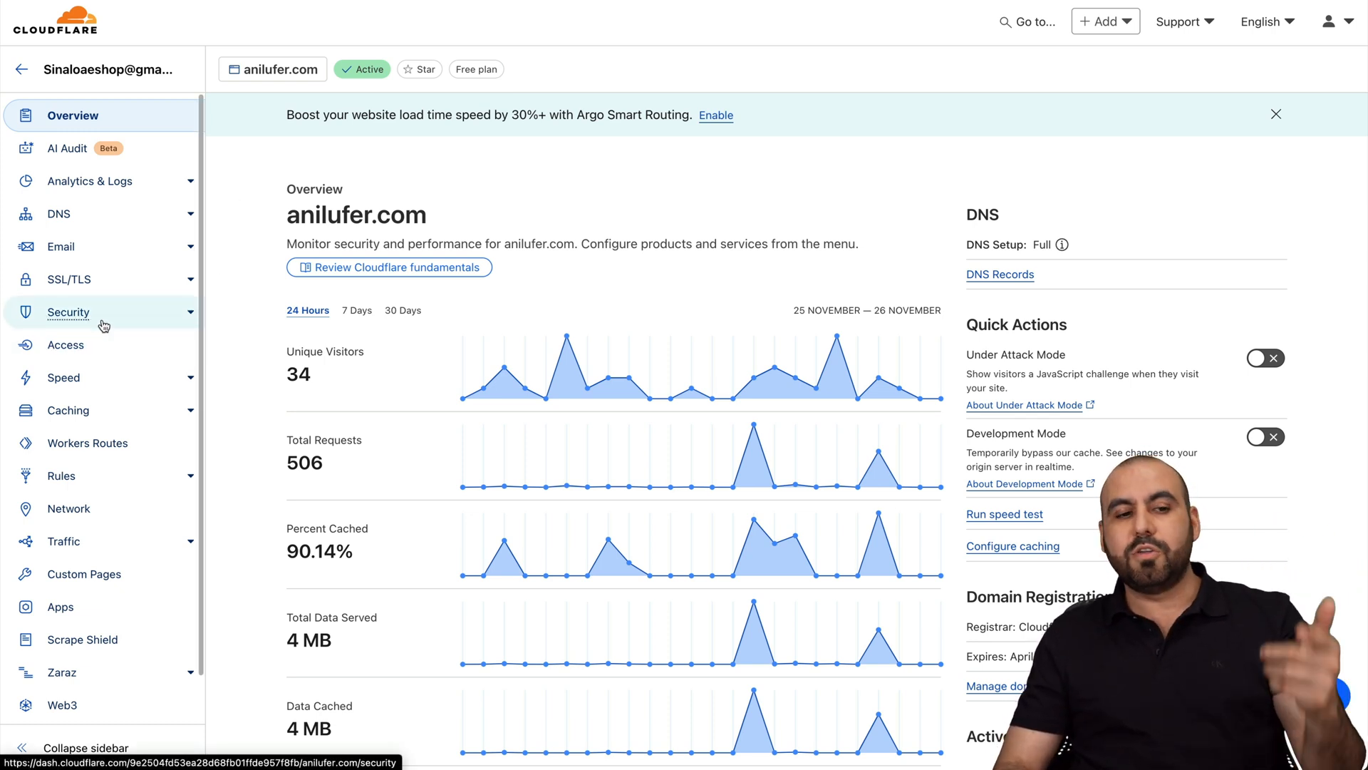
{"action": "left_click", "coordinate": [58, 214]}
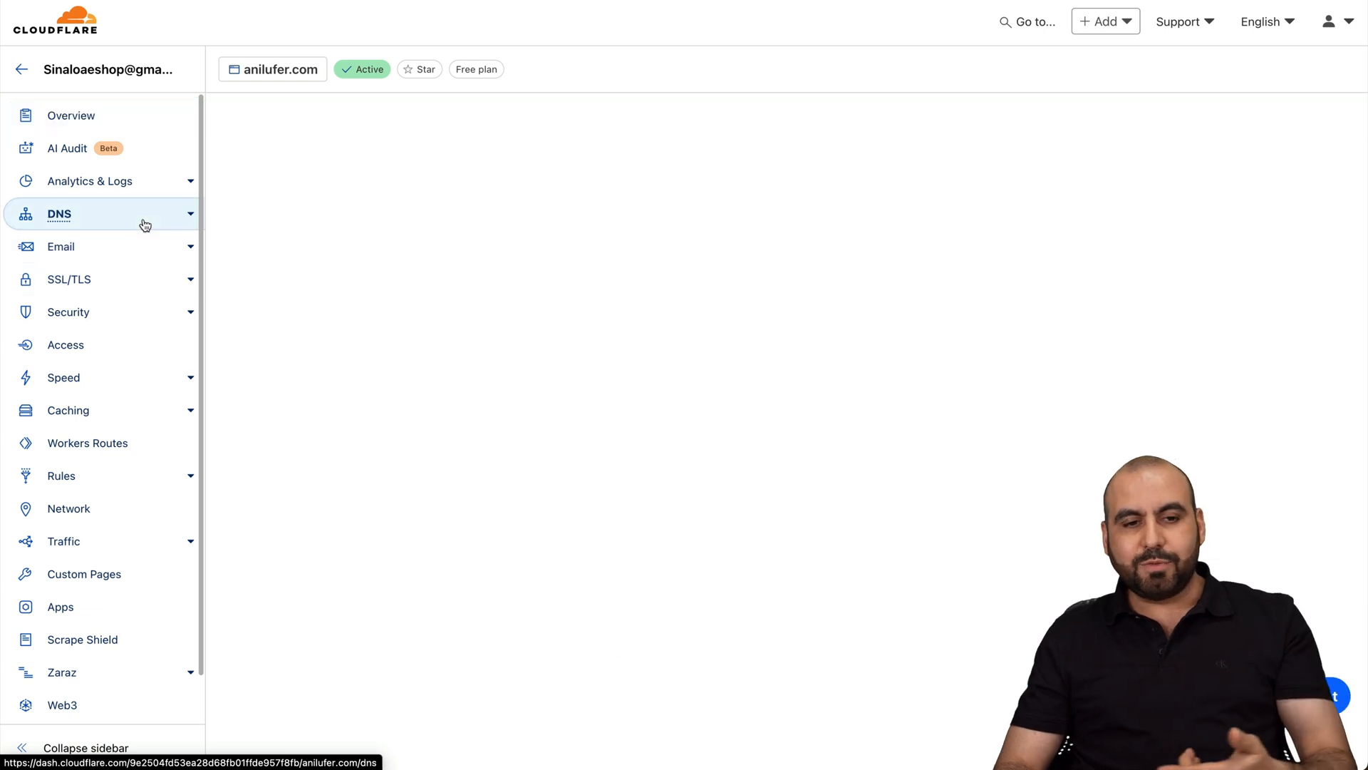
{"action": "left_click", "coordinate": [71, 116]}
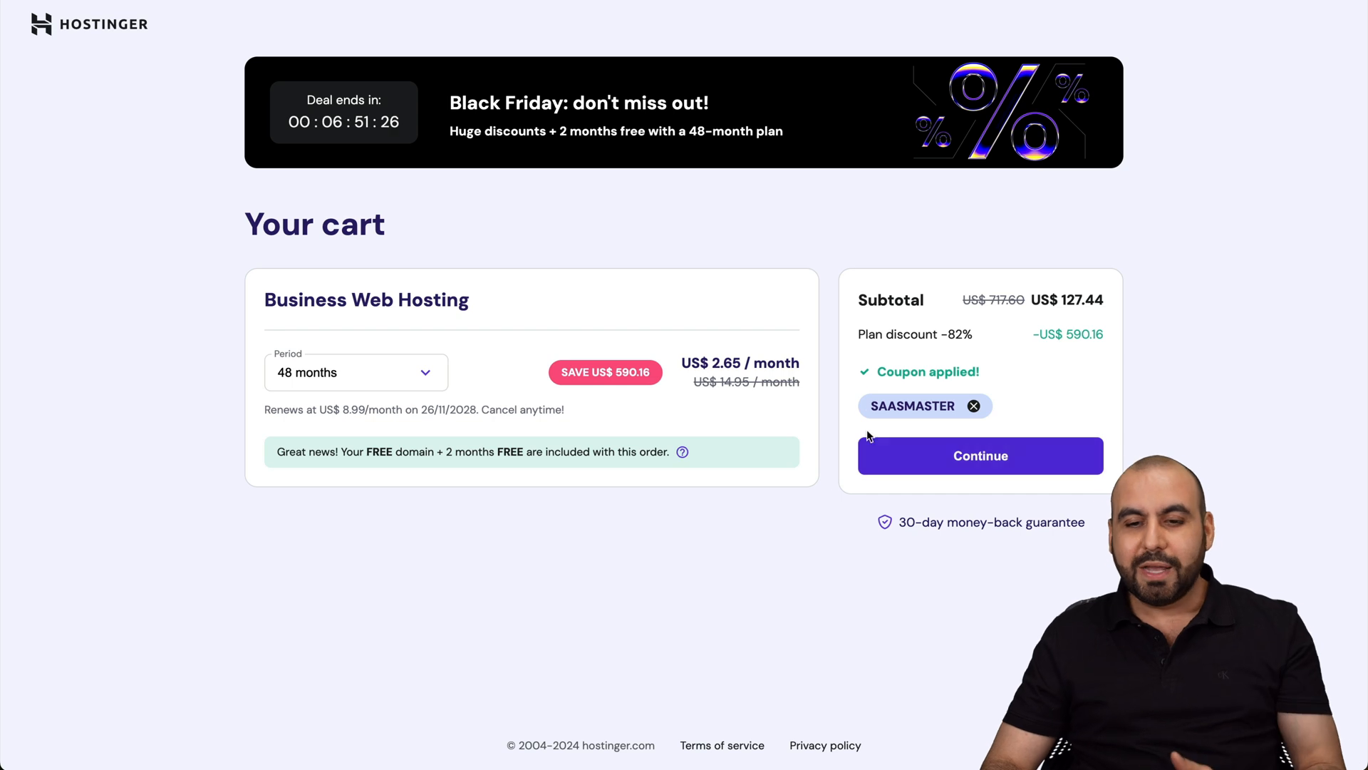
{"action": "mouse_move", "coordinate": [1177, 448]}
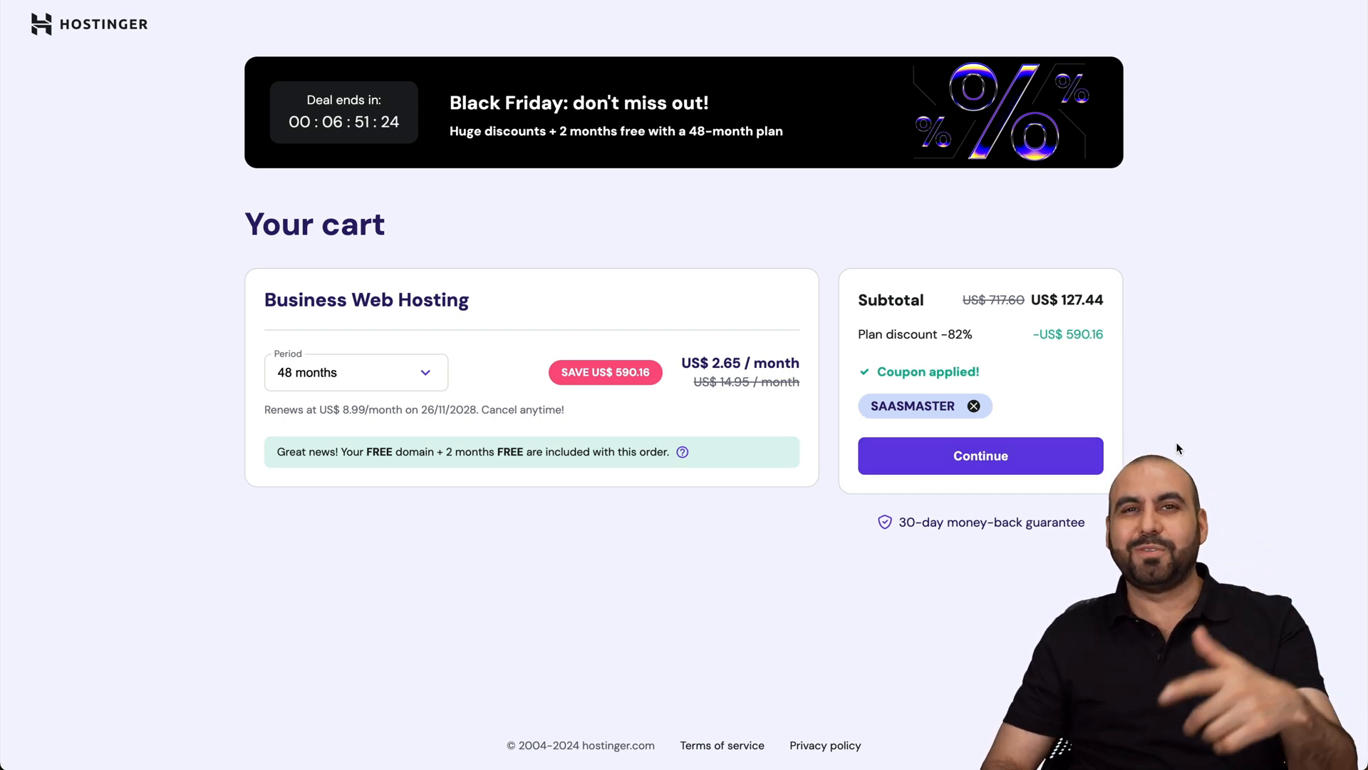